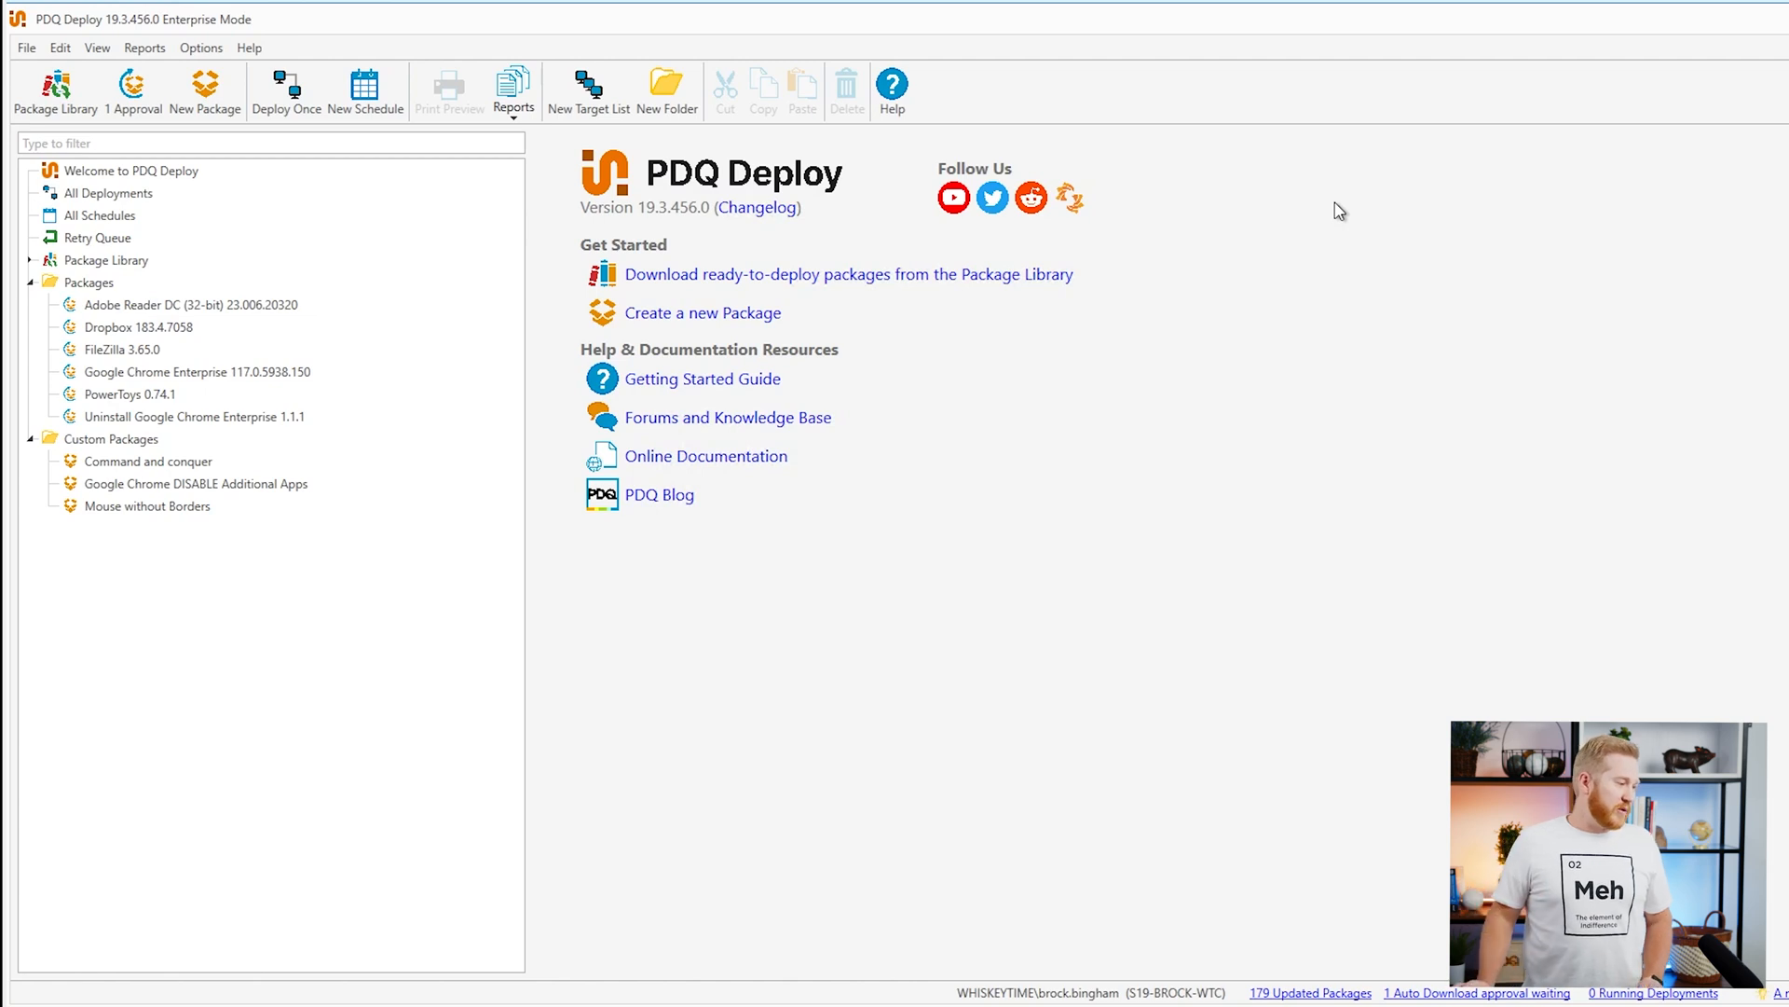
{"action": "mouse_move", "coordinate": [1287, 632]}
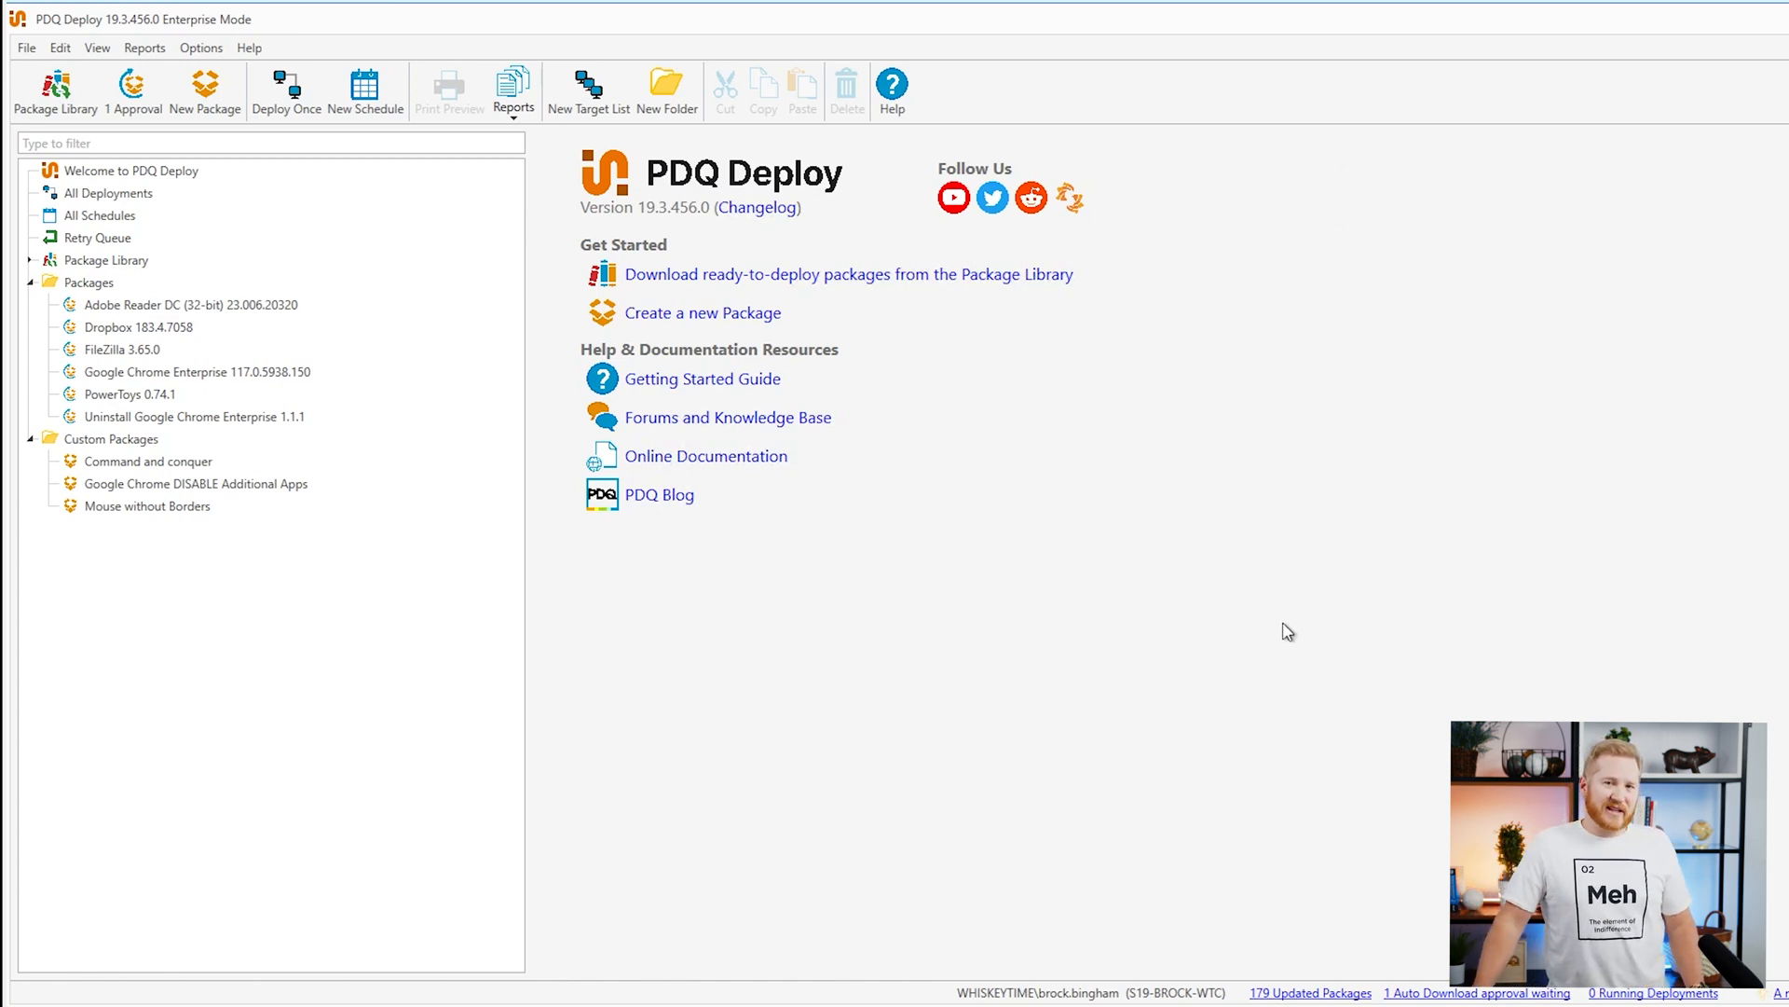
{"action": "mouse_move", "coordinate": [168, 164]}
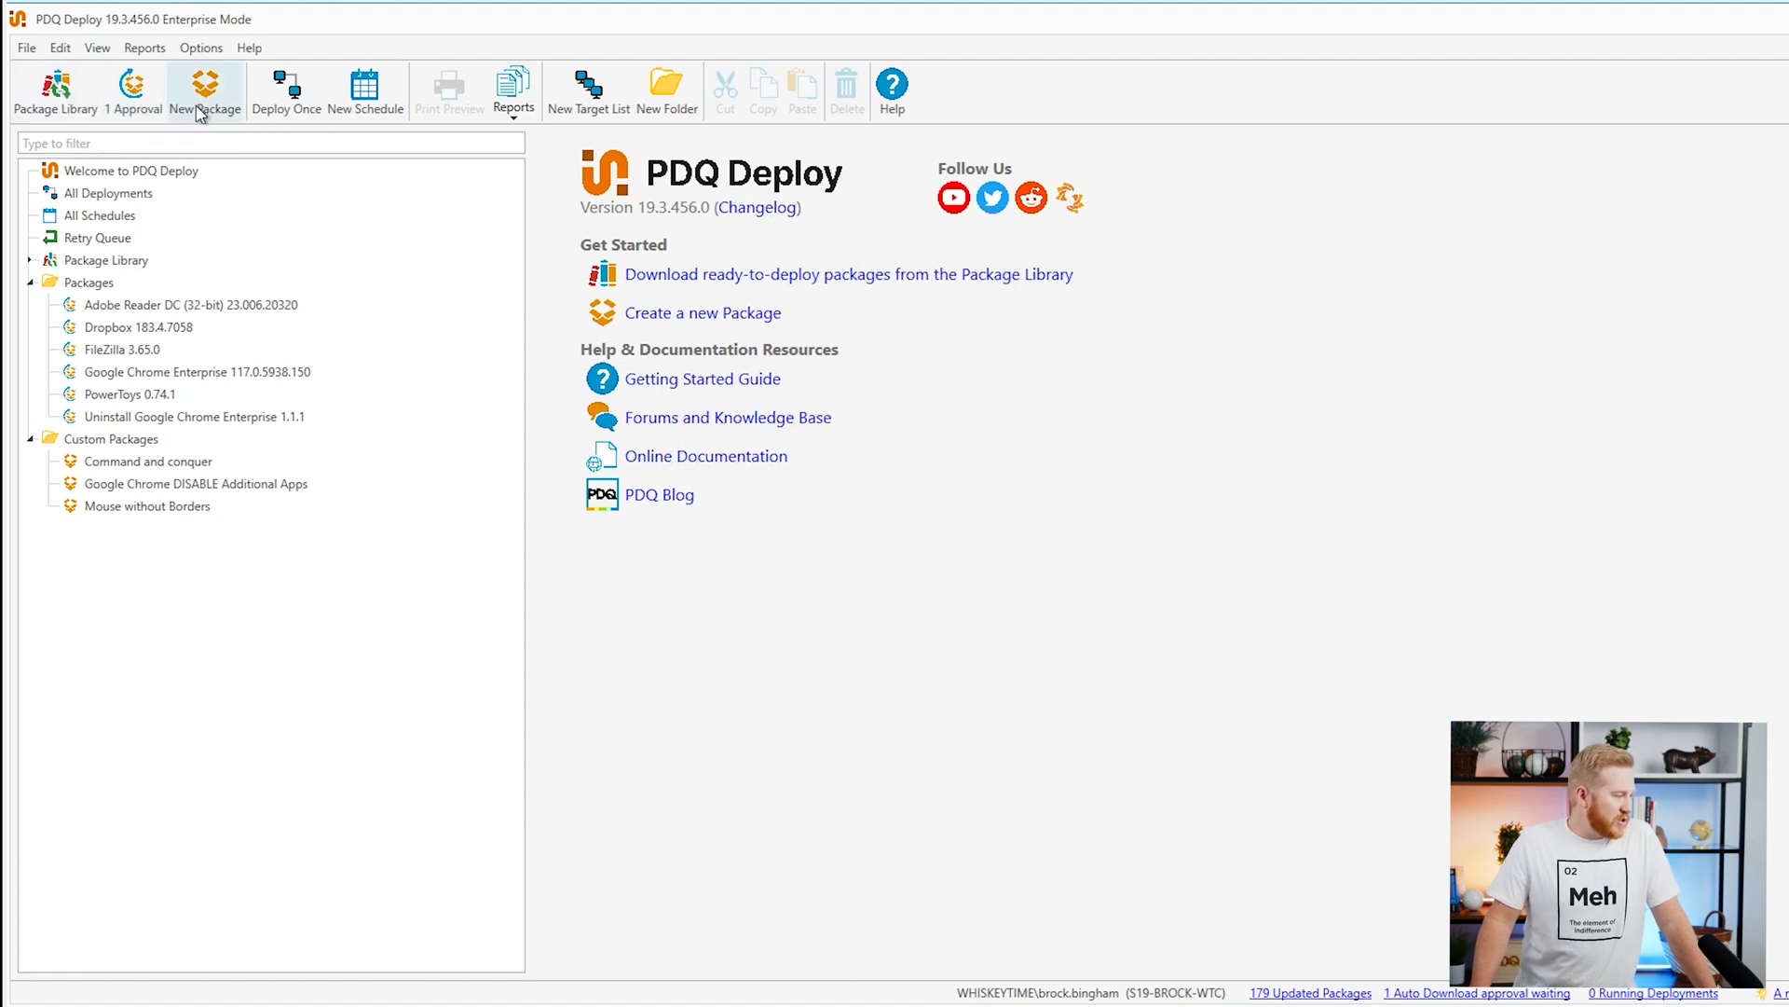
Create a new package with an Install step using MinecraftEducation_x86_1.20.1200.0.exe
{"action": "left_click", "coordinate": [204, 91]}
{"action": "type", "text": "Minecraft Education"}
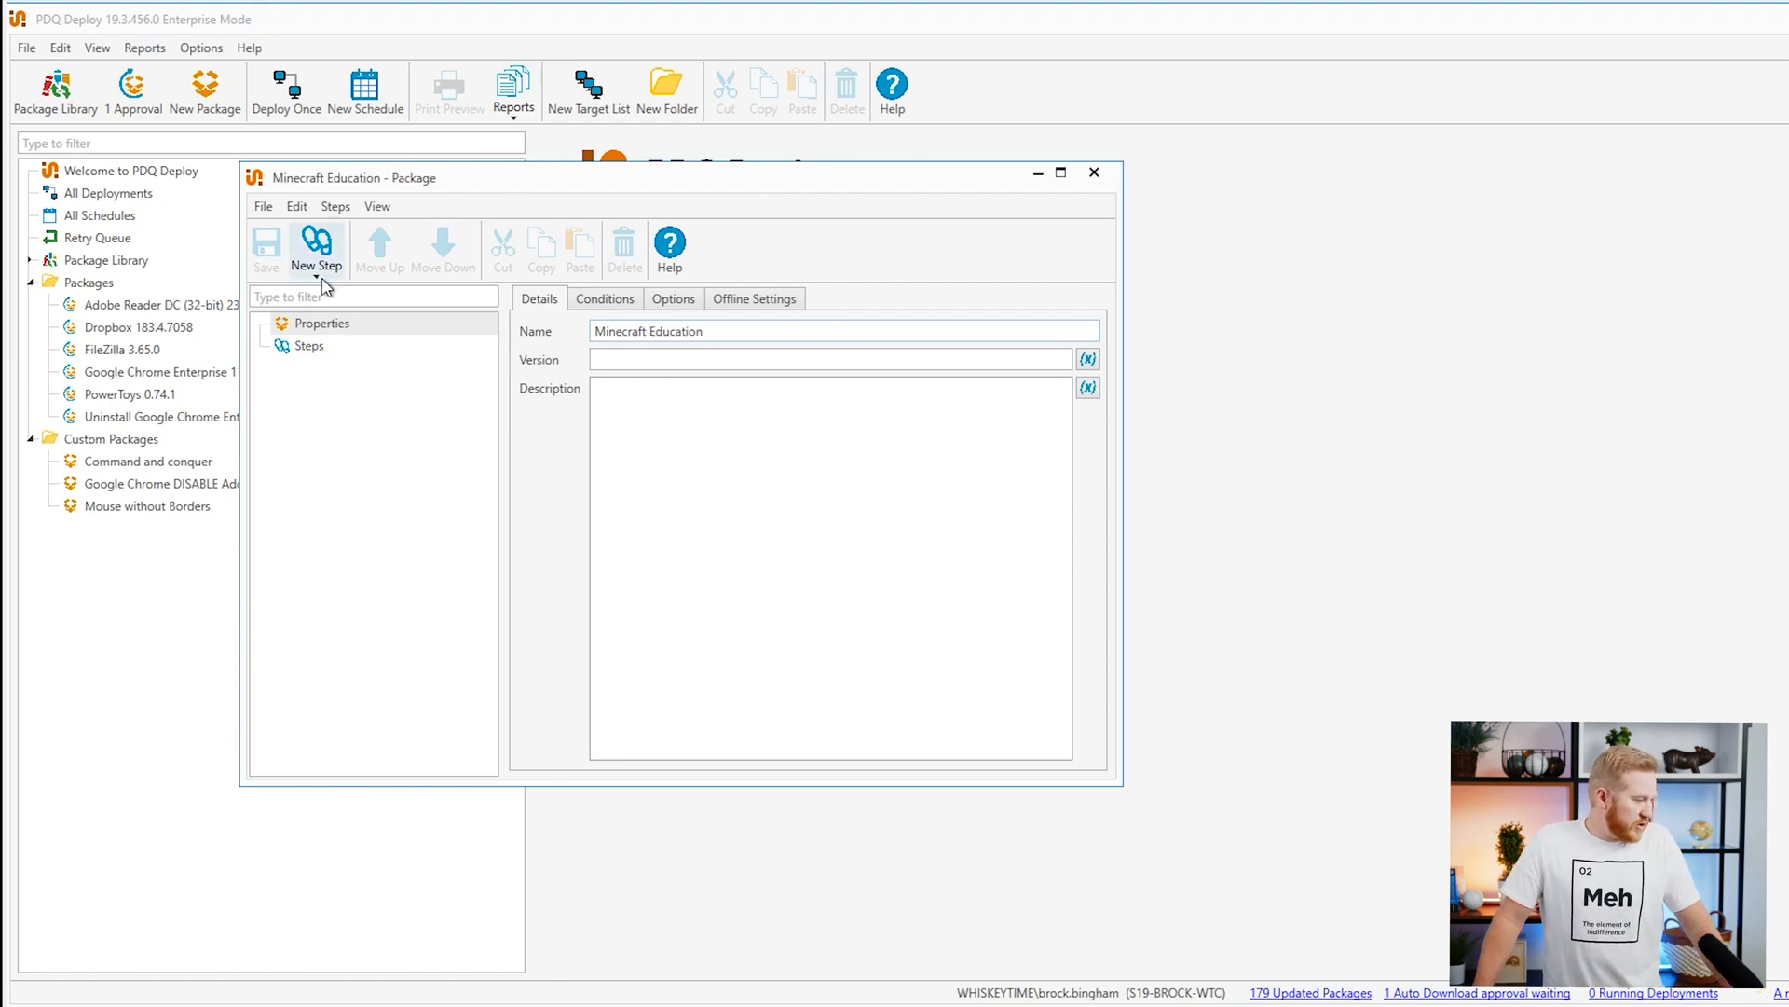
{"action": "left_click", "coordinate": [316, 248]}
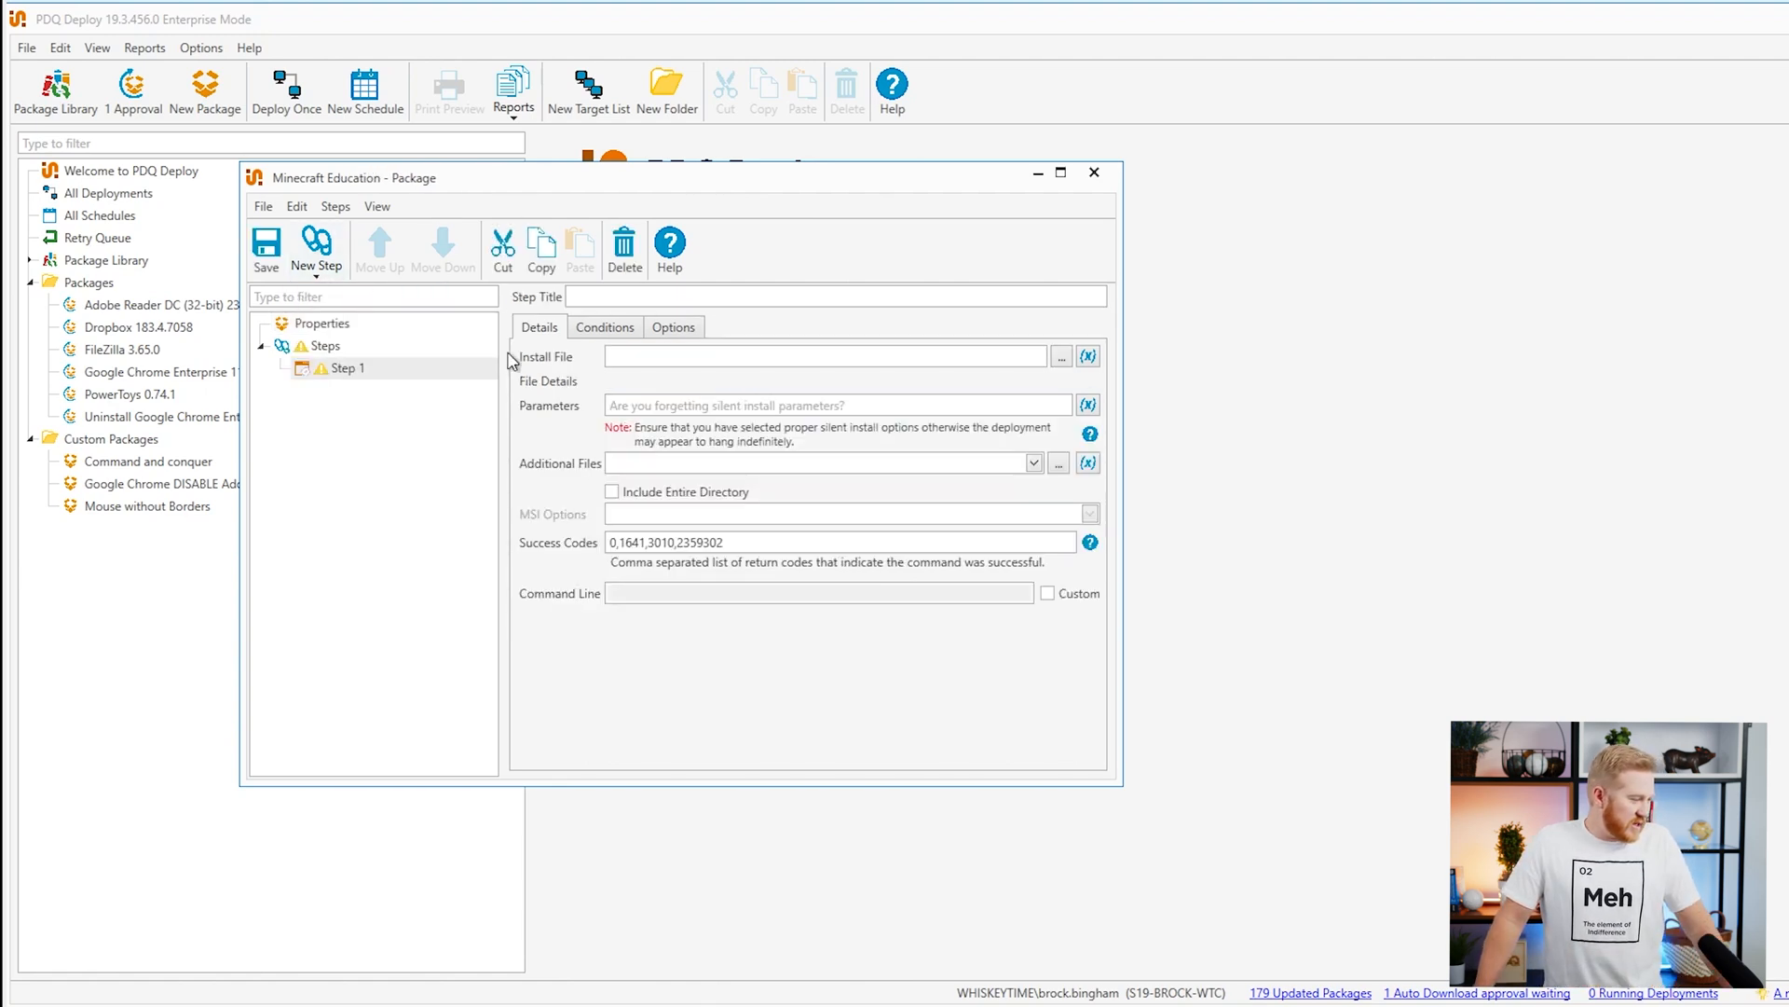
{"action": "left_click", "coordinate": [1060, 356]}
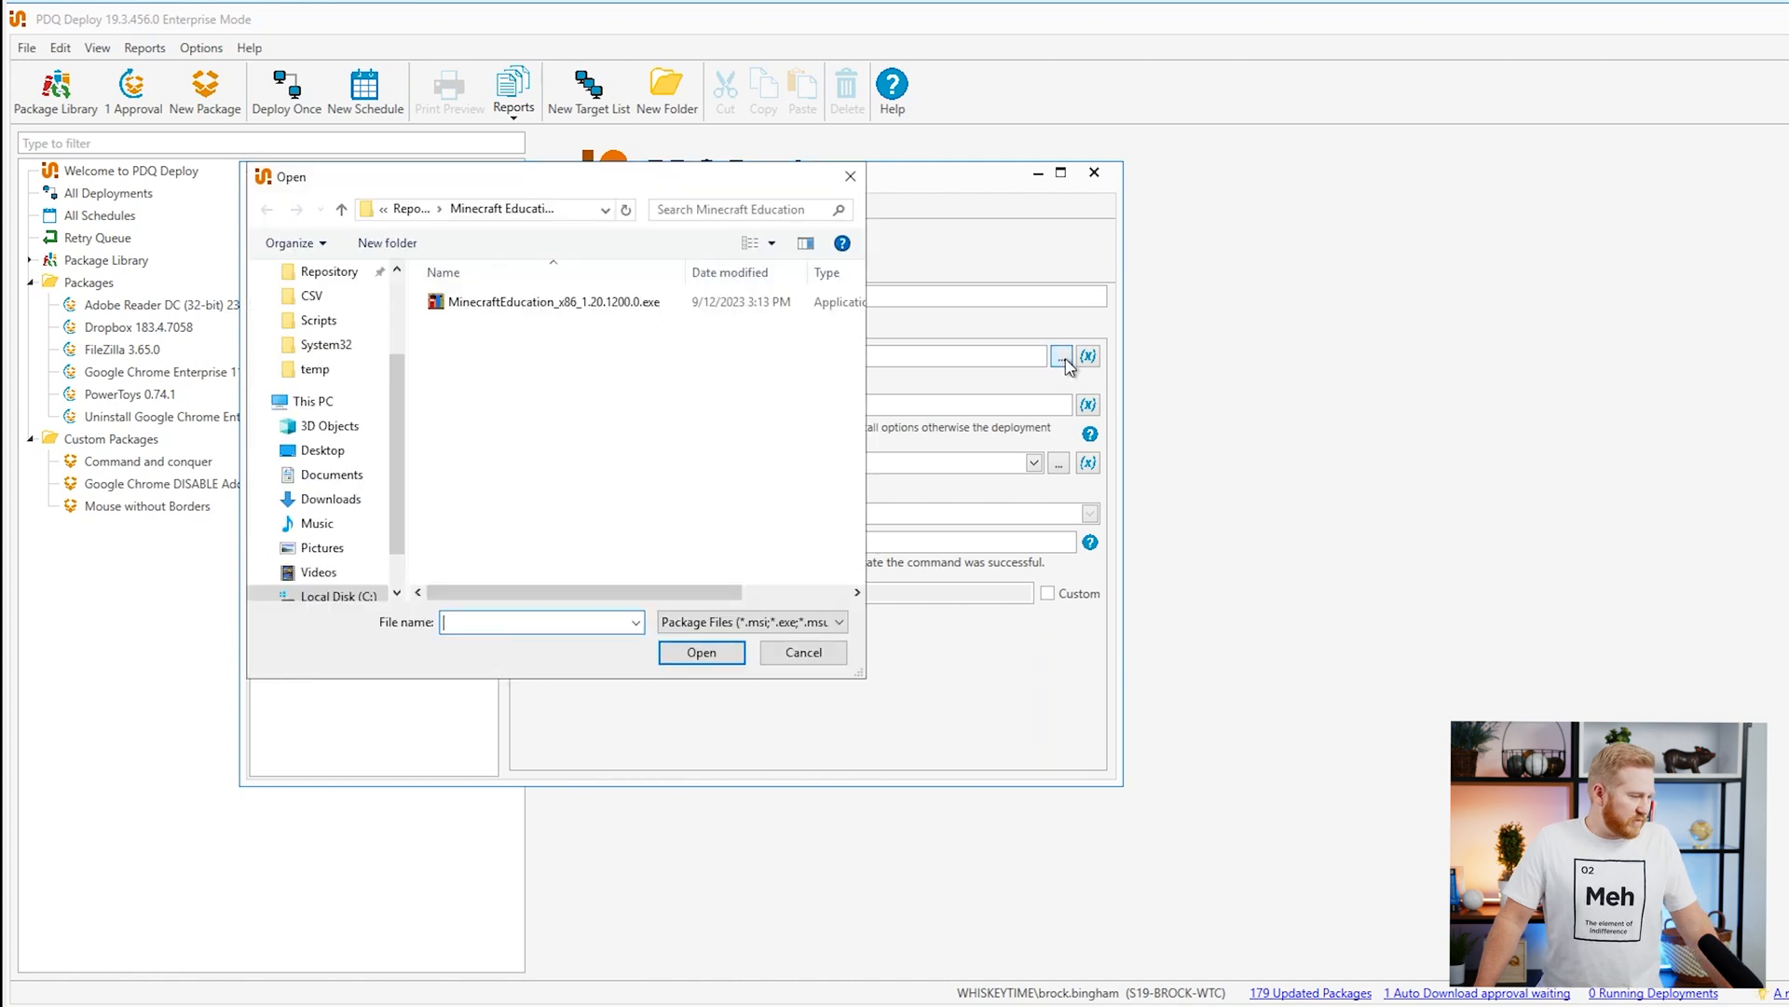
{"action": "left_click", "coordinate": [553, 301]}
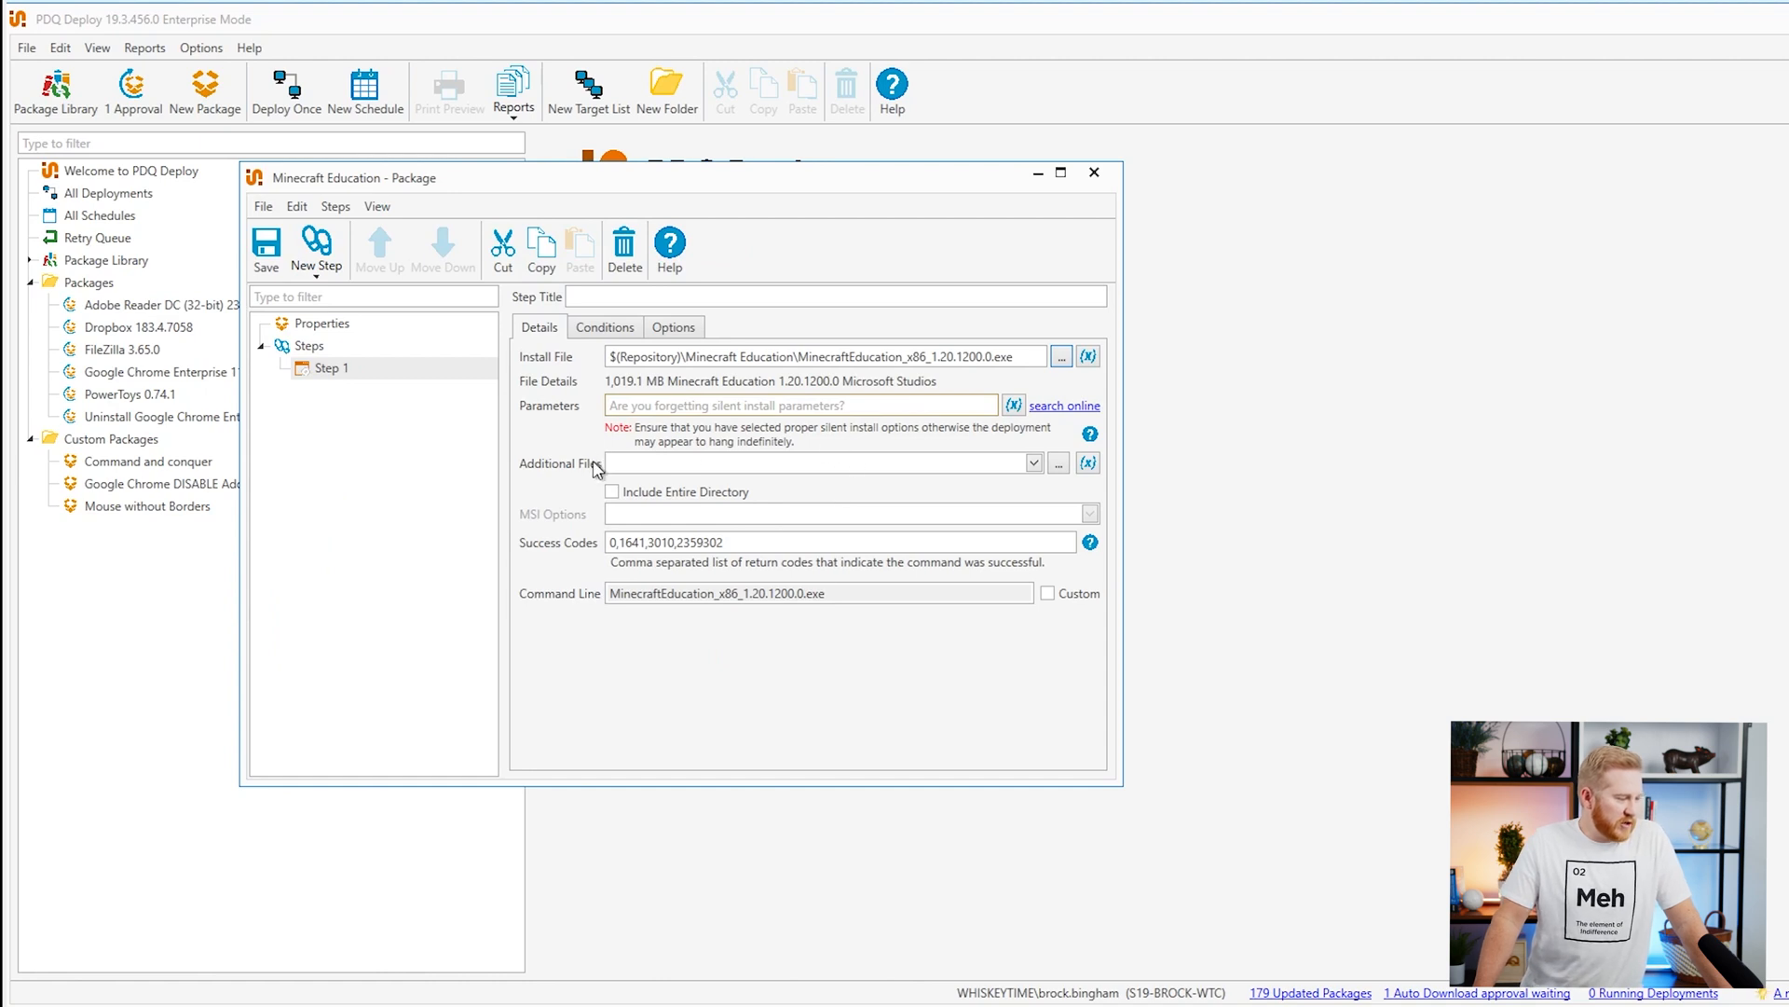
{"action": "mouse_move", "coordinate": [842, 432]}
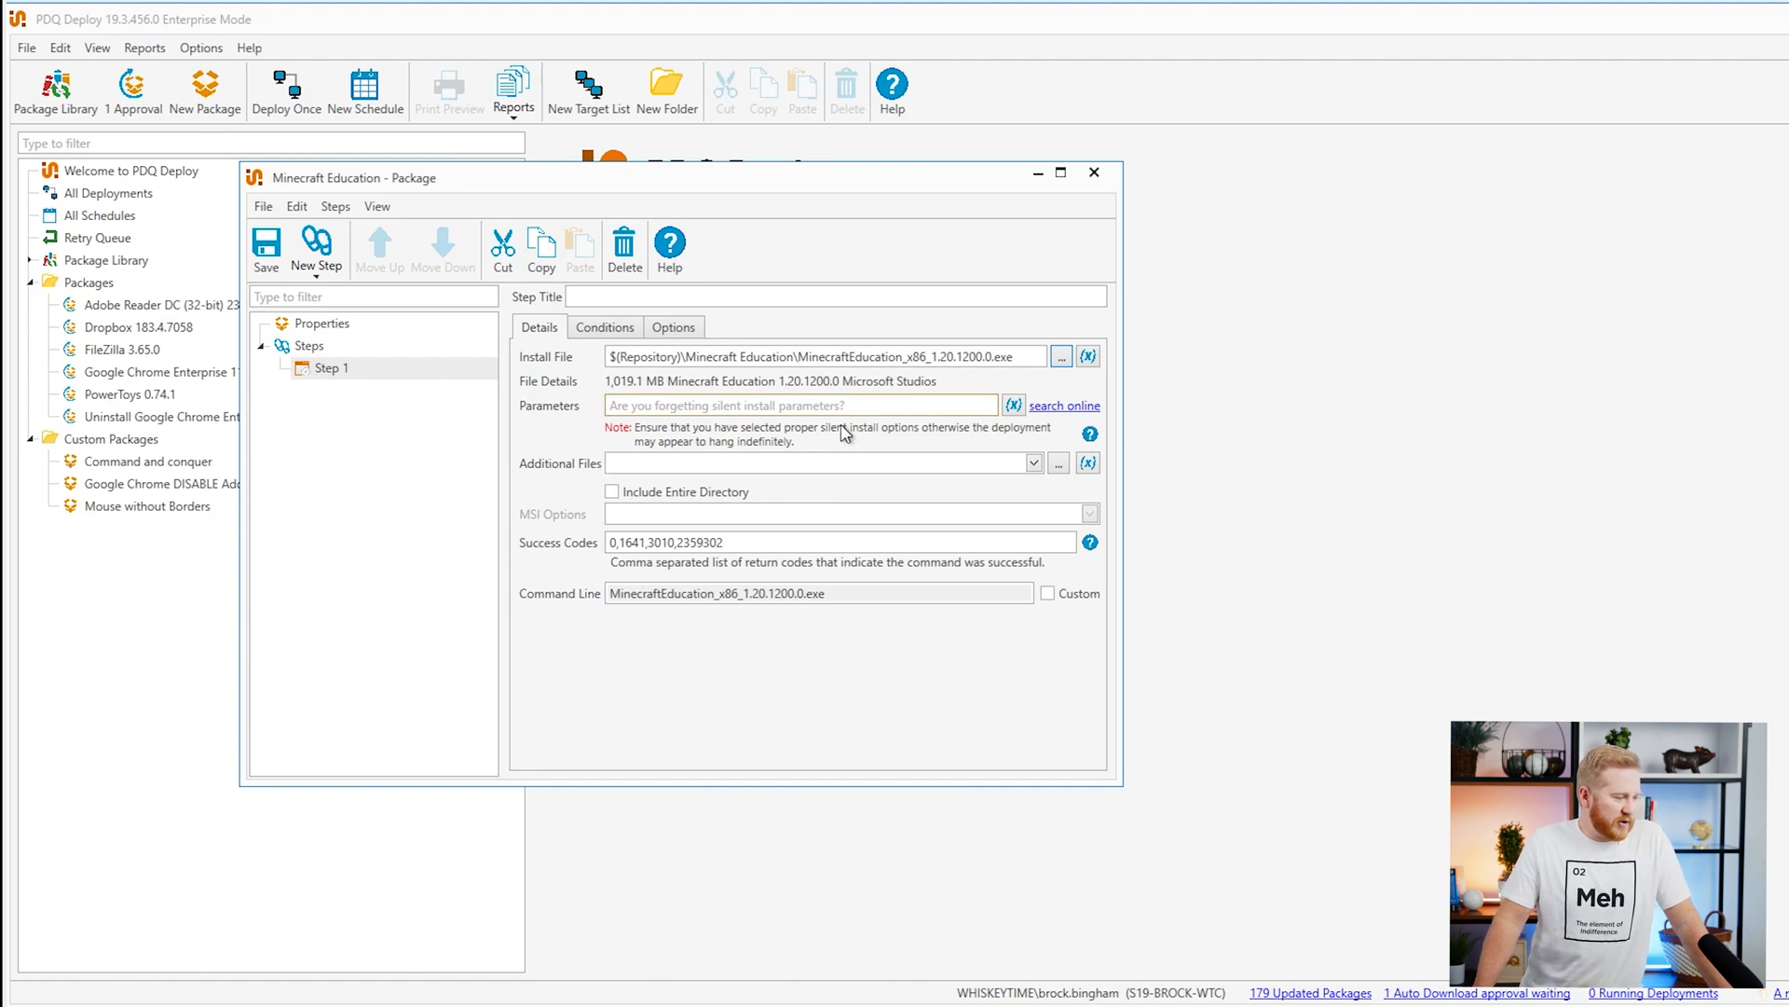
{"action": "mouse_move", "coordinate": [924, 411]}
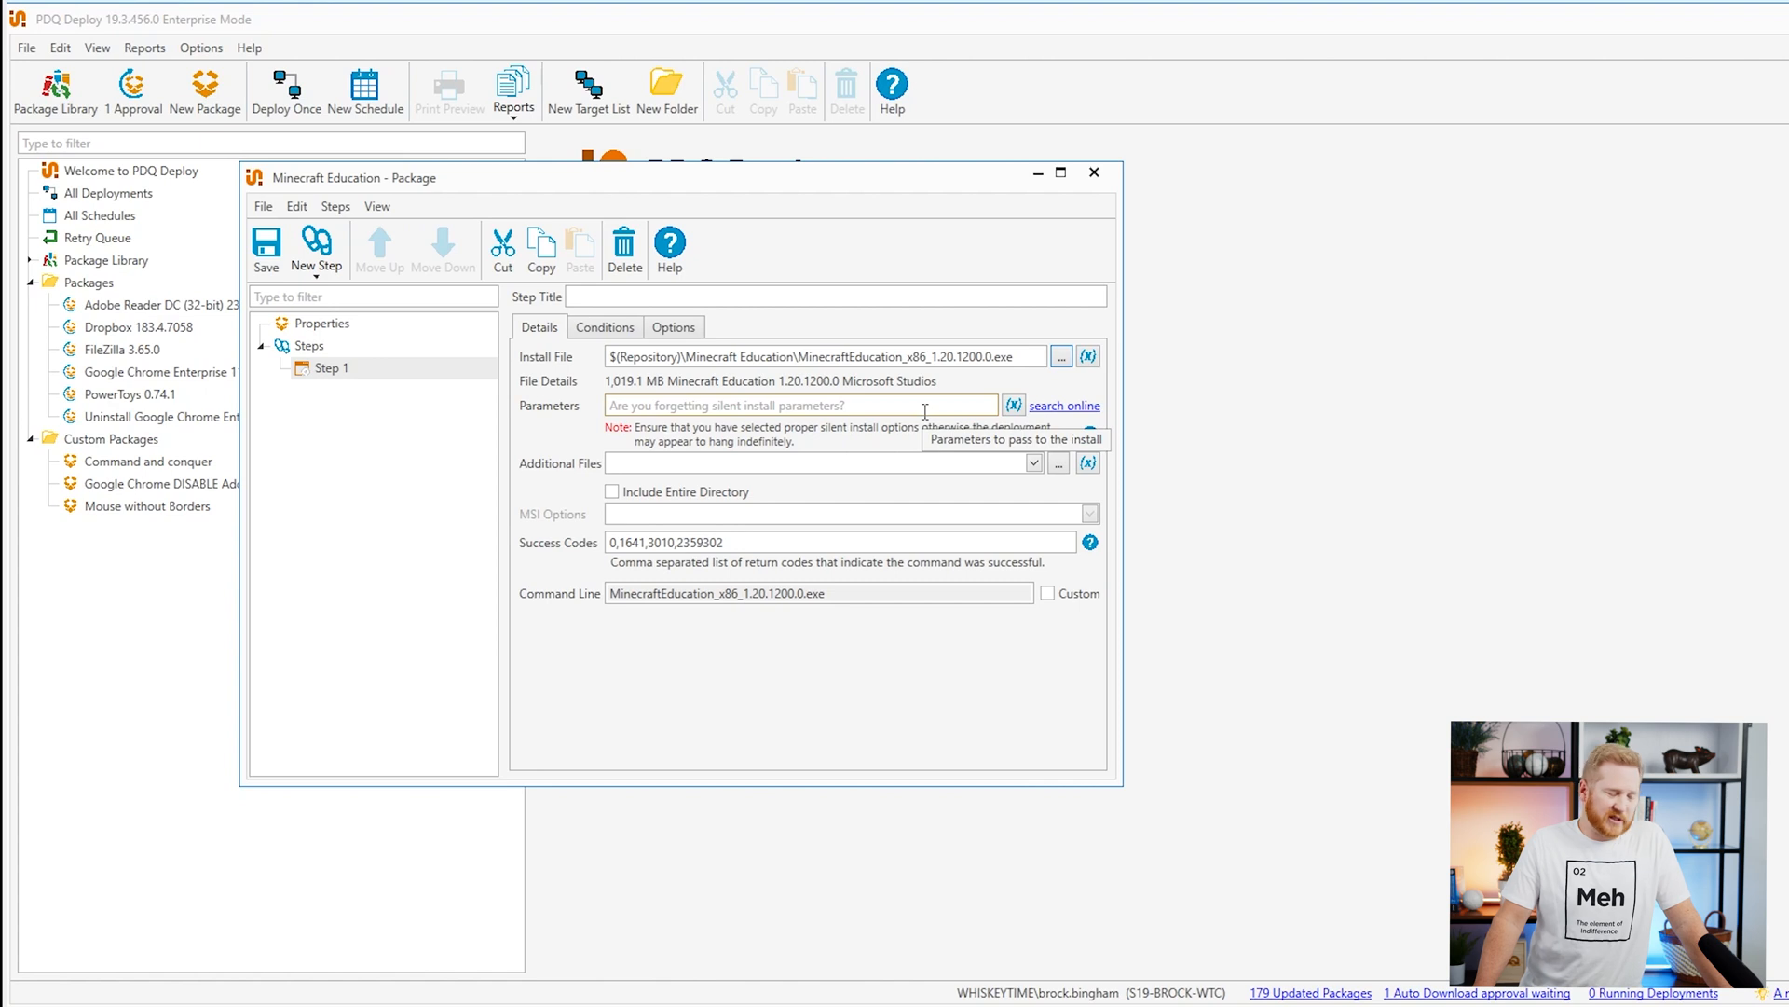
{"action": "mouse_move", "coordinate": [919, 423]}
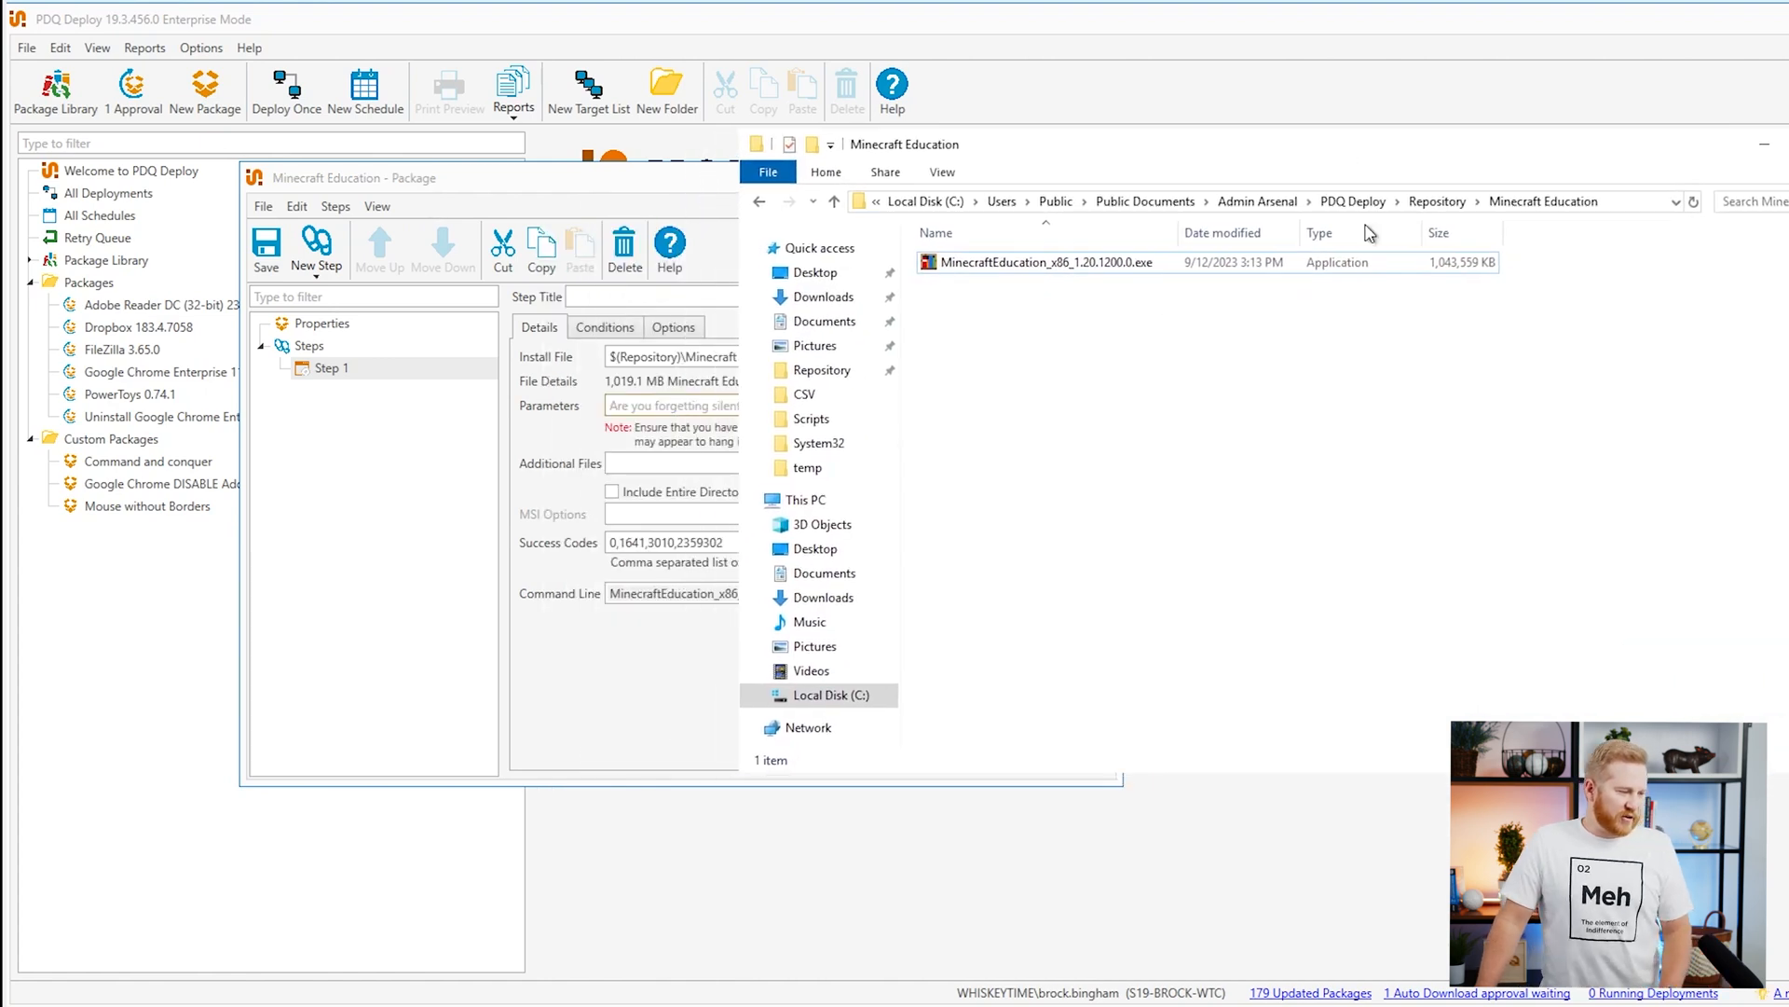
Copy the MinecraftEducation installer exe's full path from the repository folder
{"action": "left_click", "coordinate": [1042, 261]}
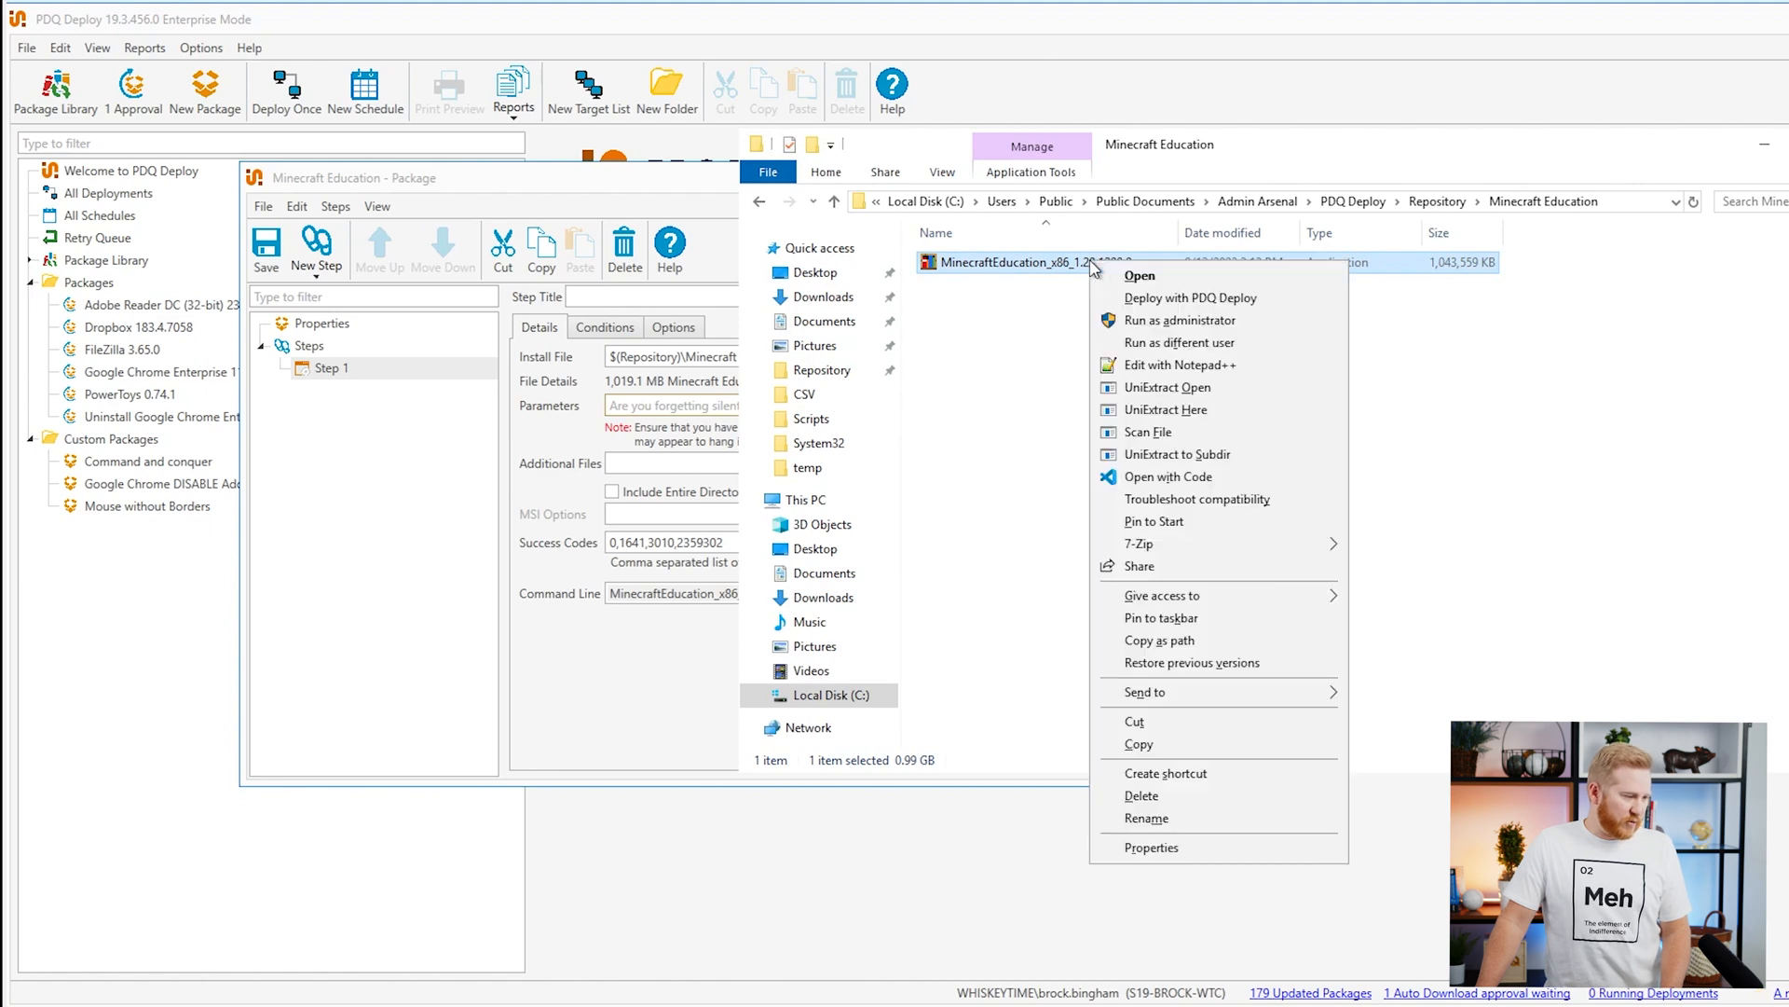
{"action": "mouse_move", "coordinate": [1149, 432]}
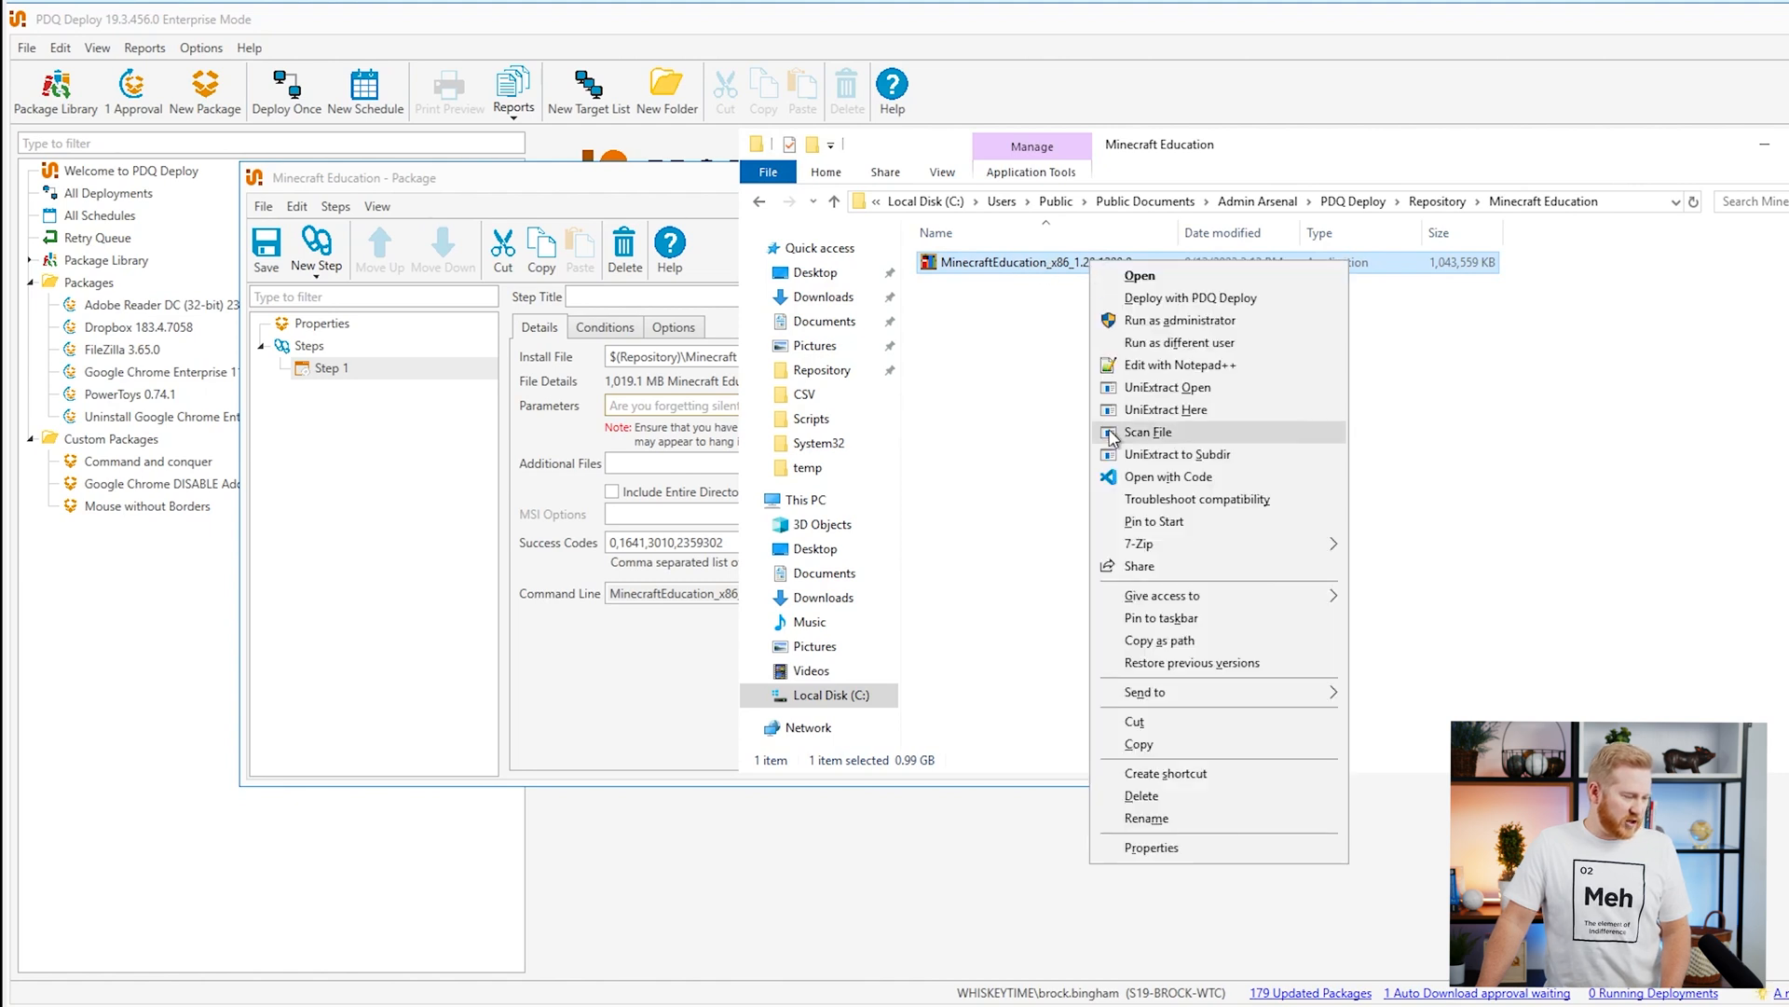
{"action": "left_click", "coordinate": [1210, 631]}
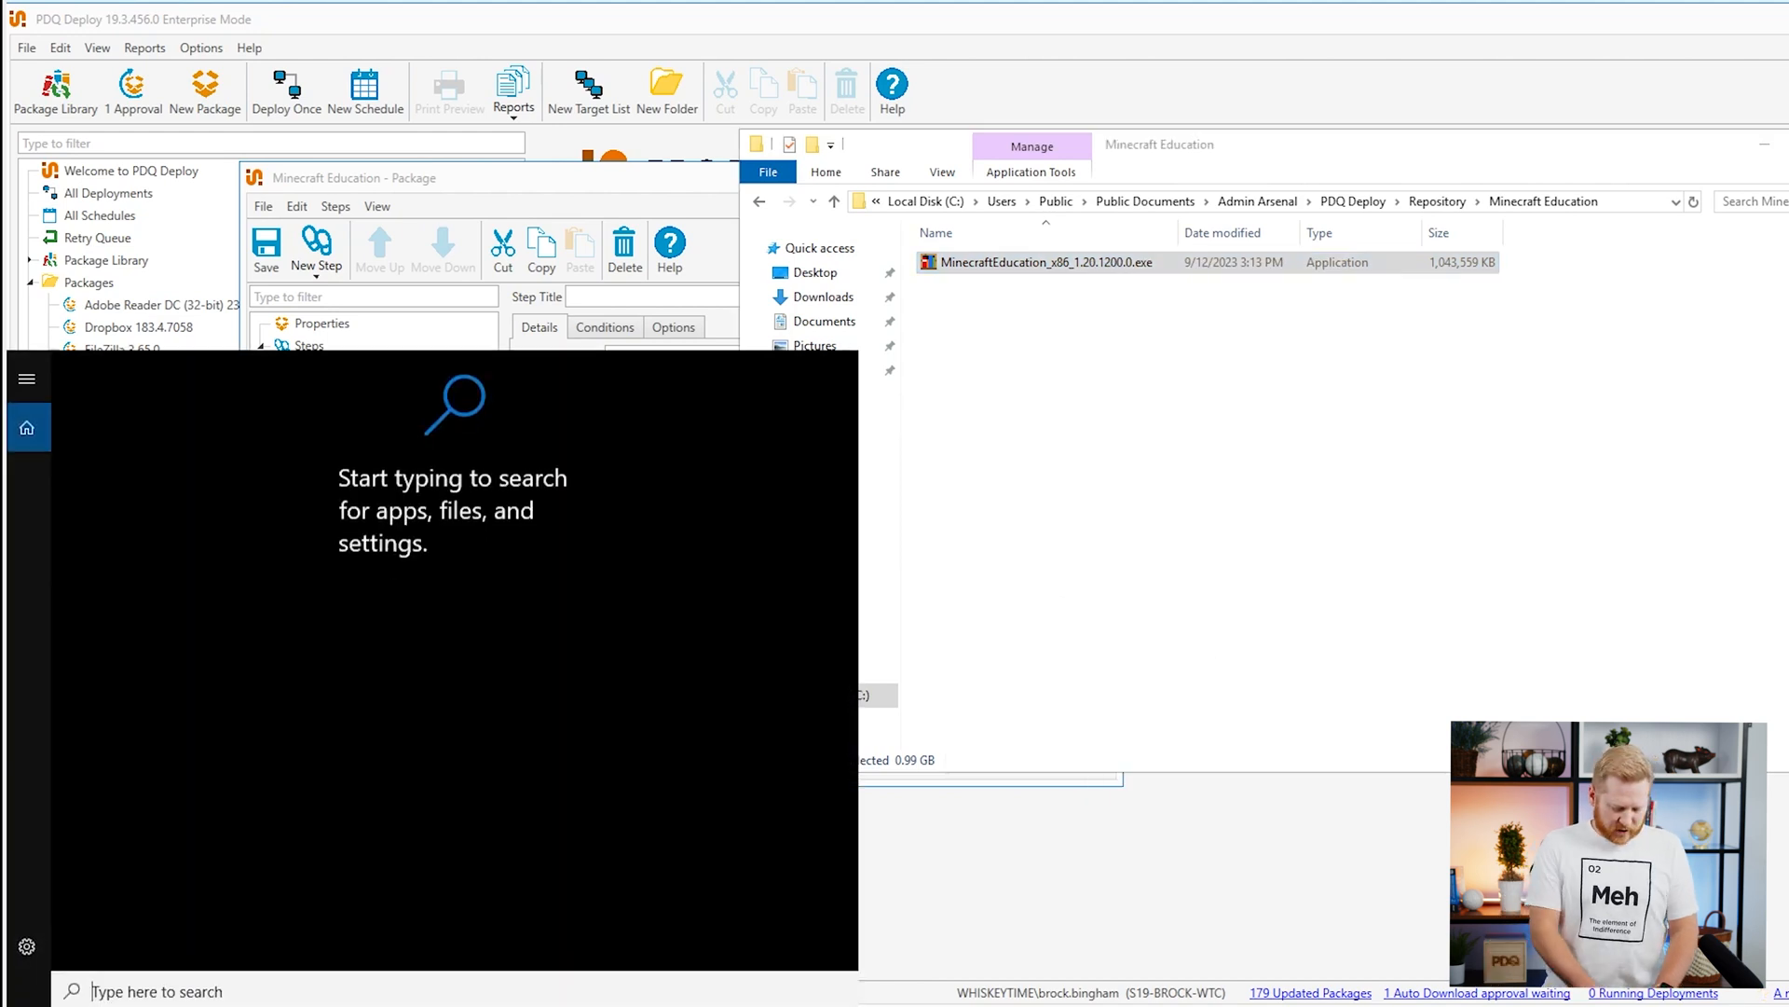
Launch Command Prompt as administrator from the Start menu search for cmd
{"action": "type", "text": "cmd"}
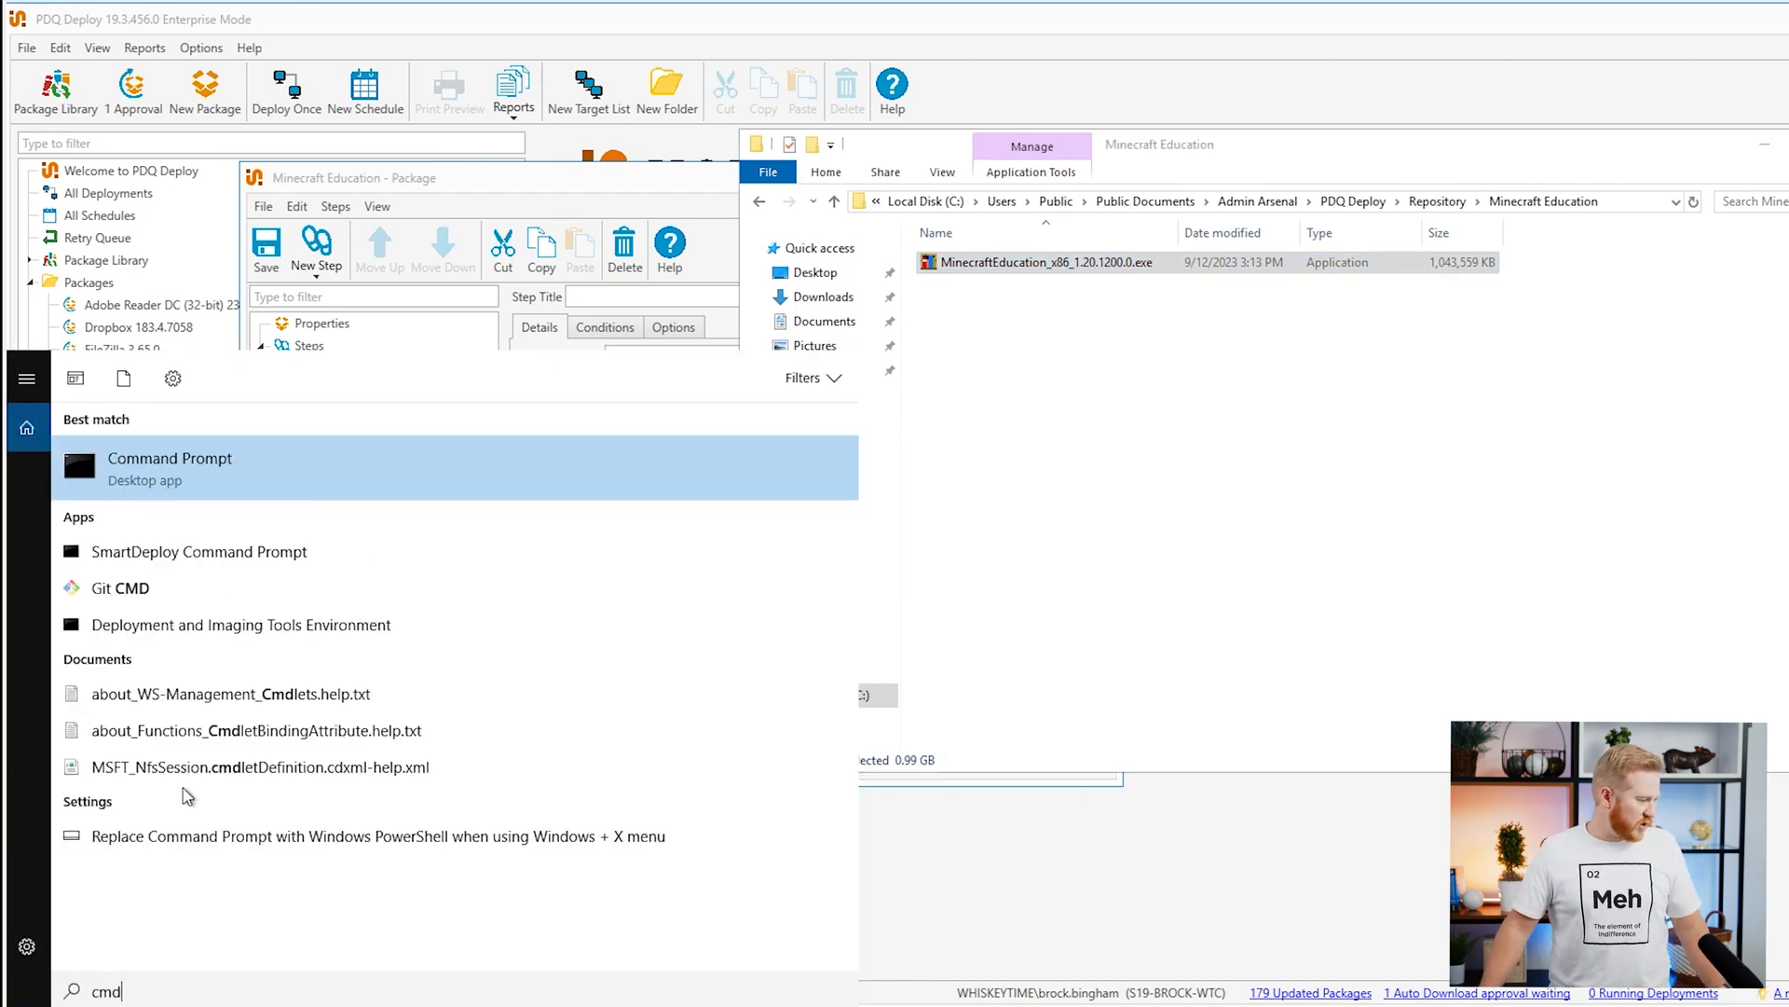
{"action": "right_click", "coordinate": [169, 467]}
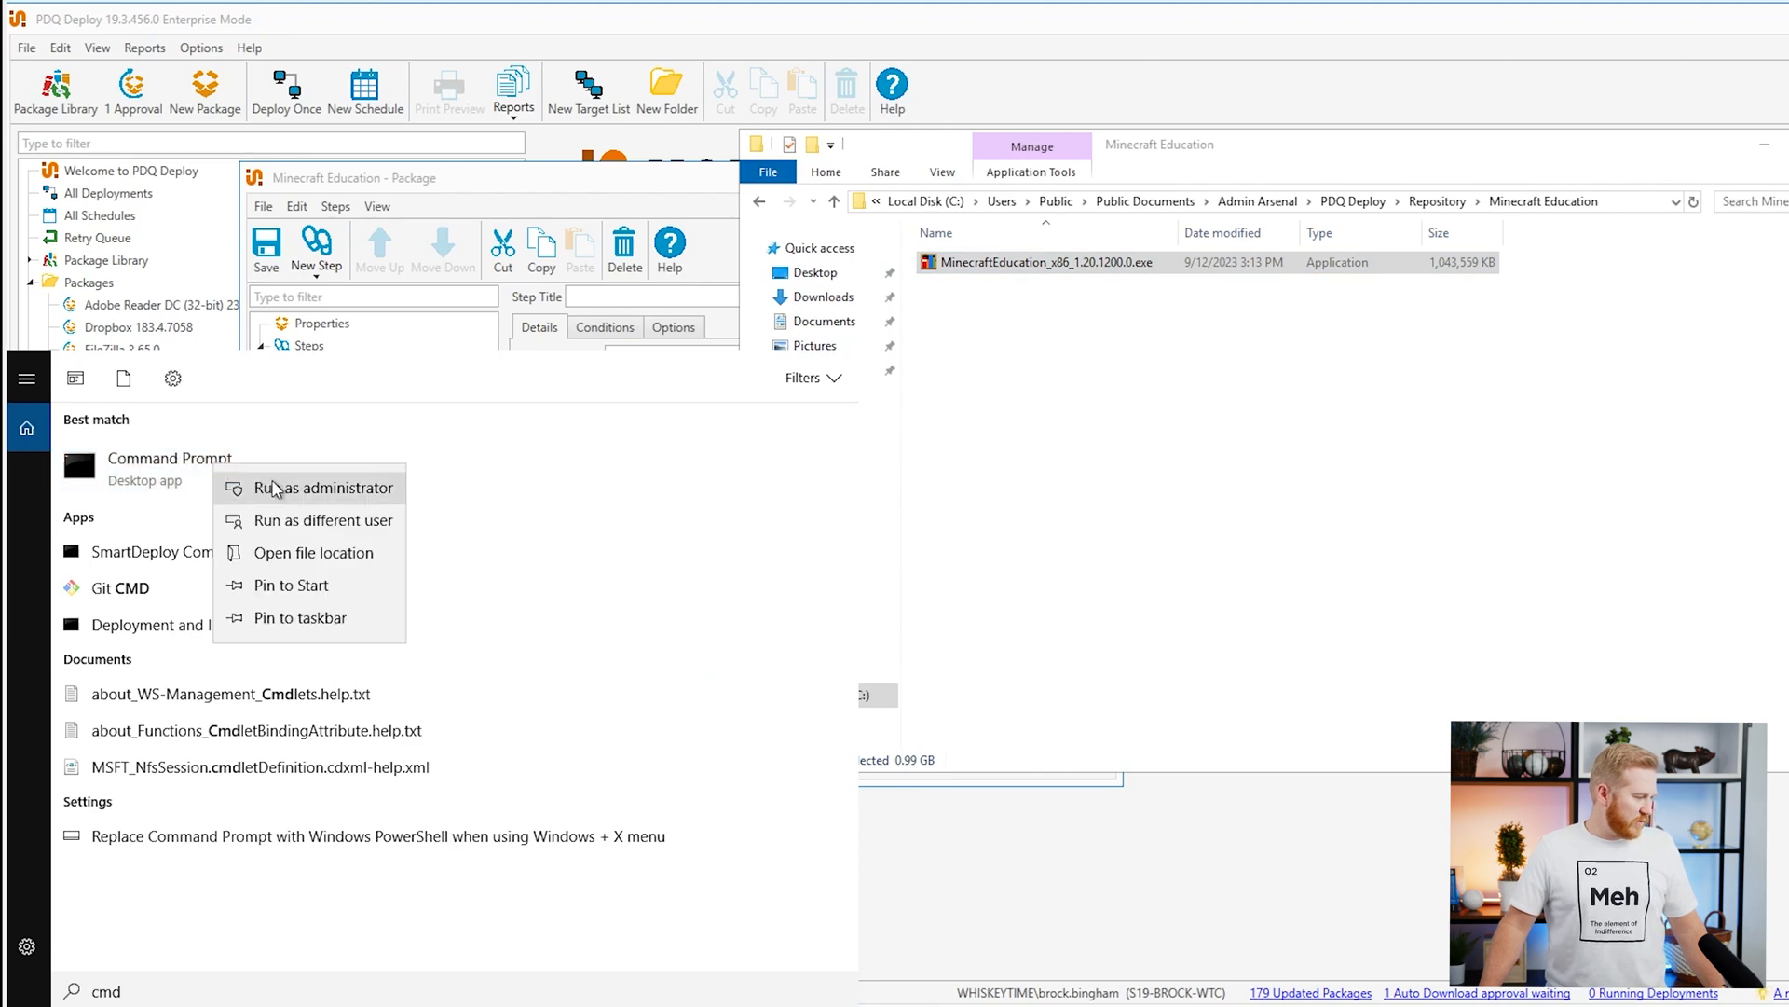
{"action": "left_click", "coordinate": [326, 487]}
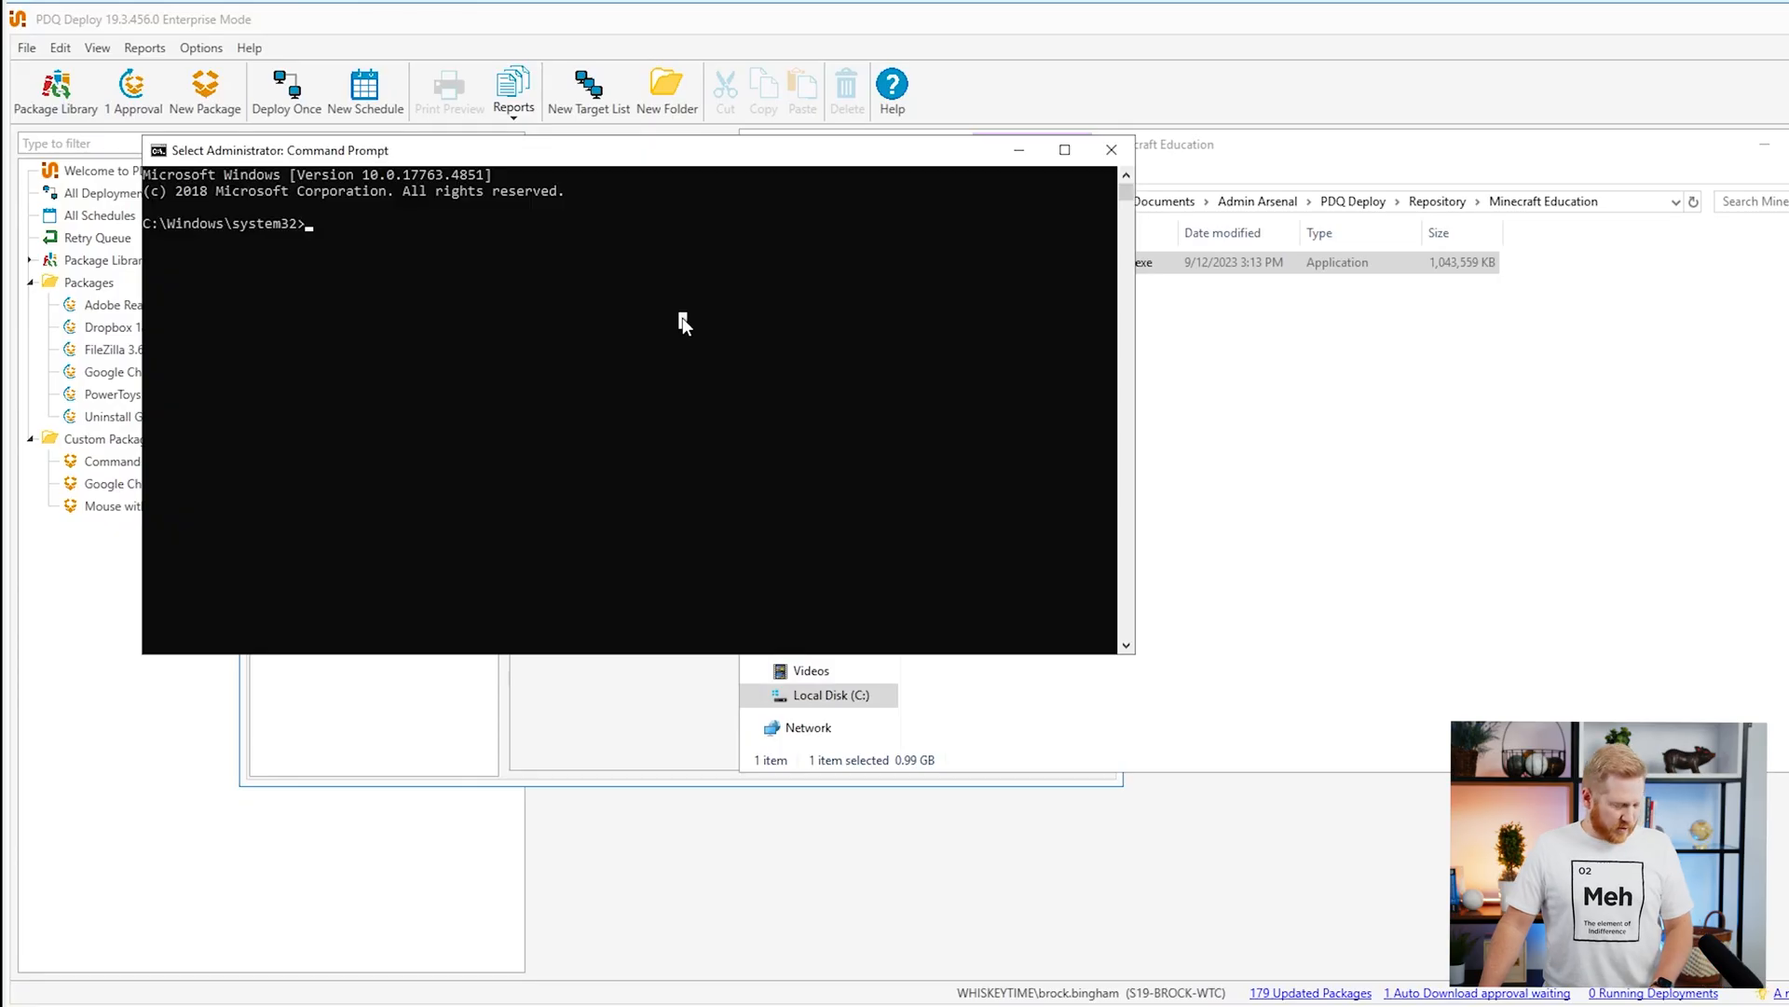
Run the pasted Minecraft Education installer path with /? to list its switches
{"action": "type", "text": "\"C:\\Users\\Public\\Documents\\Admin Arsenal\\PDQ Deploy\\Repository\\Minecraft Education\\MinecraftEducation_x86_1.20.1200.0.exe\""}
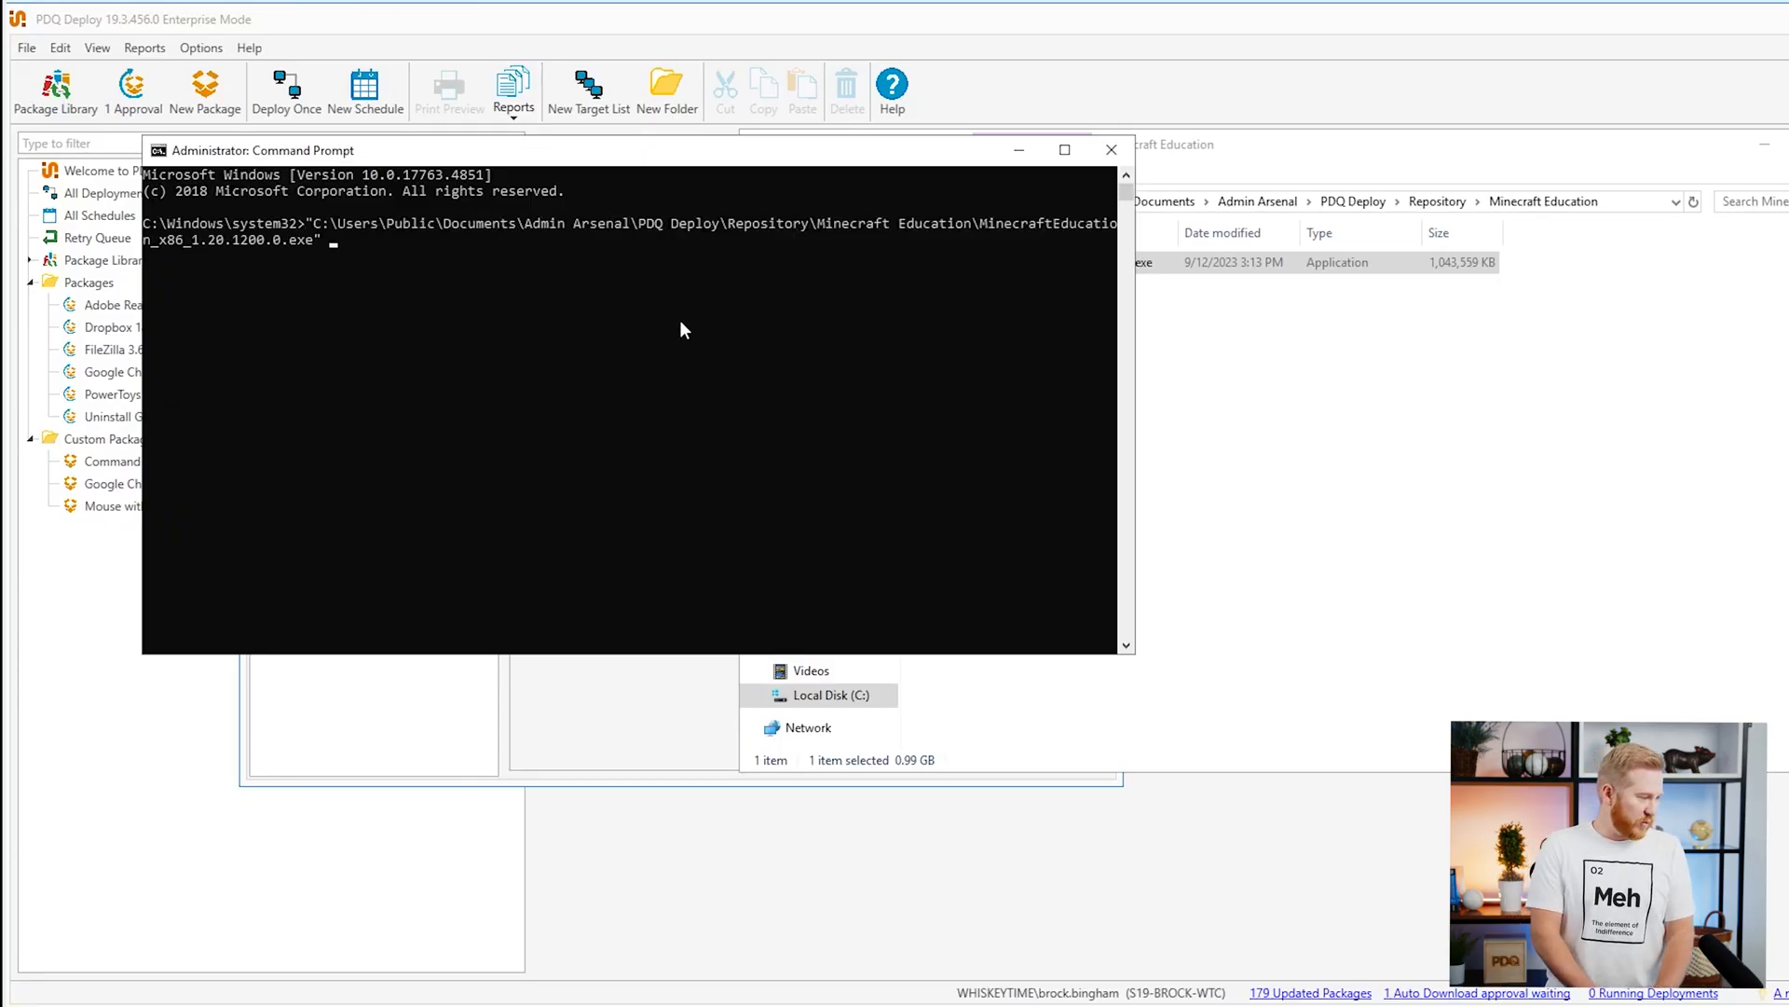
{"action": "type", "text": "/?"}
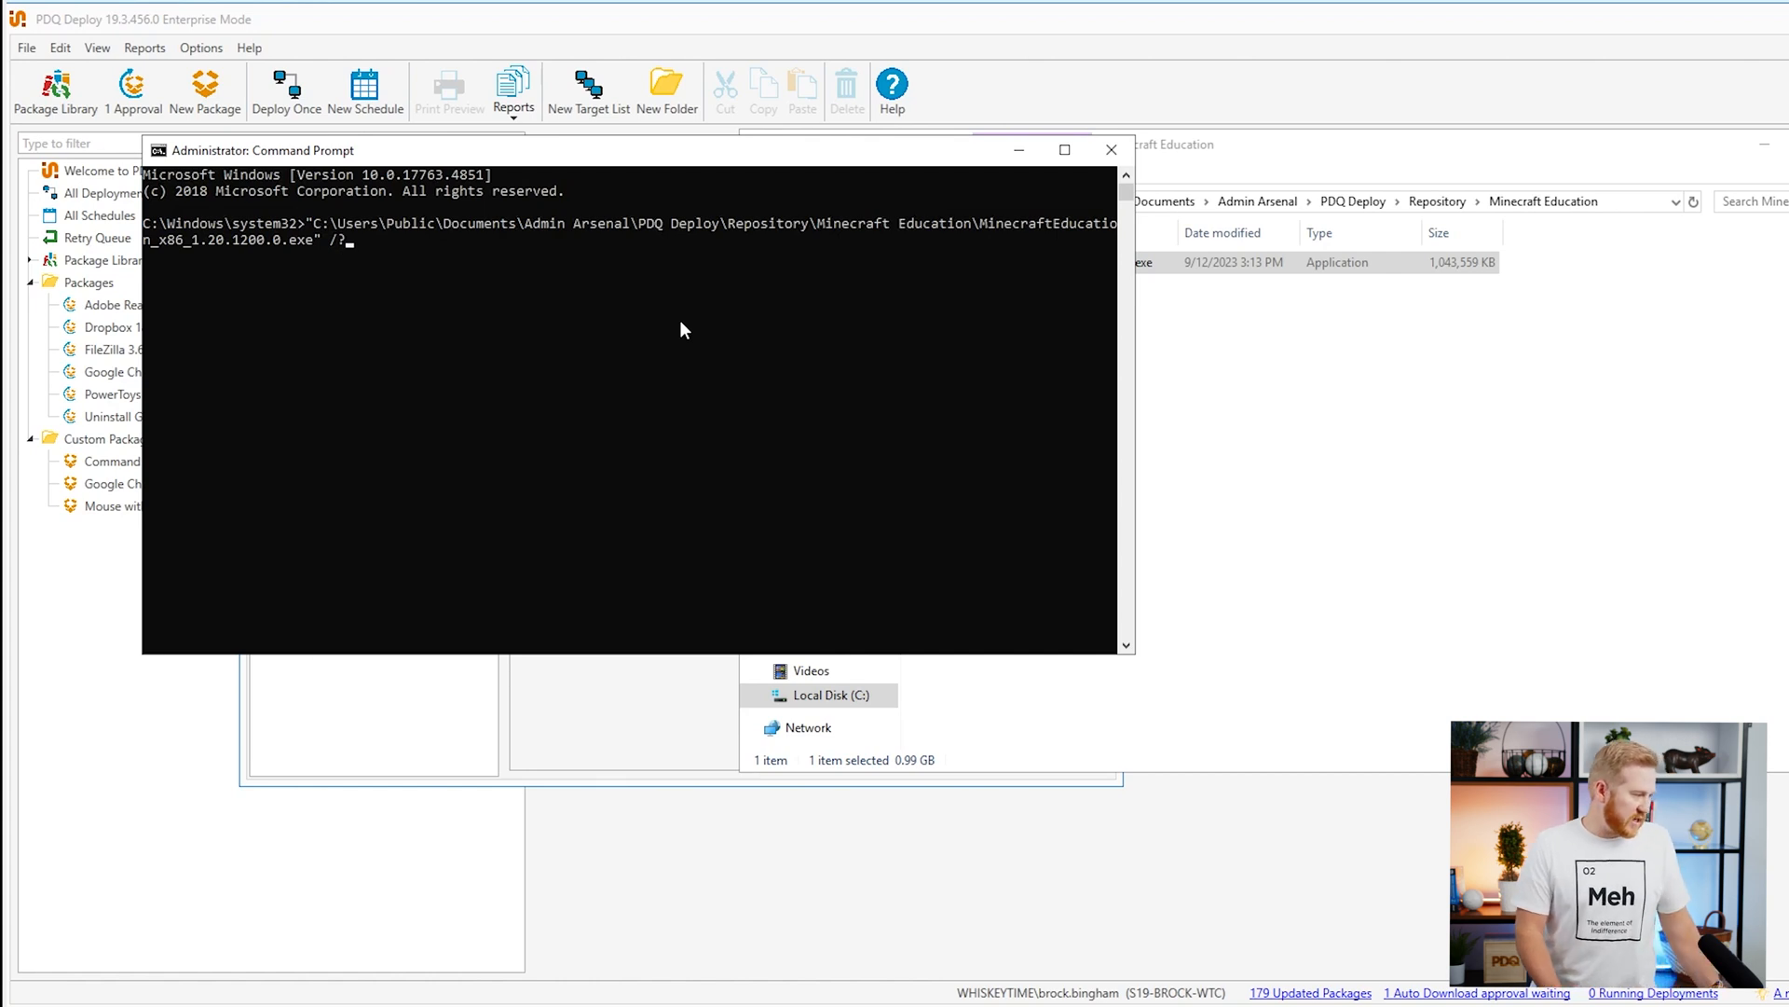
{"action": "key", "text": "Enter"}
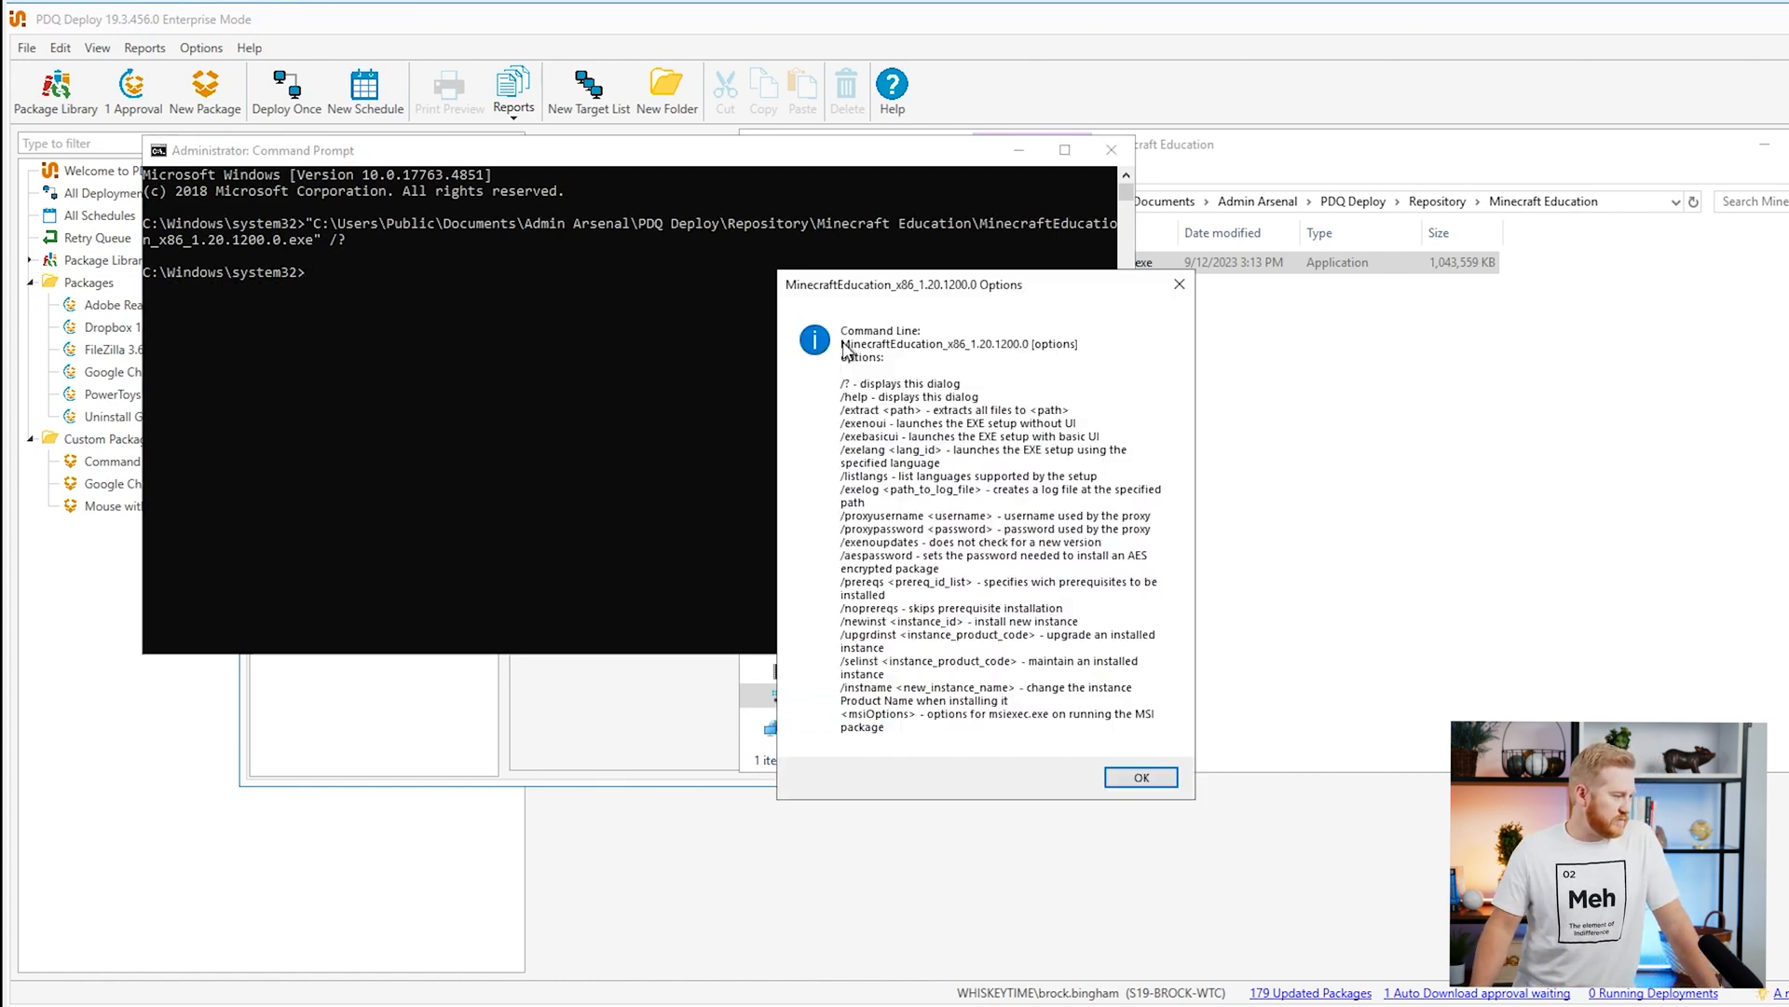
{"action": "mouse_move", "coordinate": [1010, 378]}
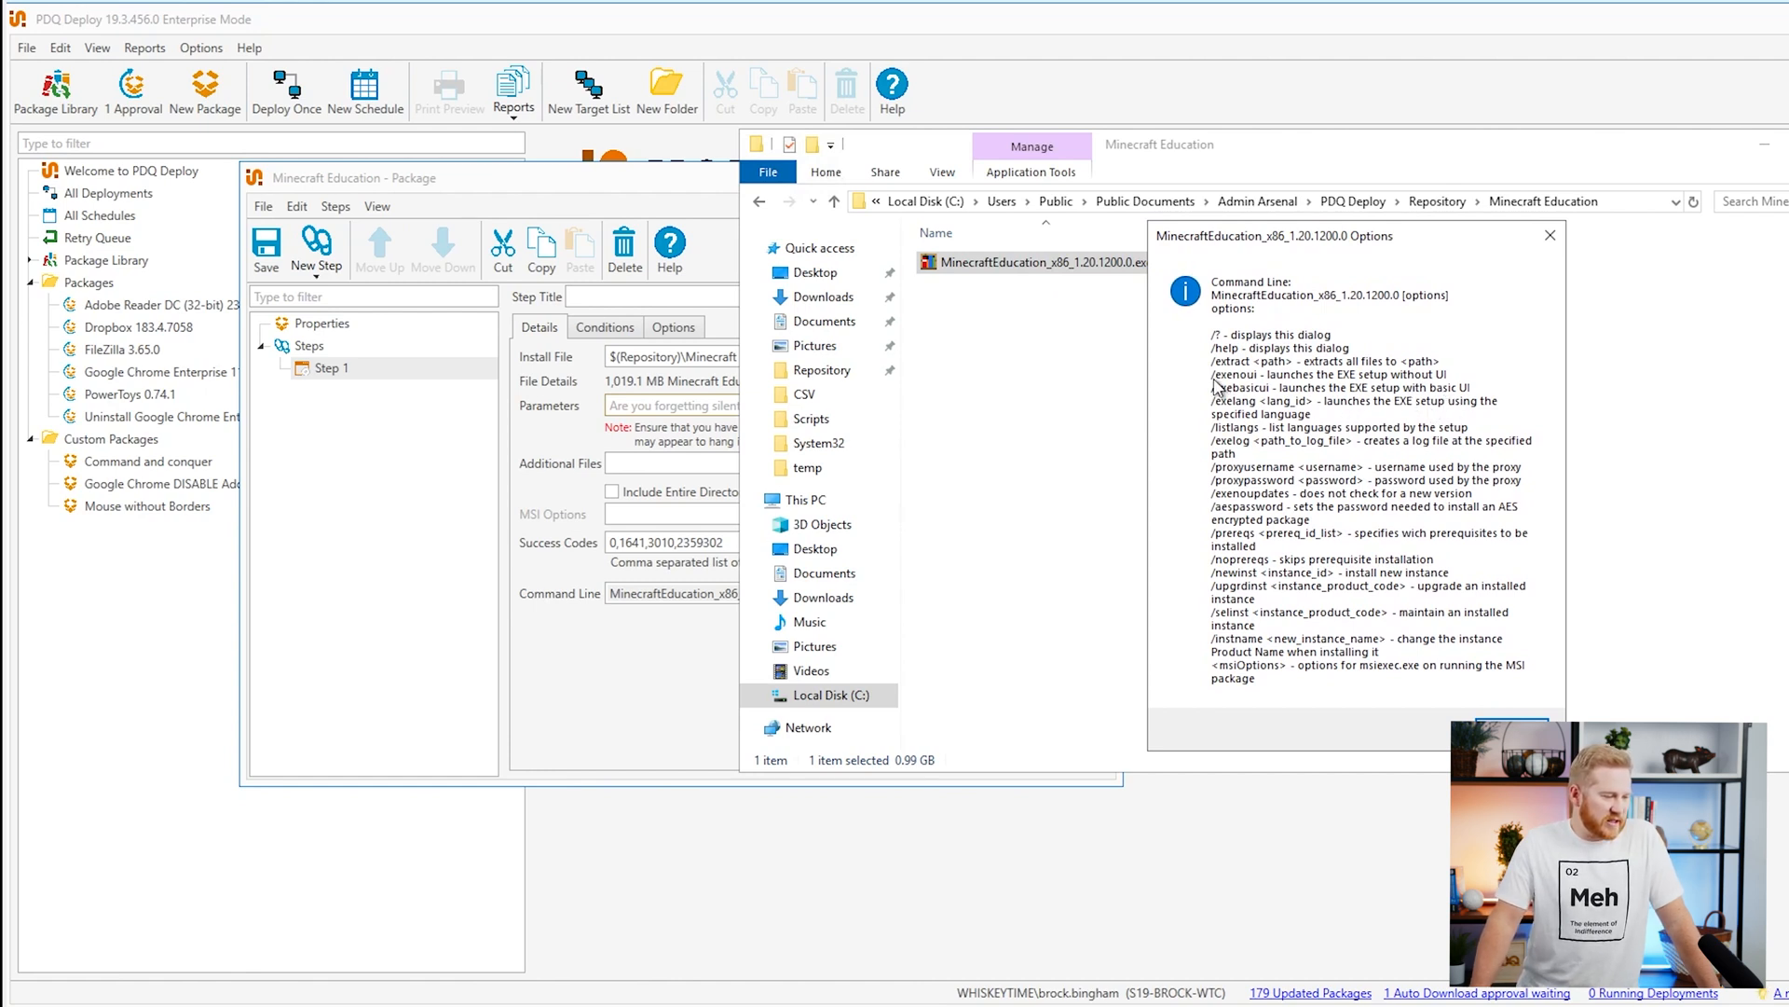
{"action": "mouse_move", "coordinate": [1266, 401]}
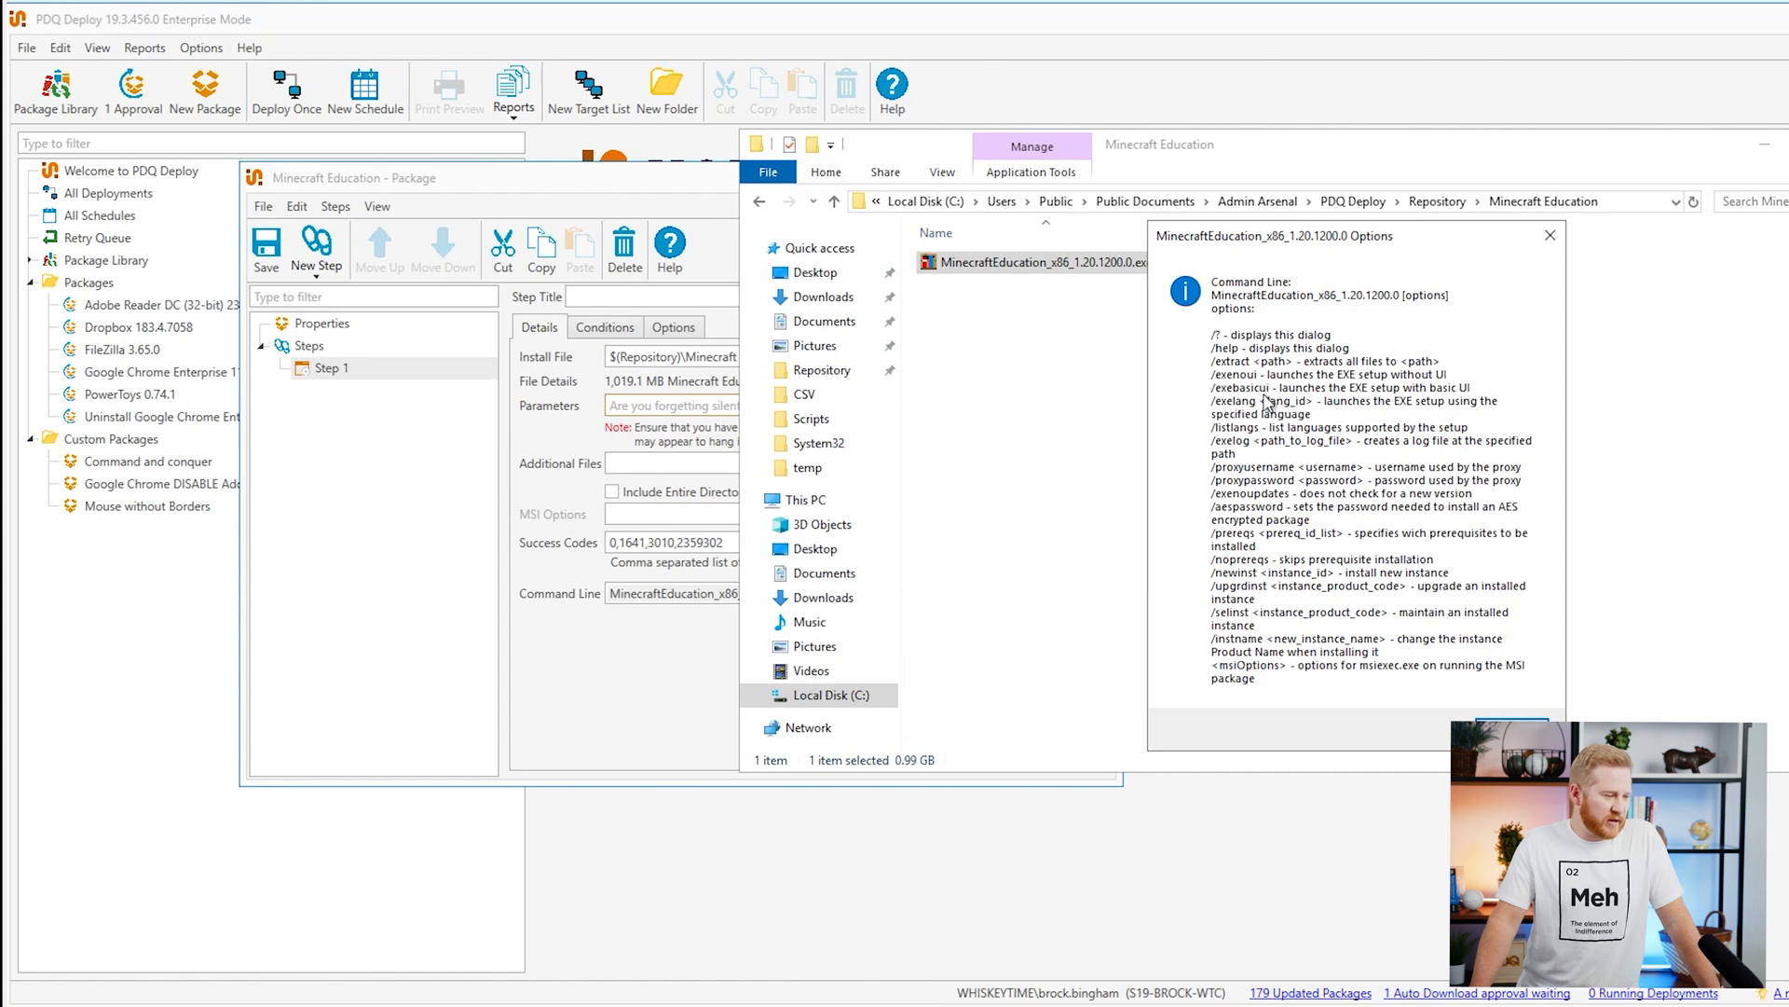
{"action": "mouse_move", "coordinate": [1266, 537]}
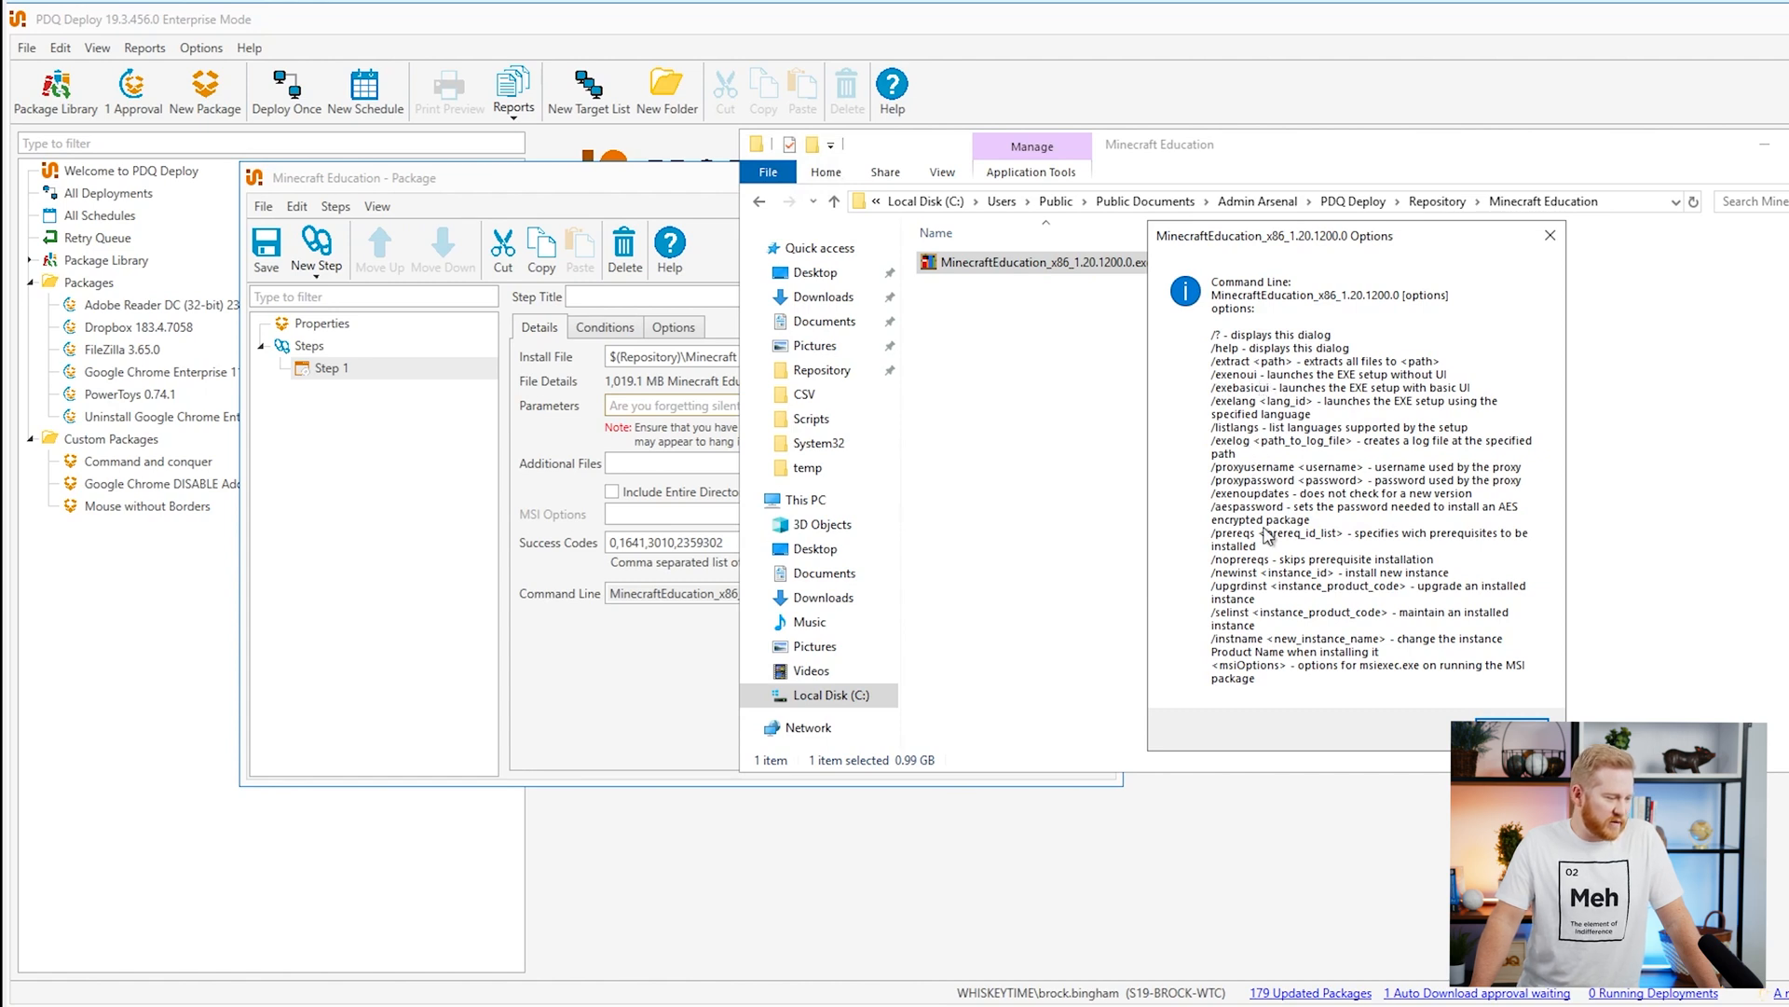
{"action": "mouse_move", "coordinate": [1301, 504]}
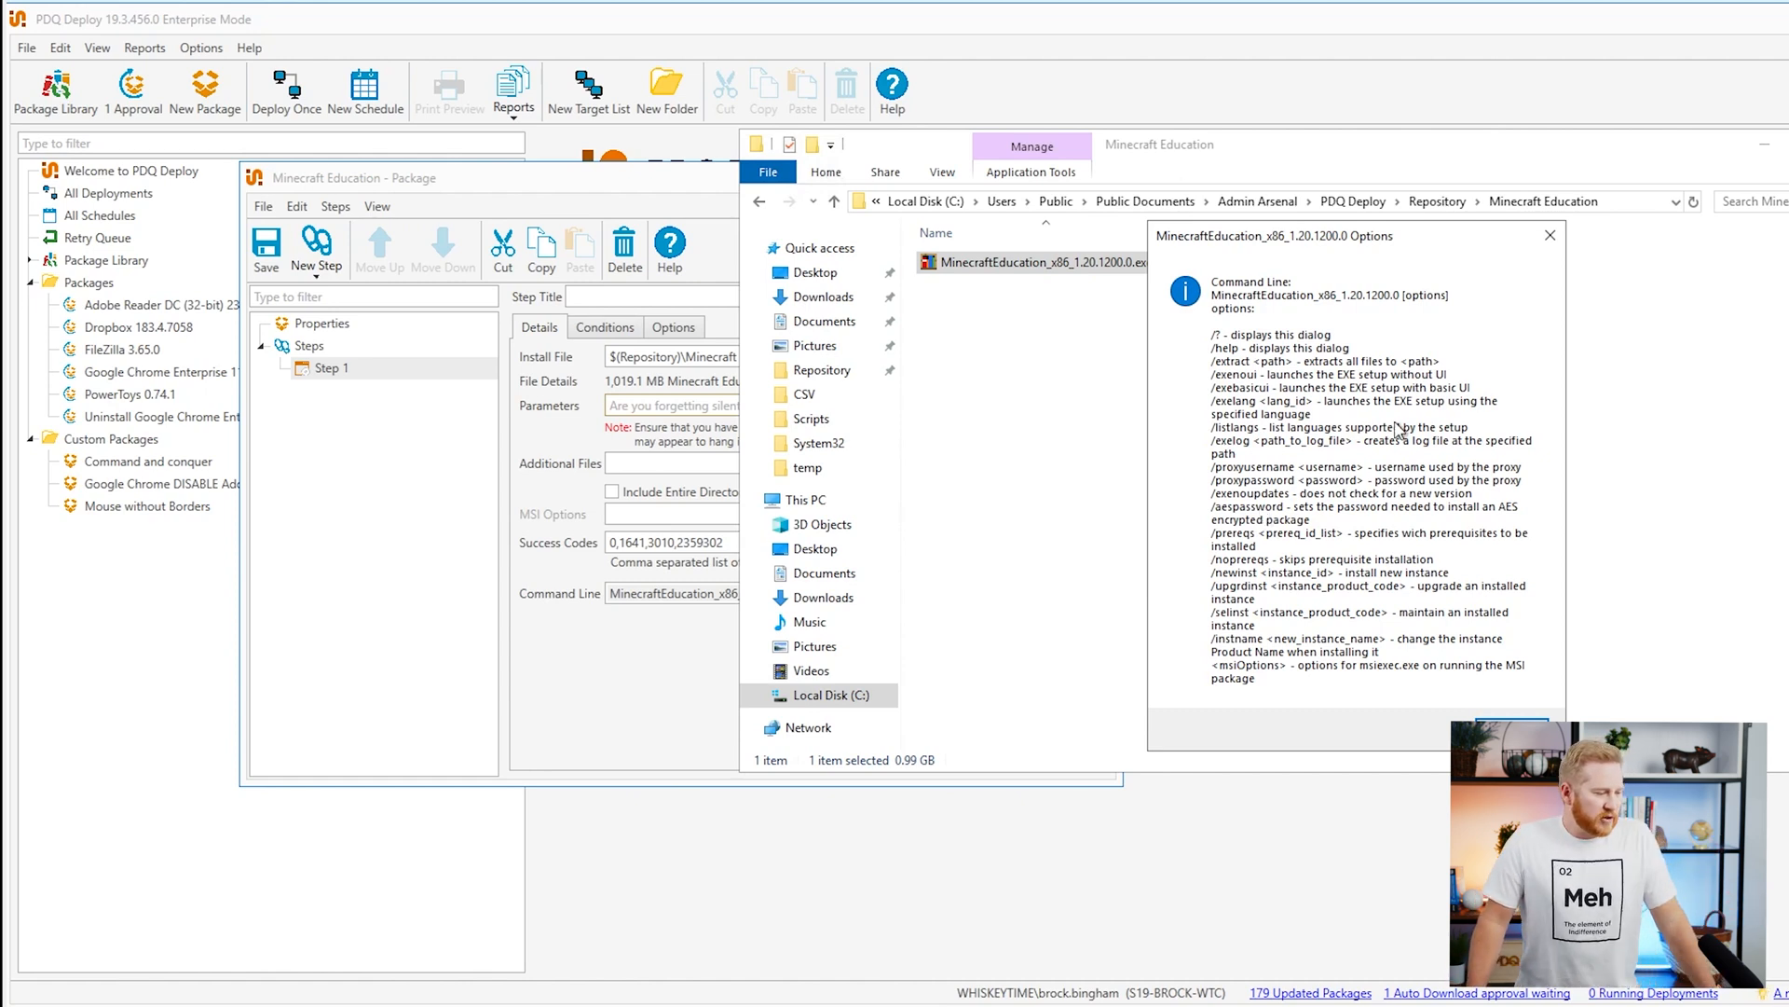
{"action": "mouse_move", "coordinate": [1308, 245]}
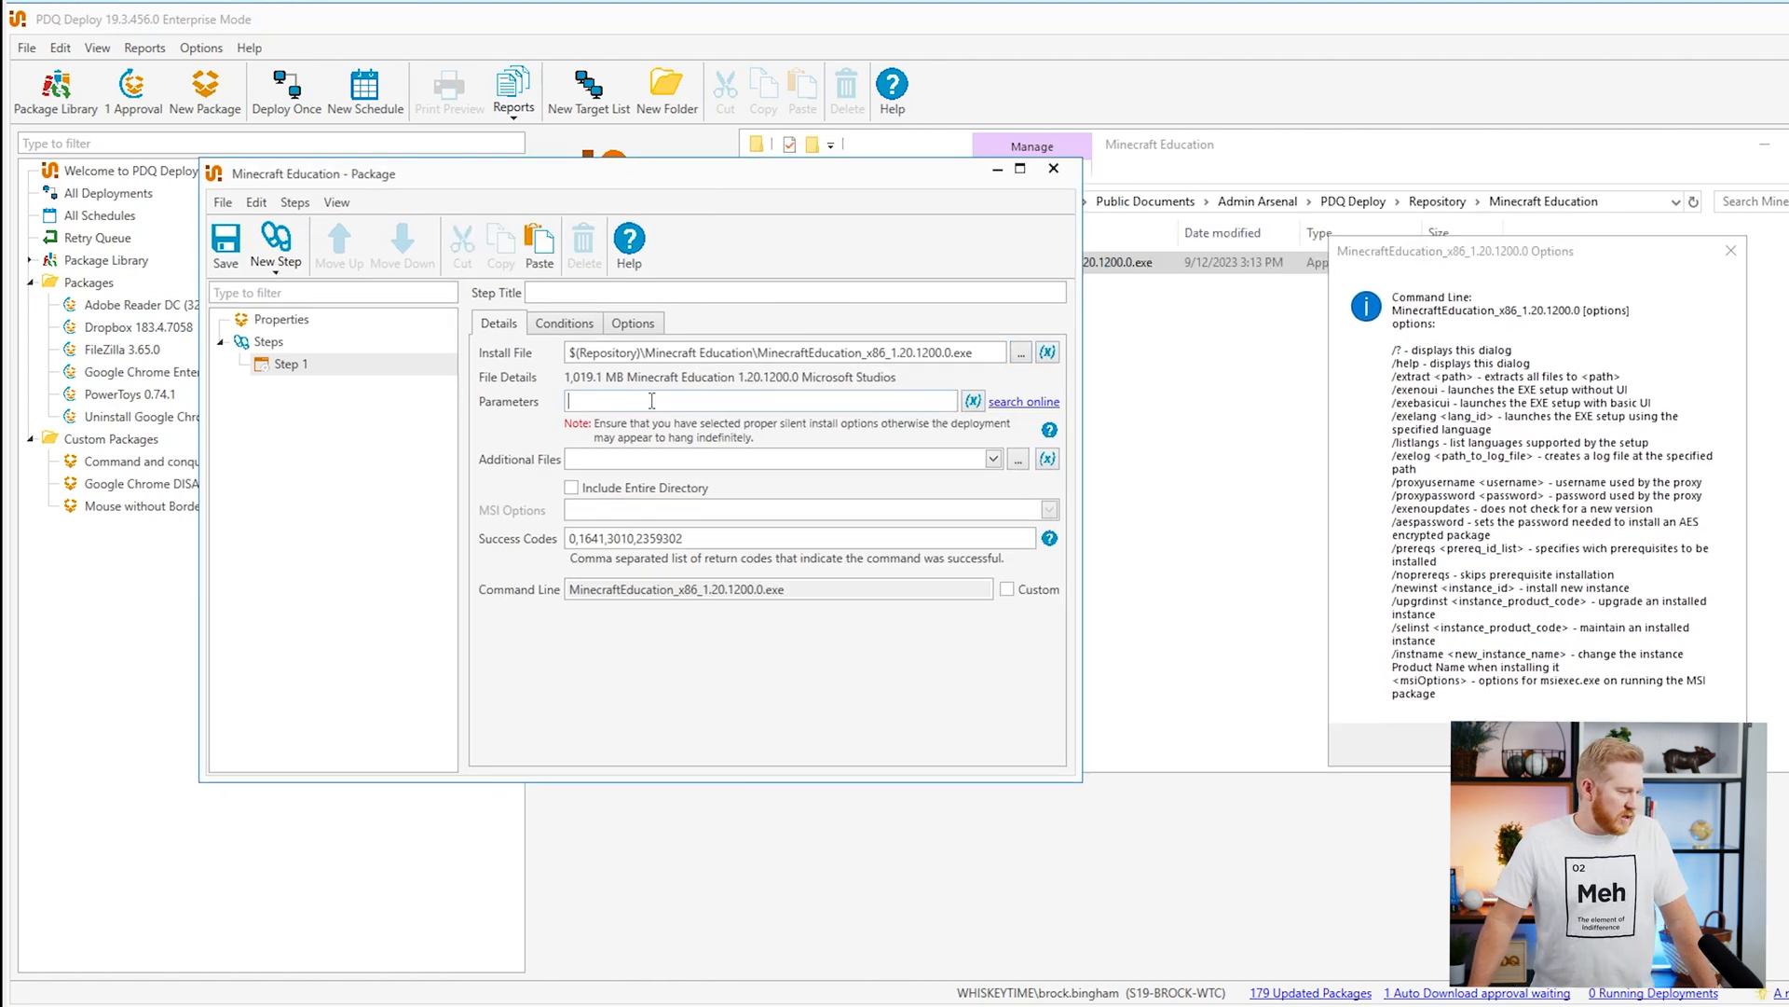
Set the install step parameters to /exenoui /exenoupdates and review the command line
{"action": "type", "text": "/"}
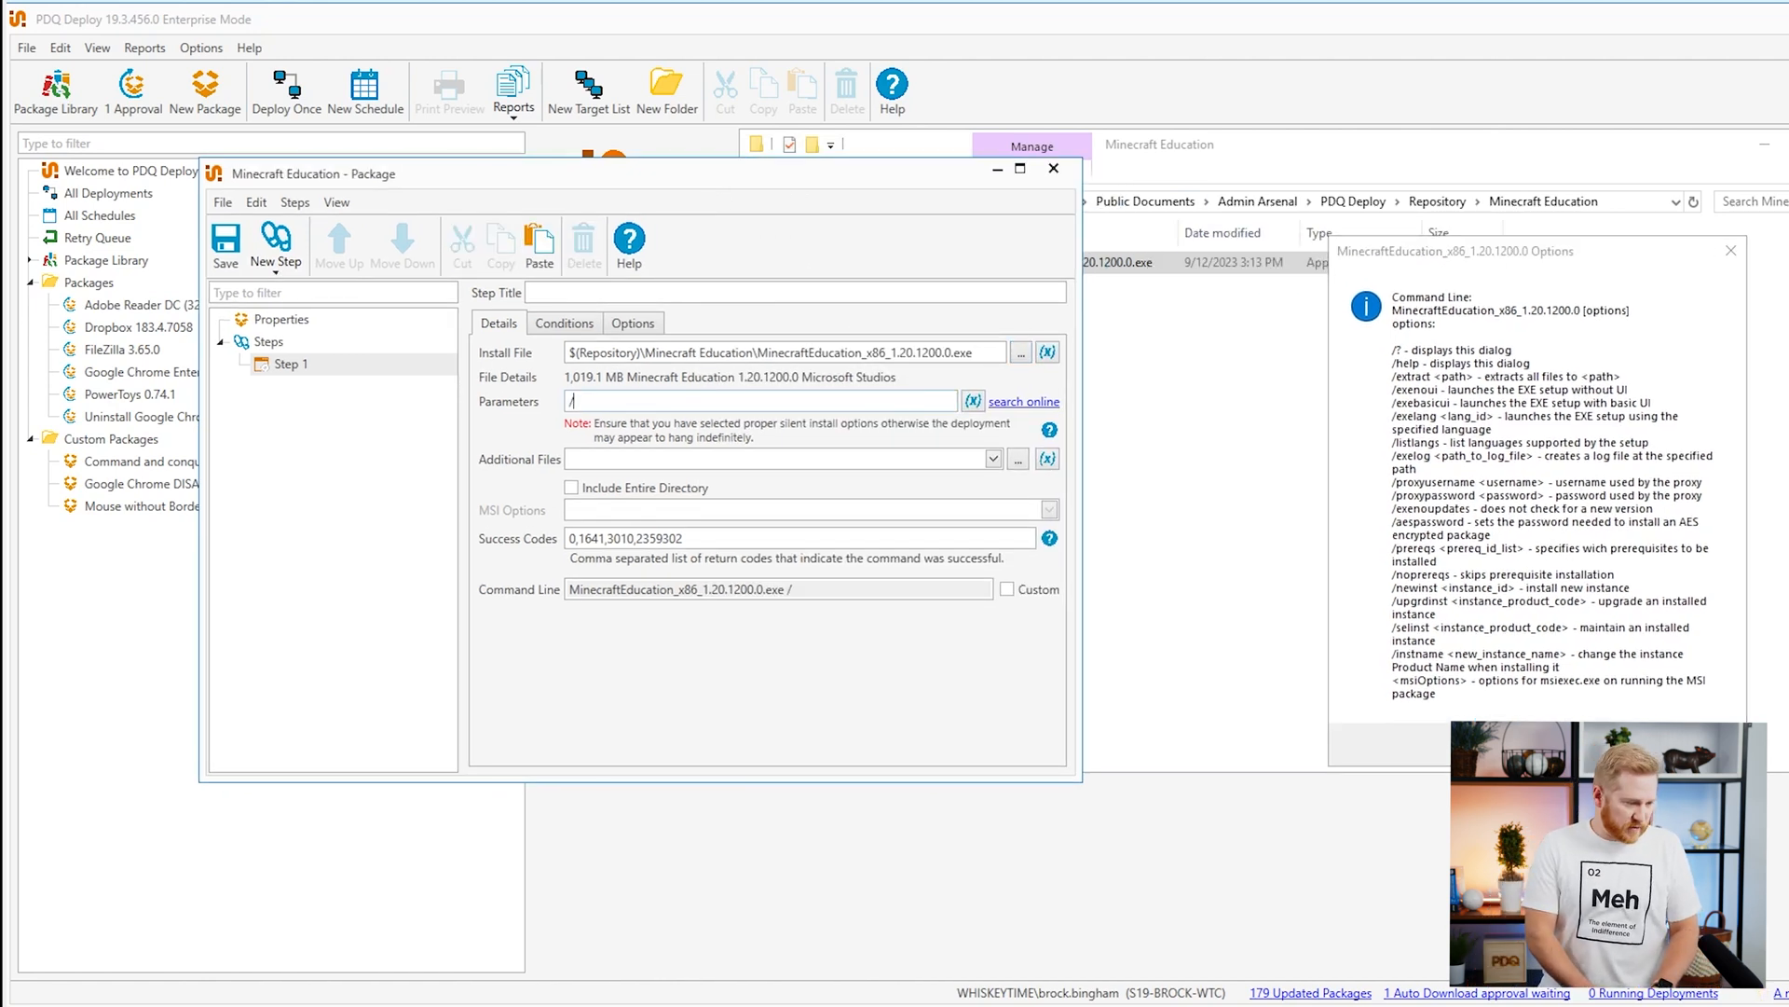
{"action": "type", "text": "exenoui /"}
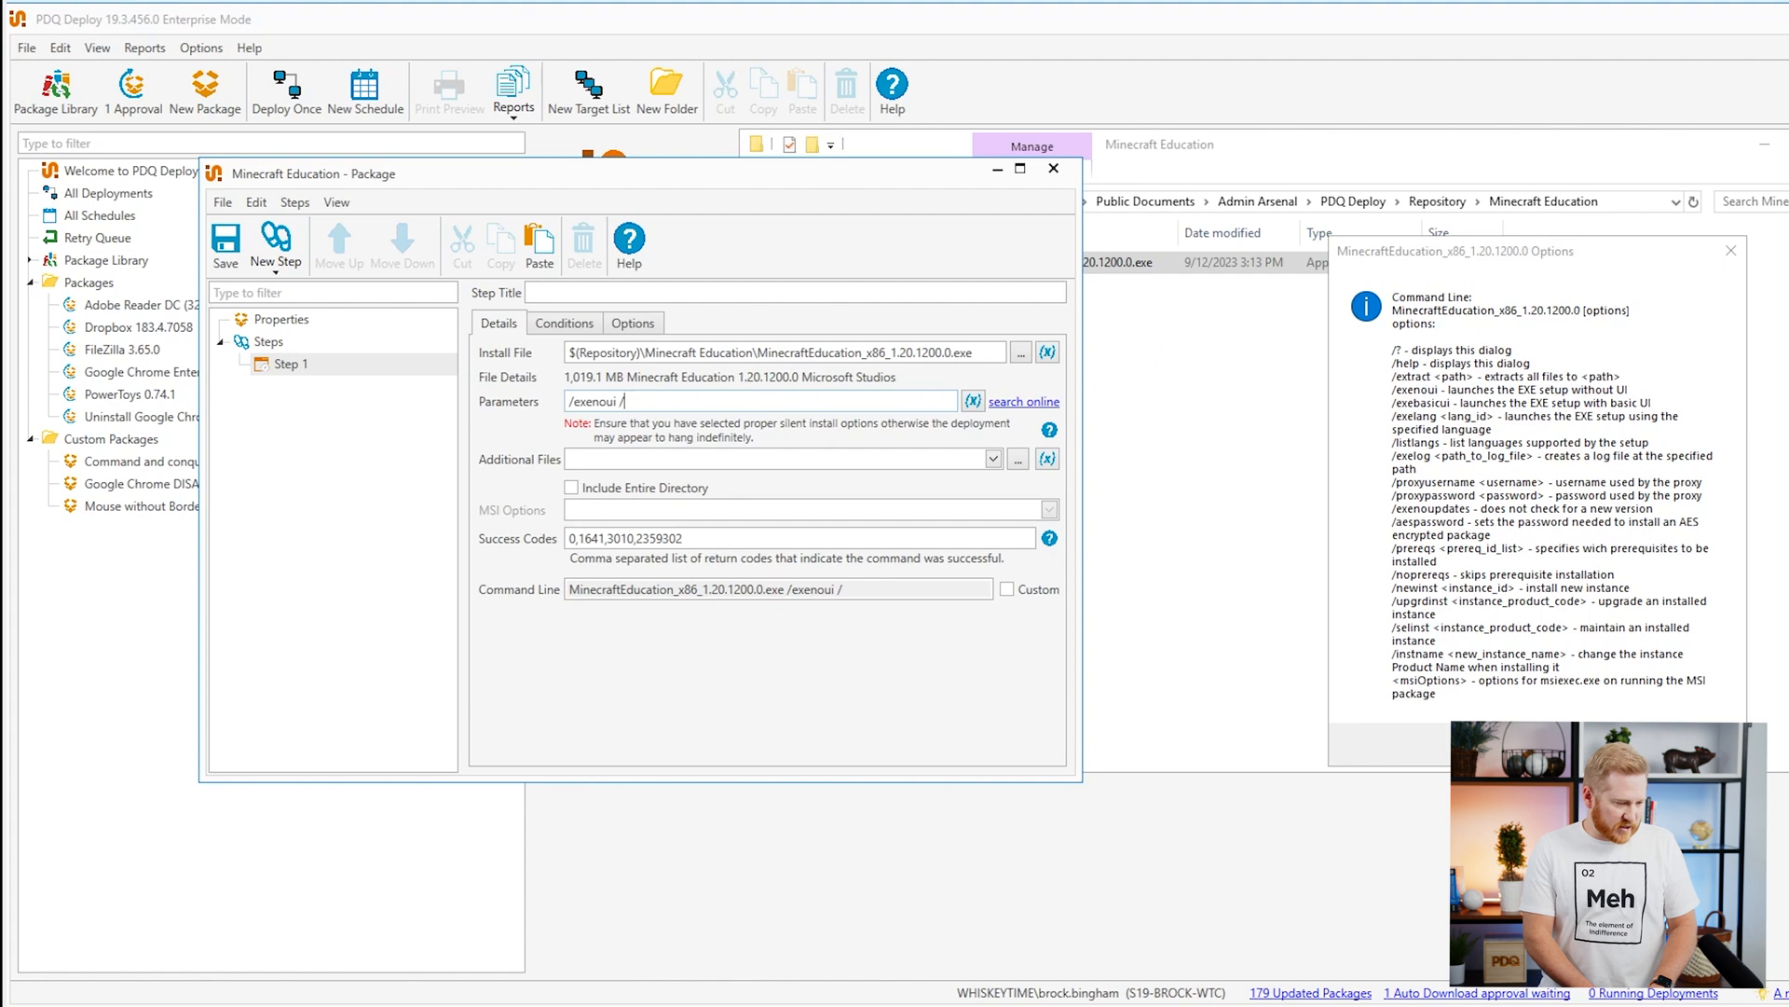
{"action": "type", "text": "exenou"}
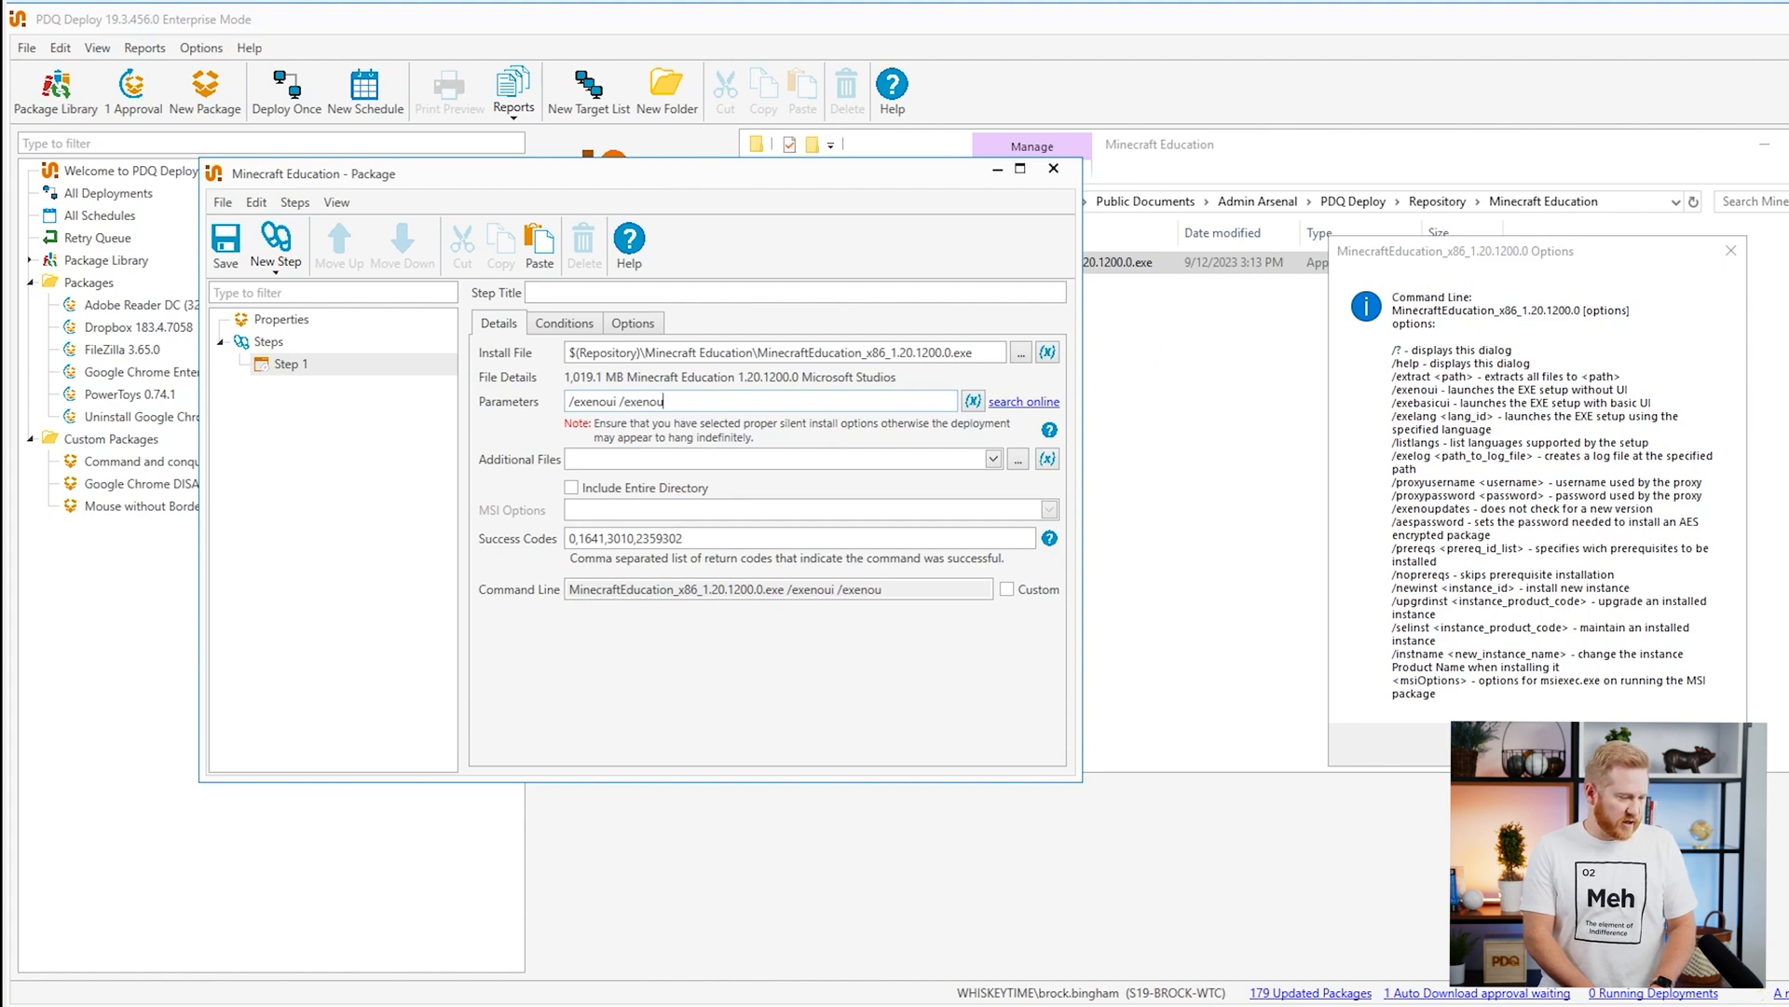
{"action": "type", "text": "dates"}
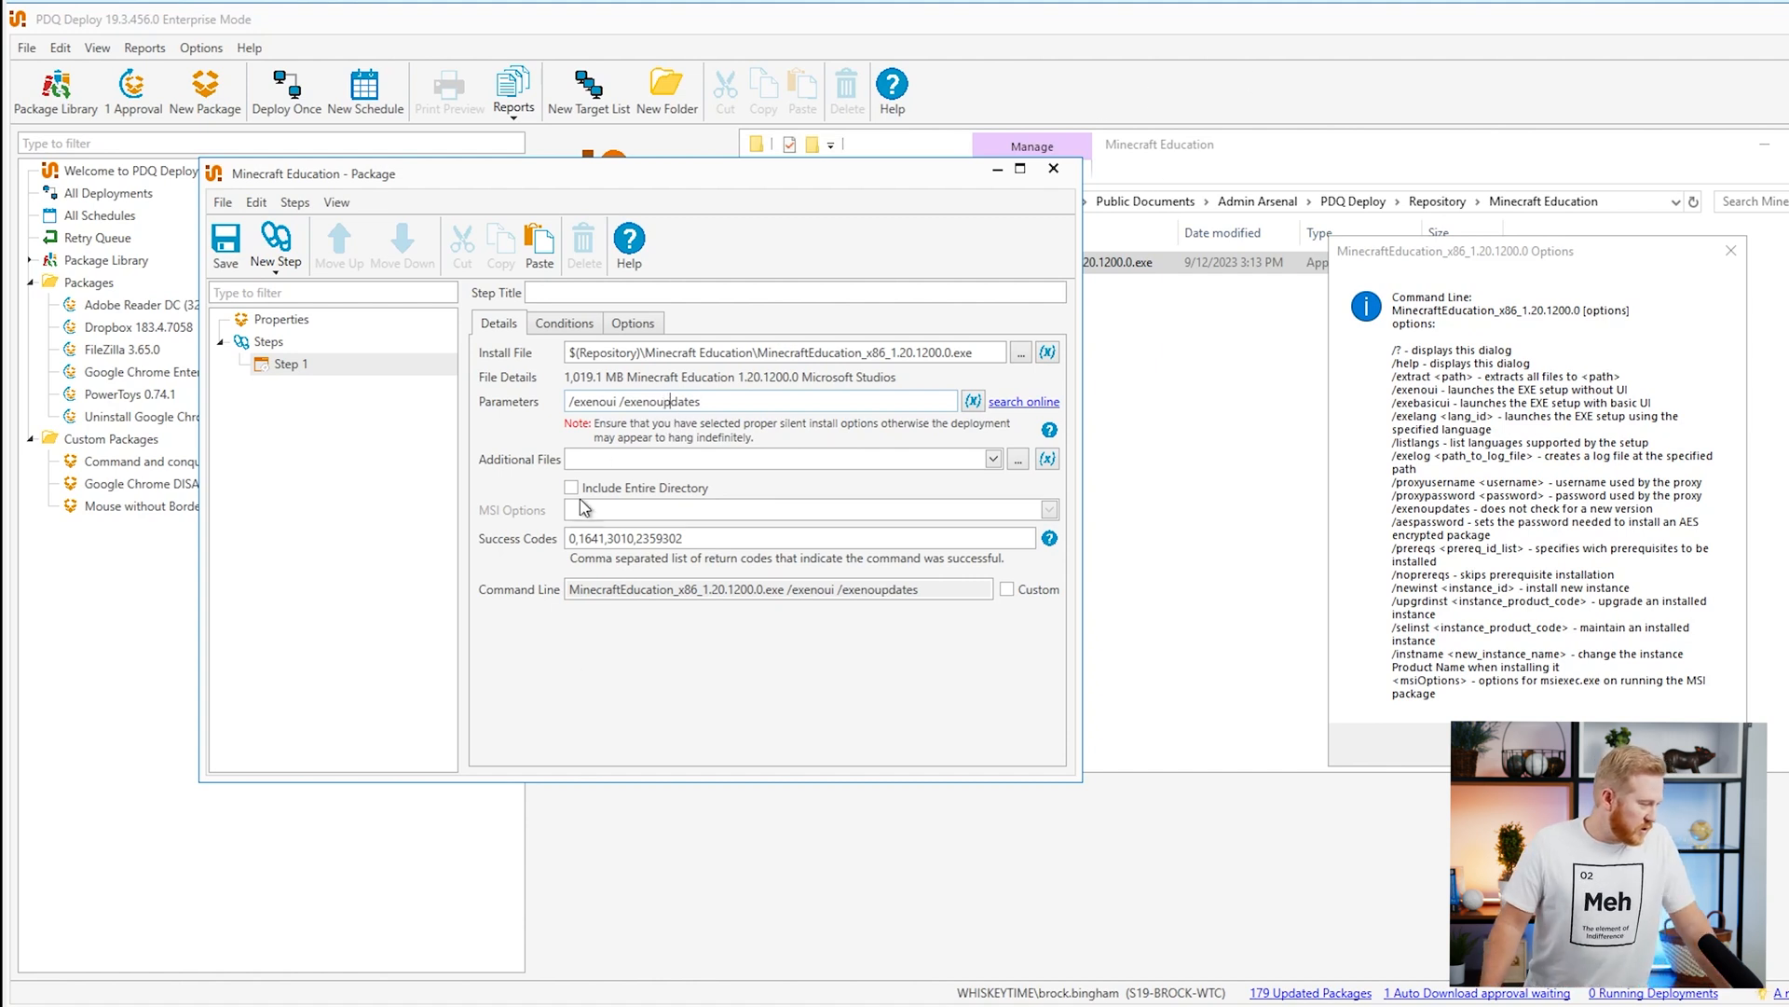
{"action": "mouse_move", "coordinate": [738, 538]}
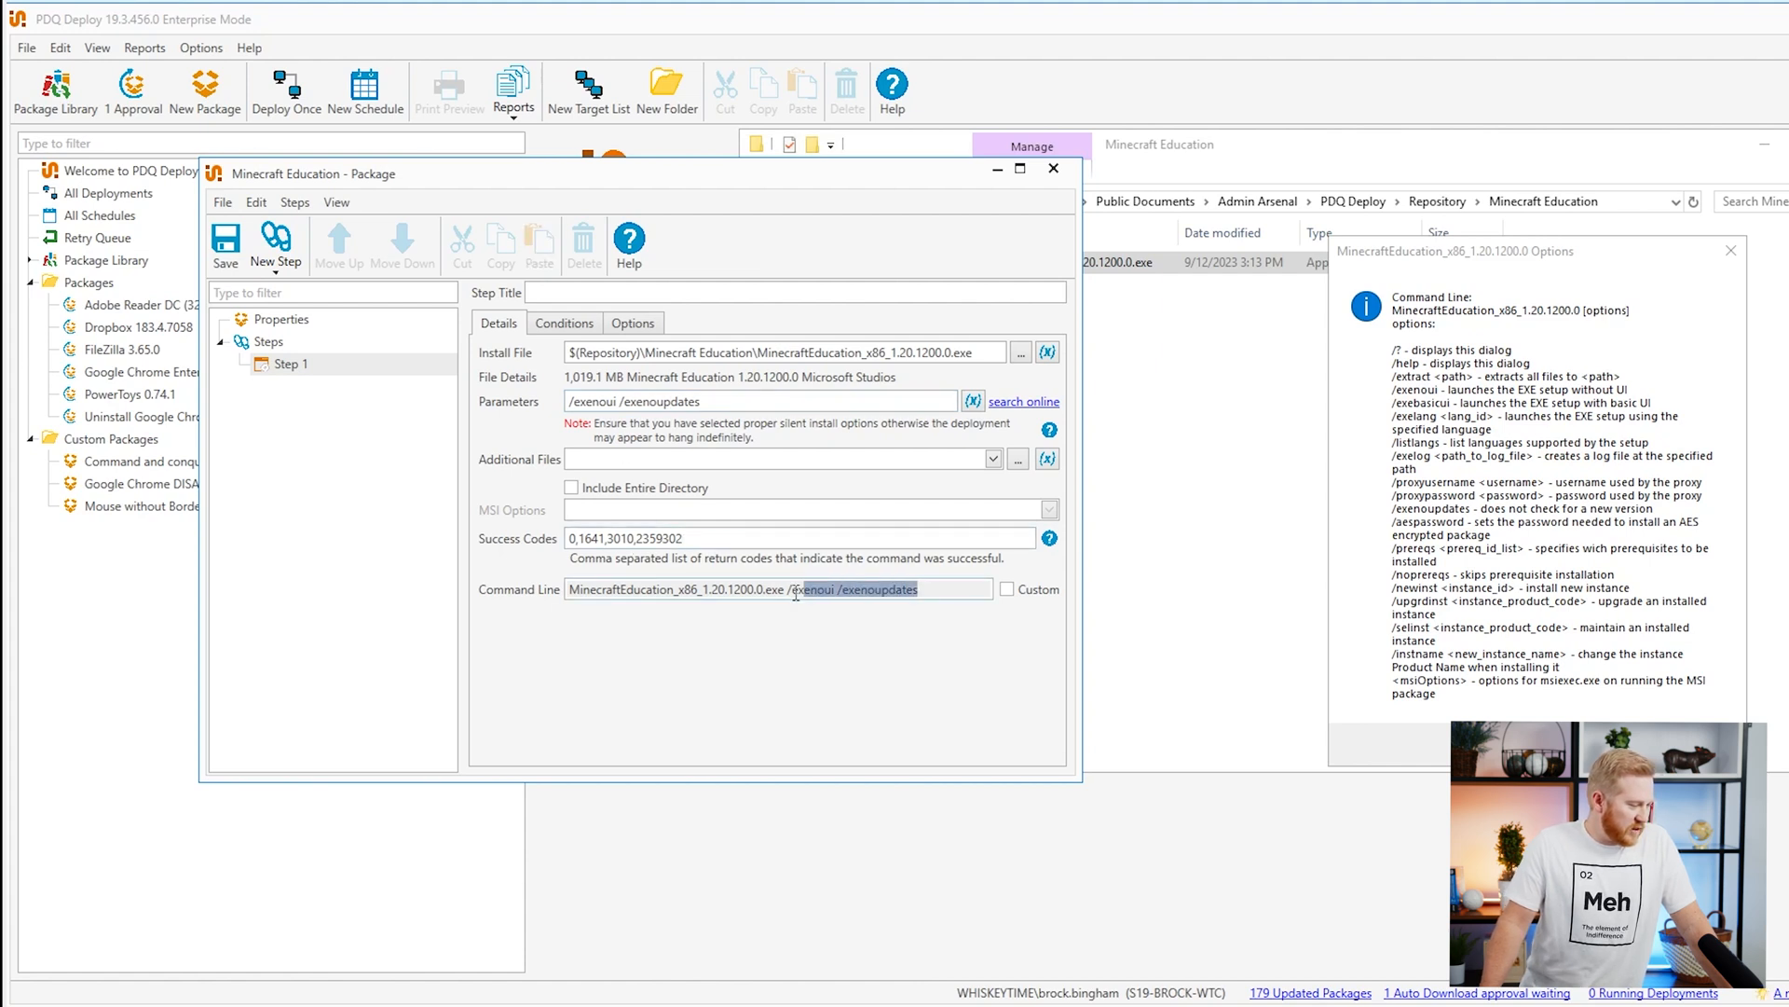
{"action": "triple_click", "coordinate": [776, 589]}
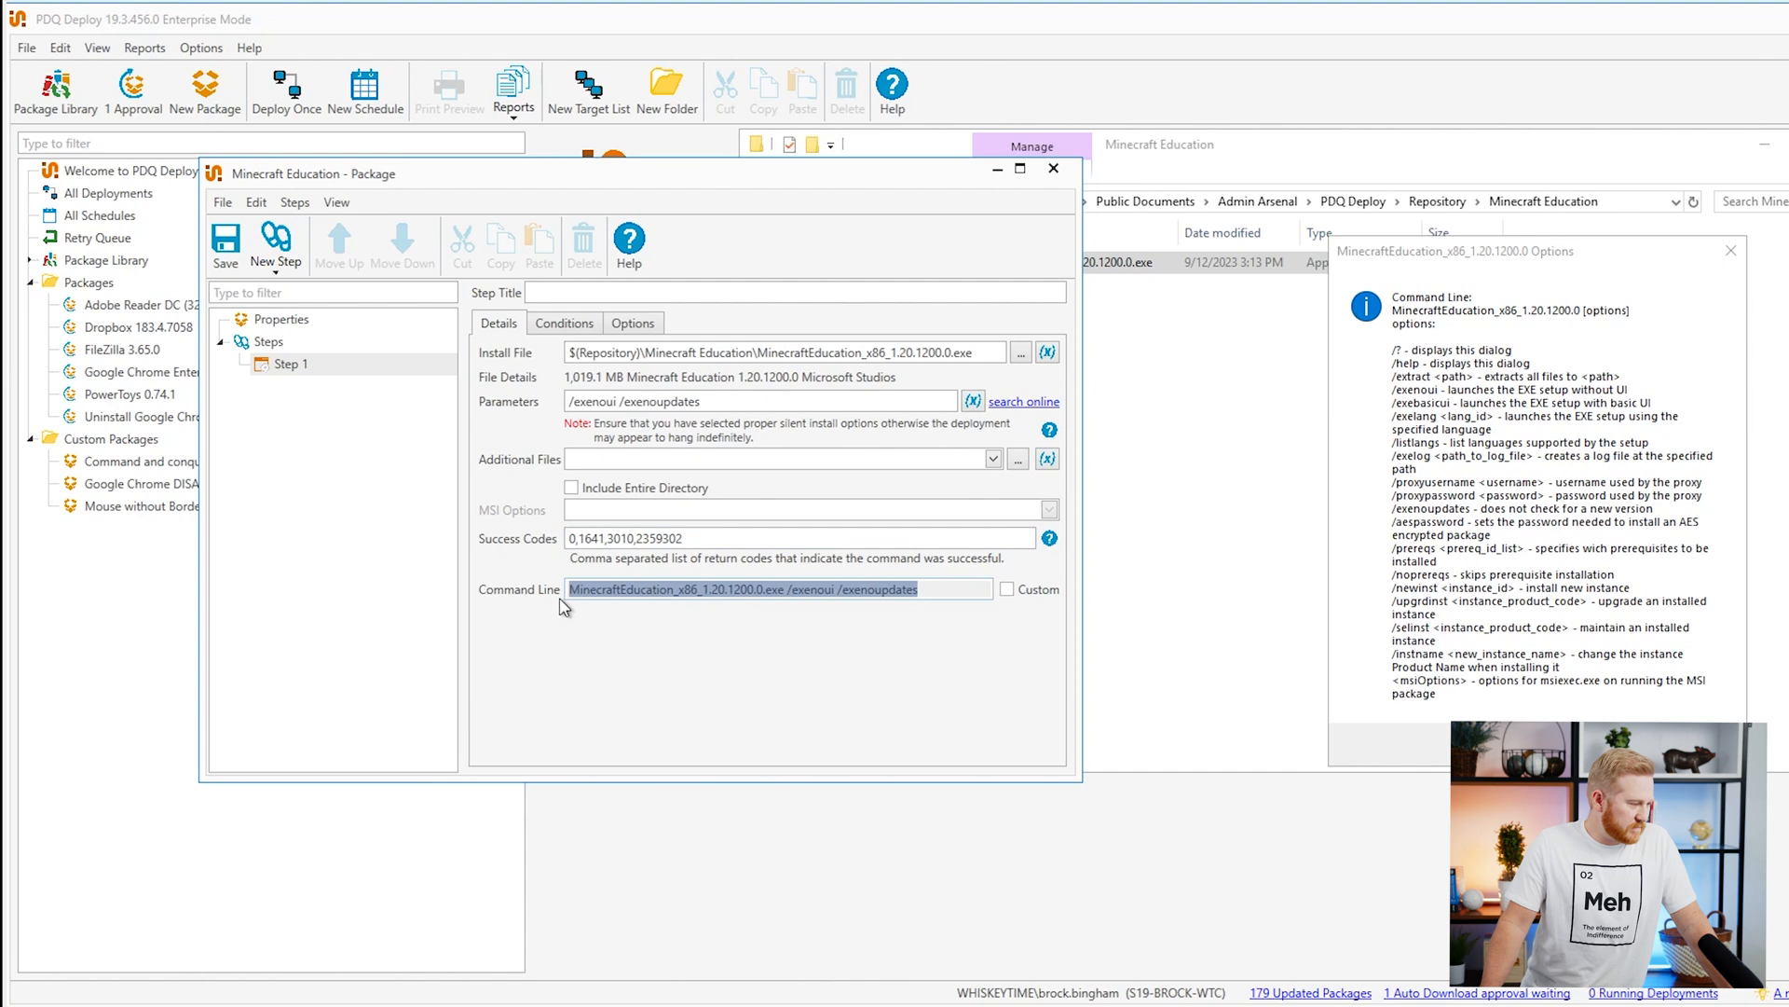
{"action": "left_click", "coordinate": [225, 240]}
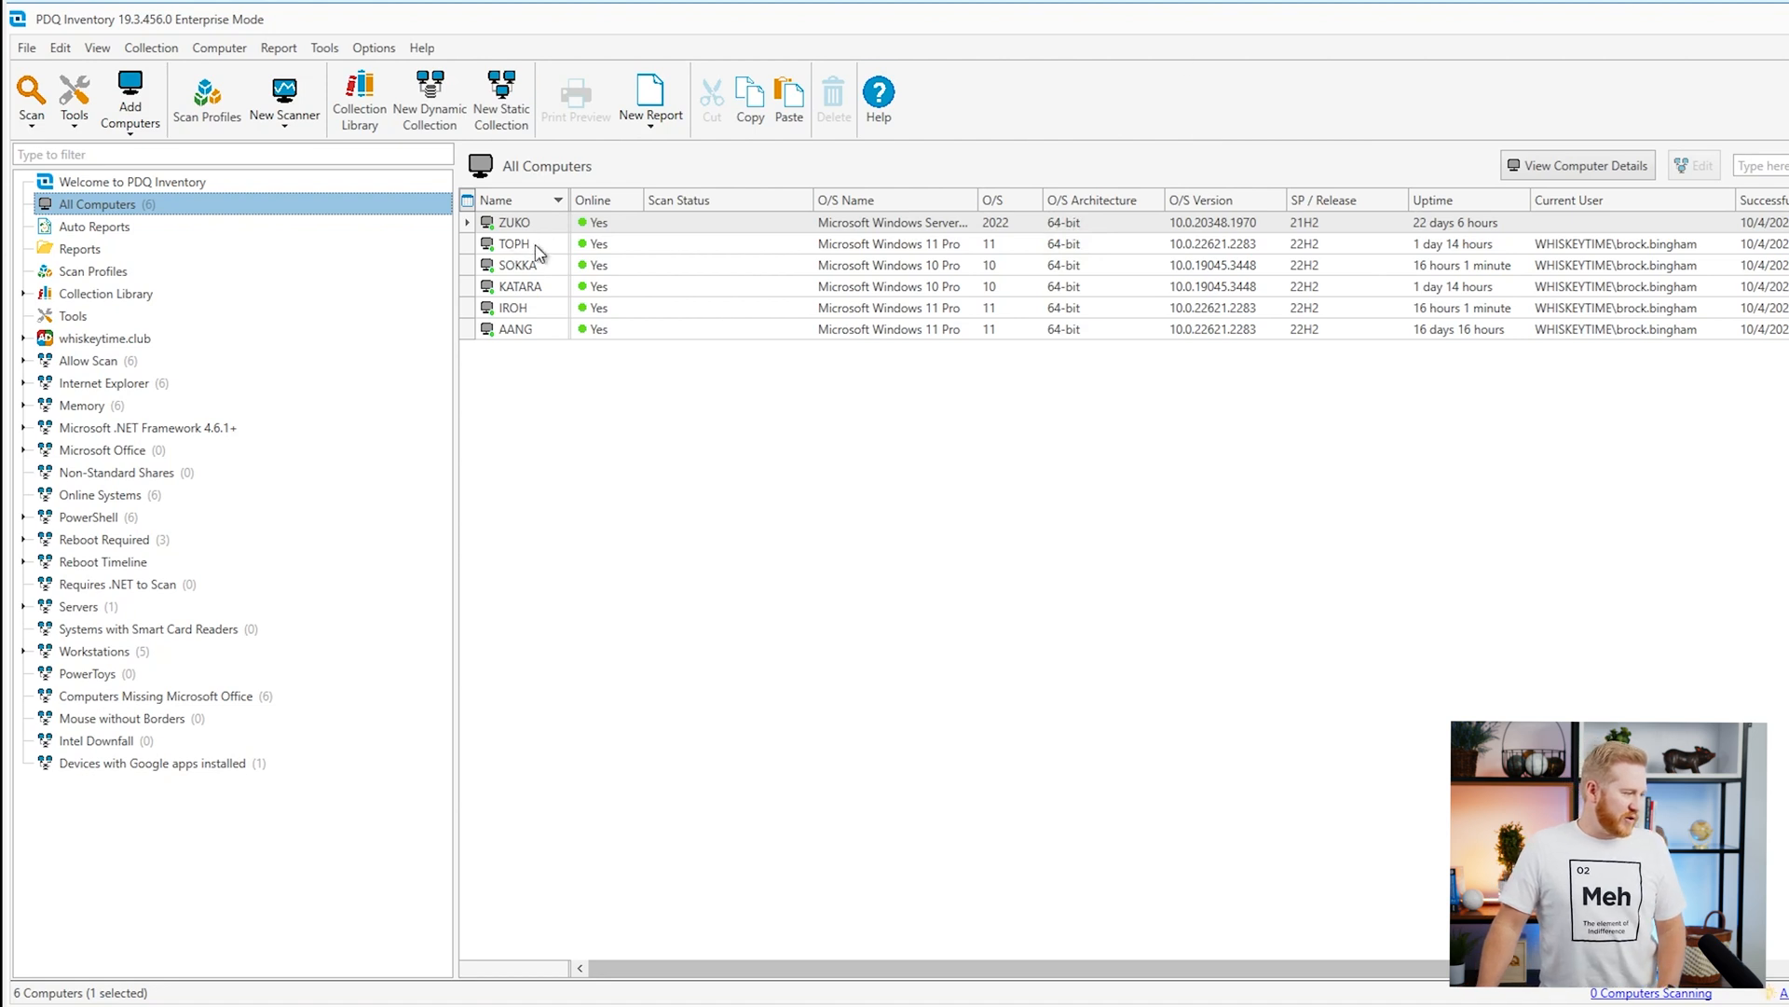
Put TOPH, SOKKA and KATARA into static collection 'Cool classroom that uses minecraft'
{"action": "left_click", "coordinate": [513, 243]}
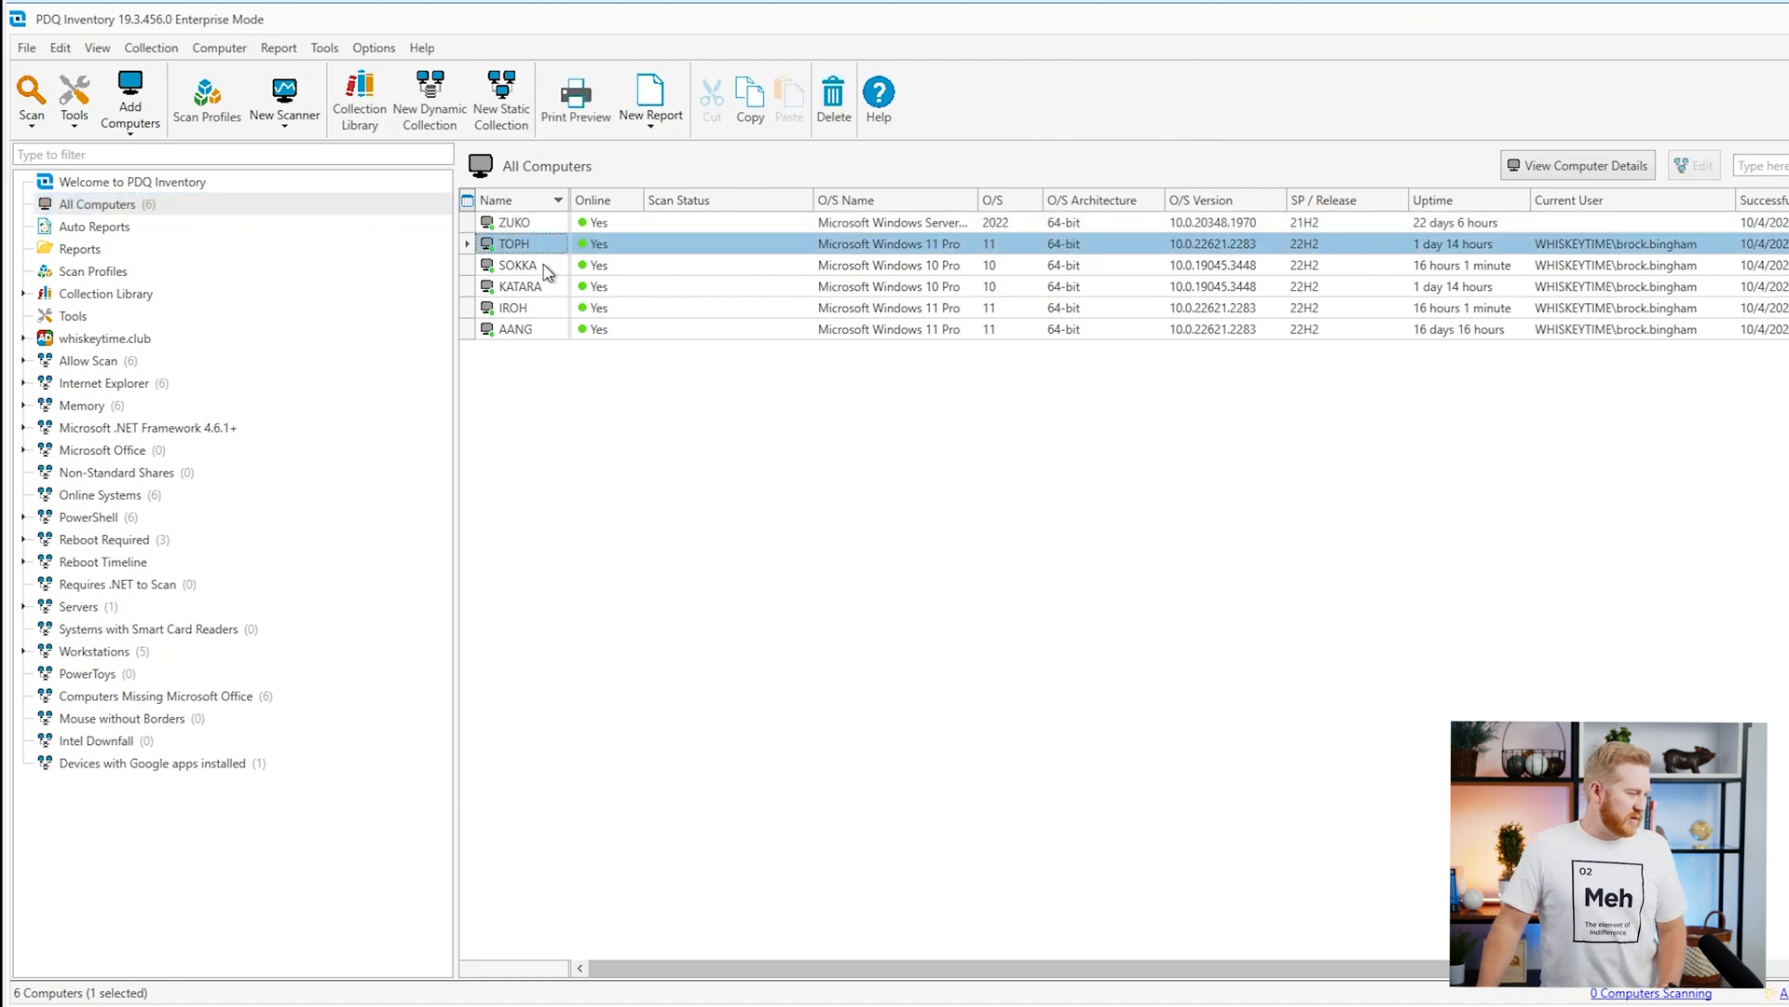
{"action": "left_click", "coordinate": [519, 285]}
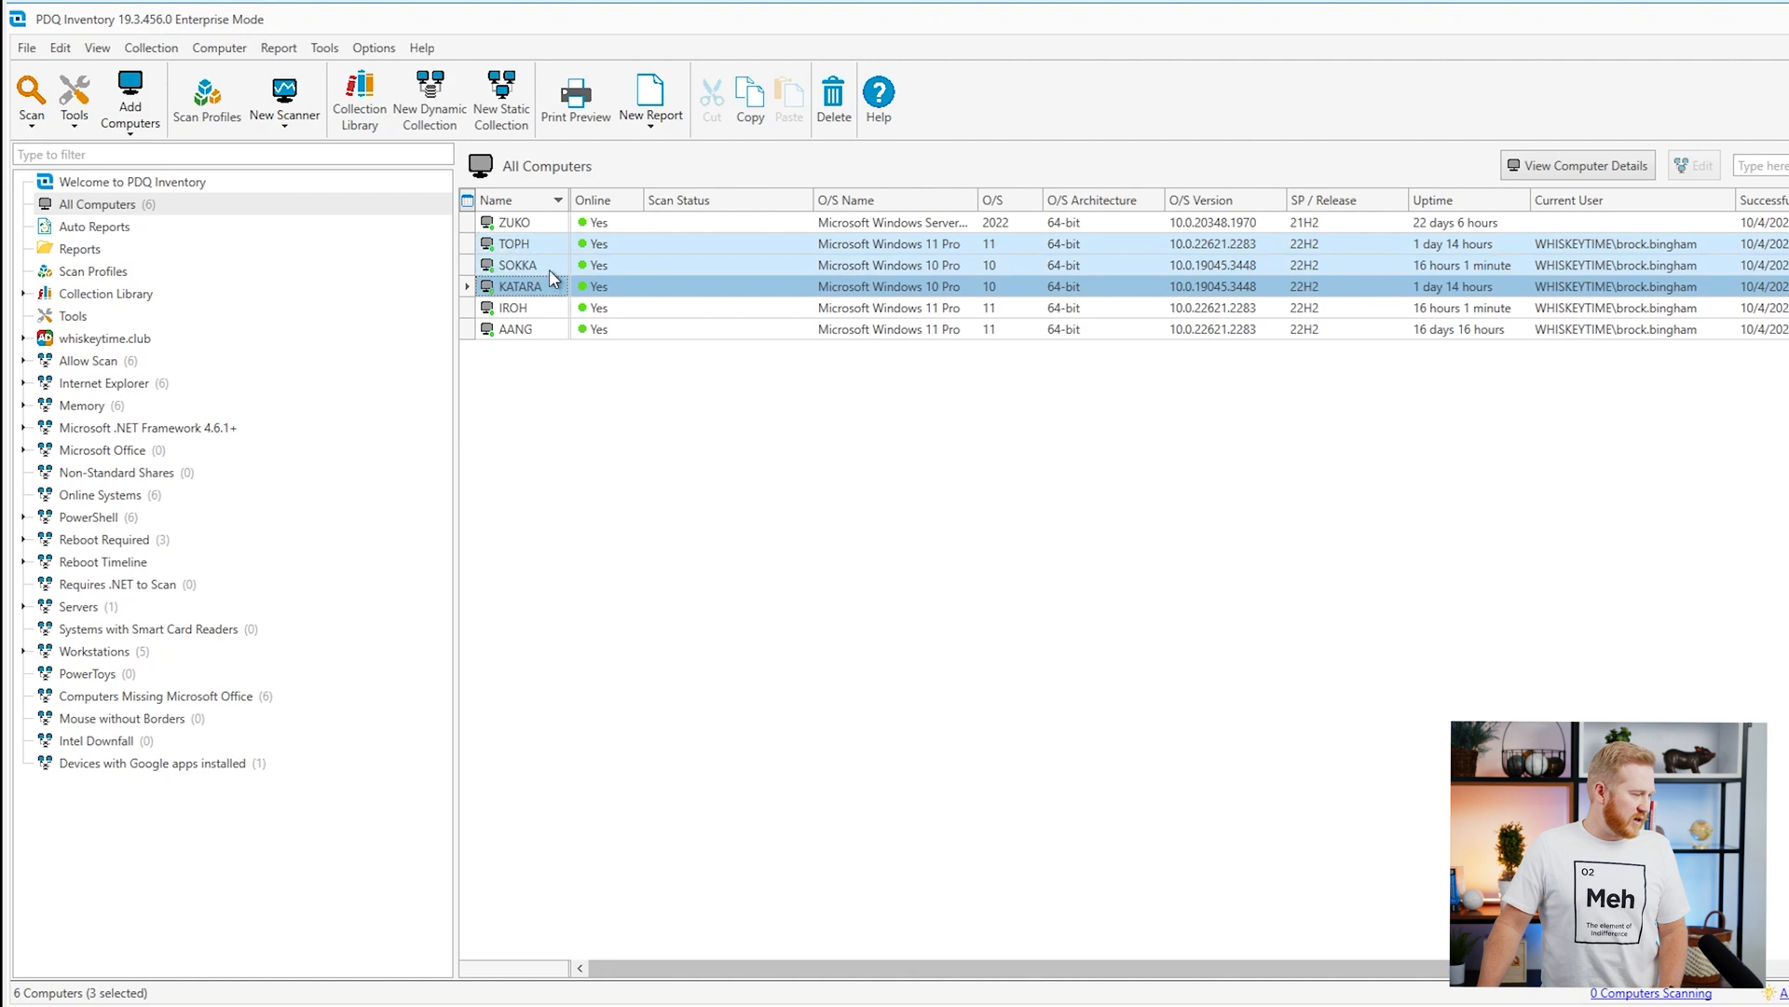
{"action": "right_click", "coordinate": [518, 265]}
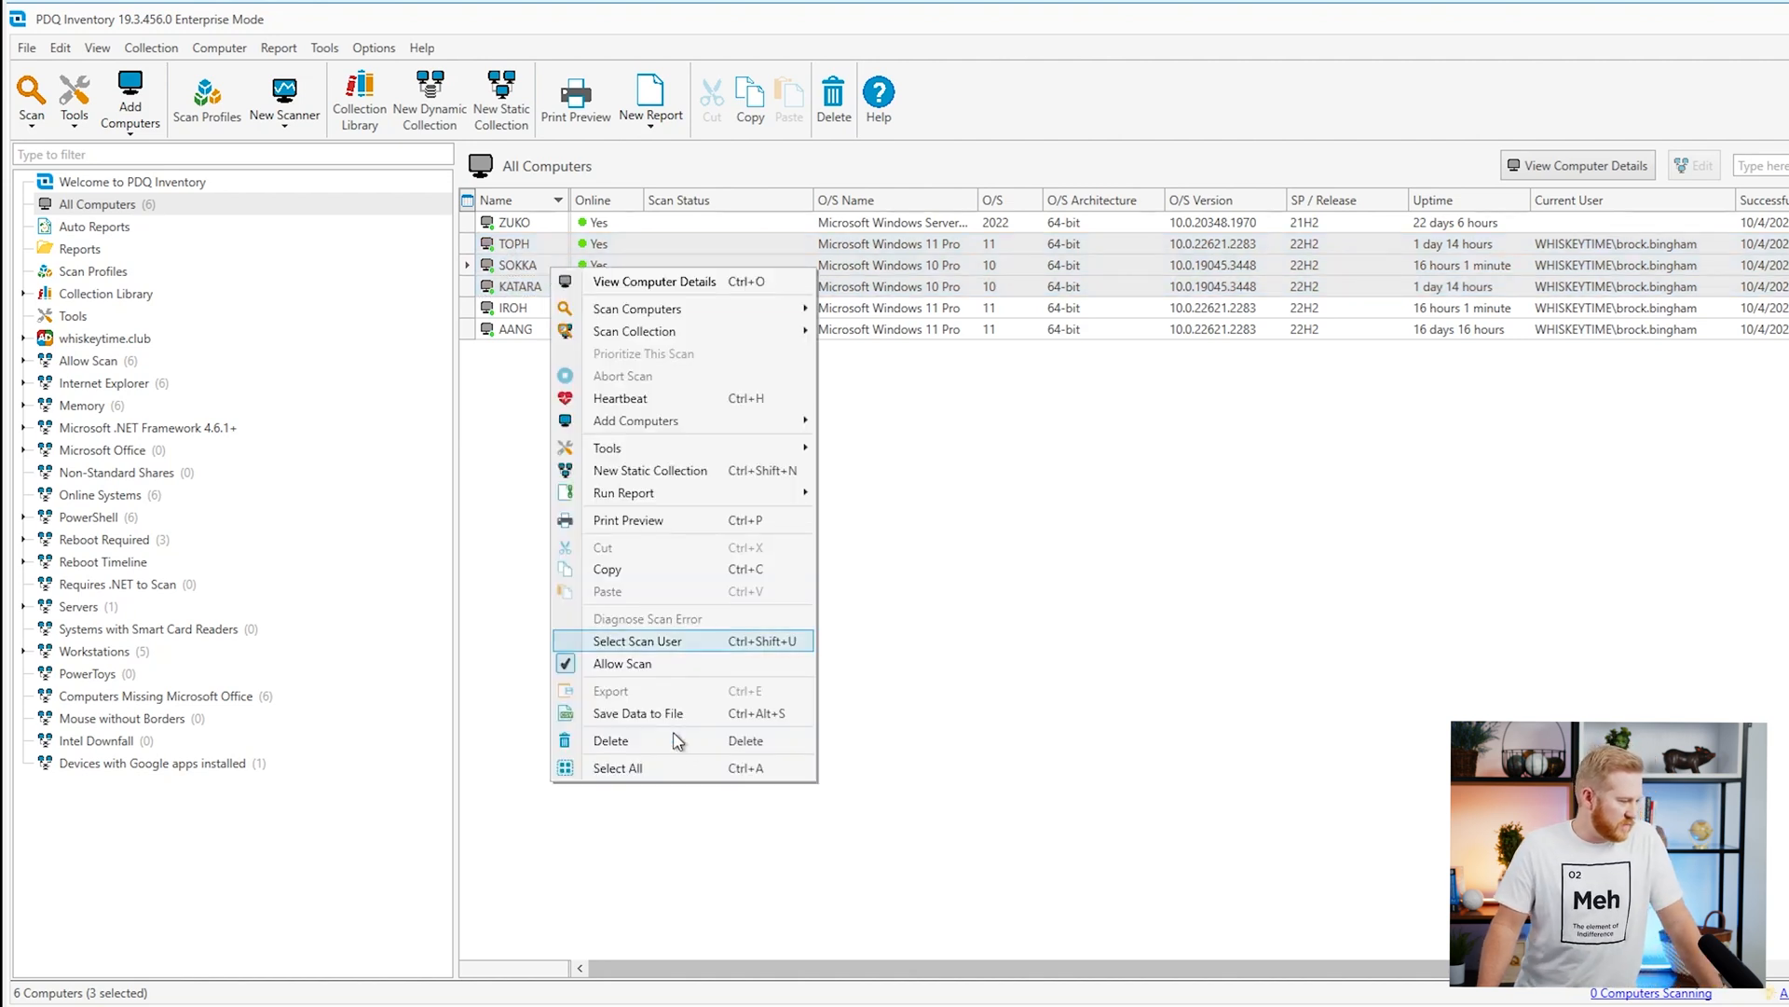
{"action": "mouse_move", "coordinate": [677, 469]}
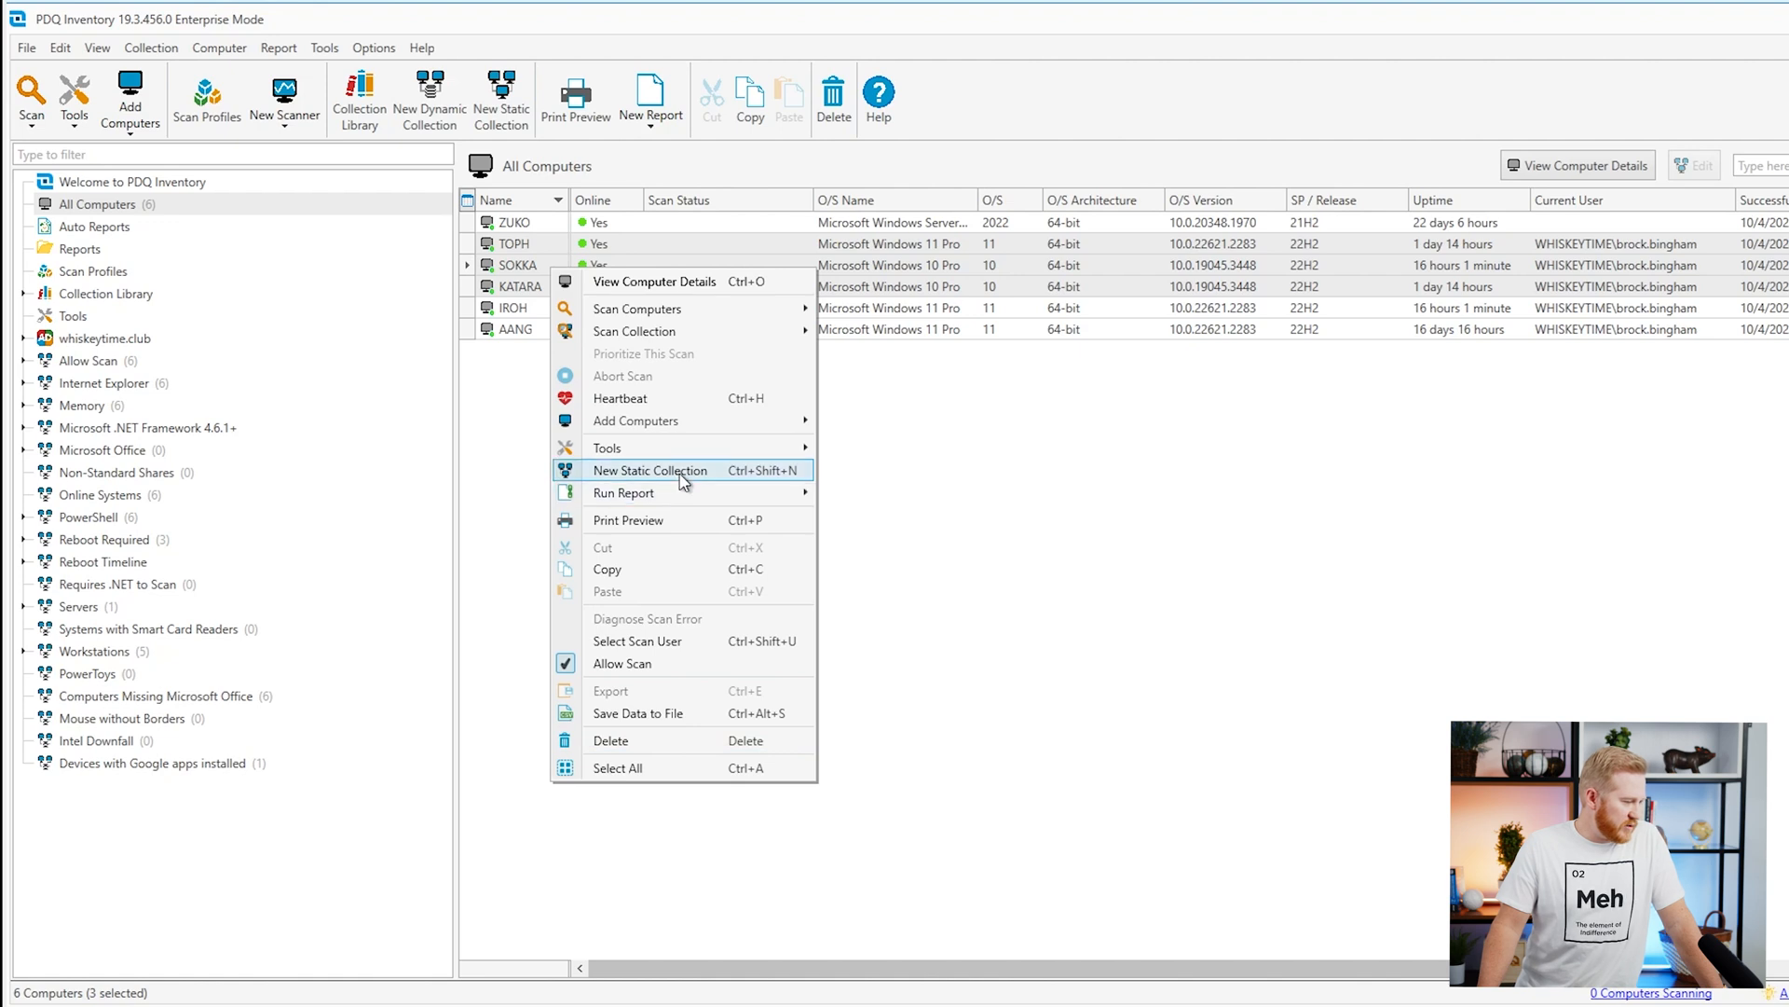
{"action": "left_click", "coordinate": [650, 470]}
{"action": "type", "text": "Cool classroom that uses"}
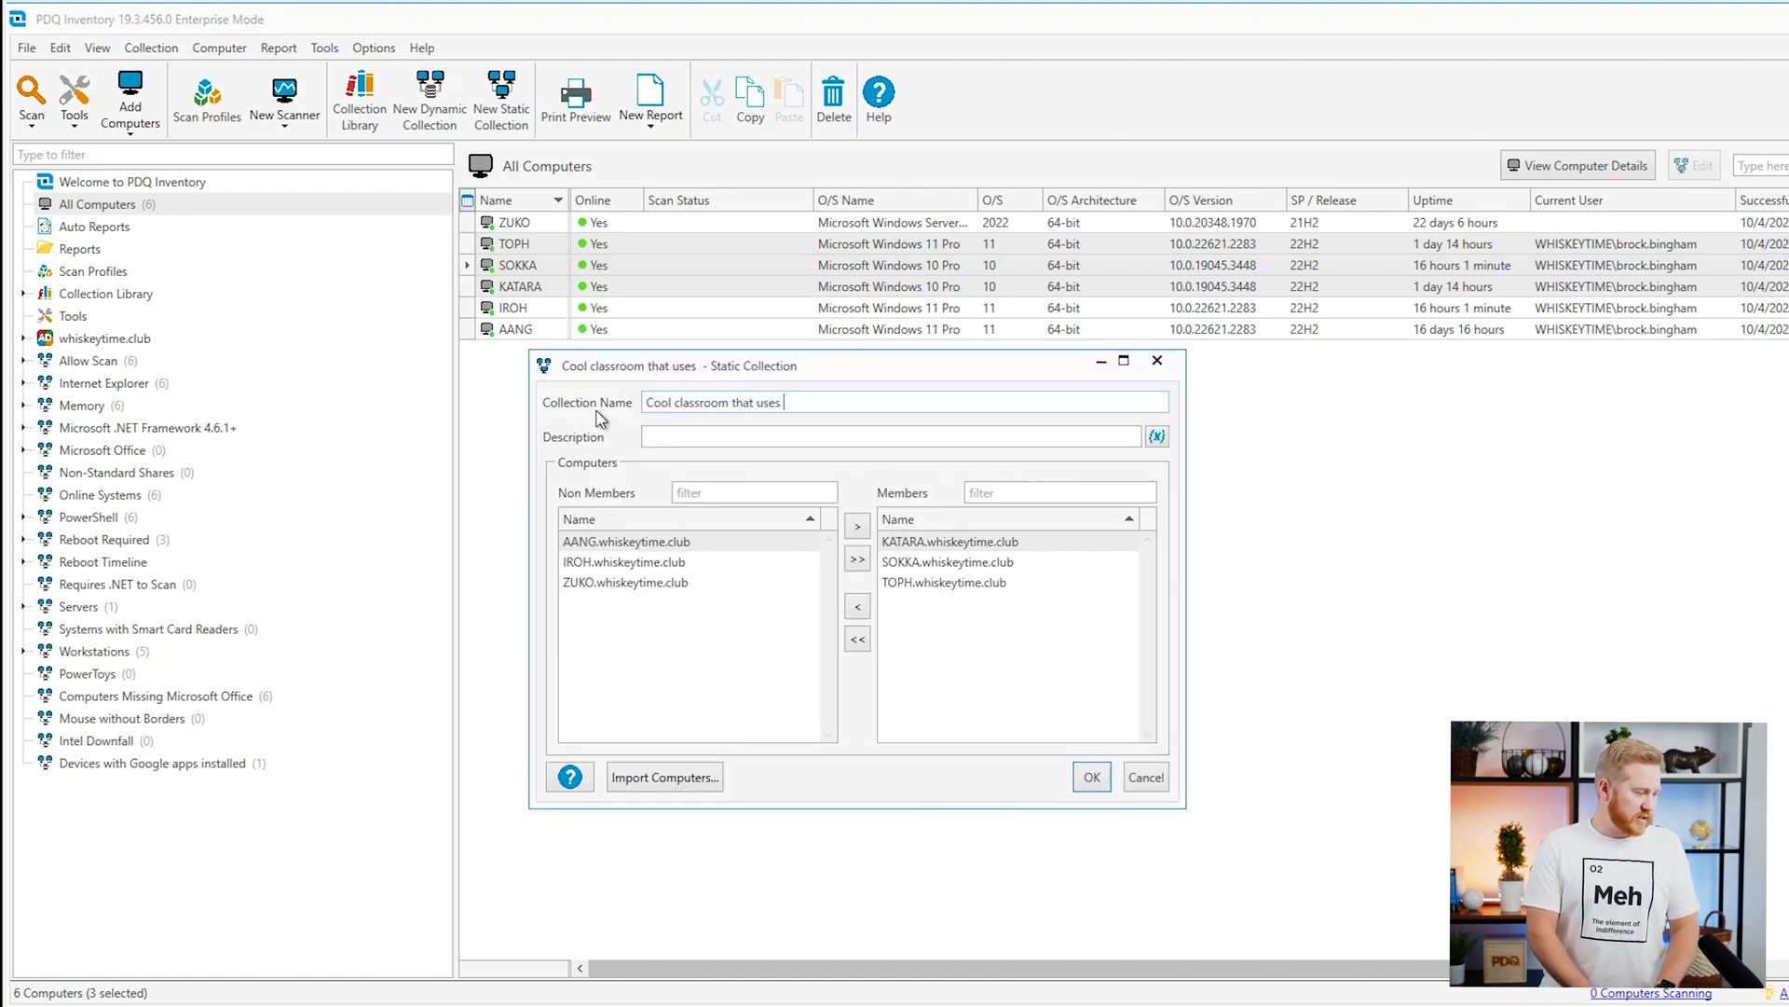
{"action": "left_click", "coordinate": [1088, 777]}
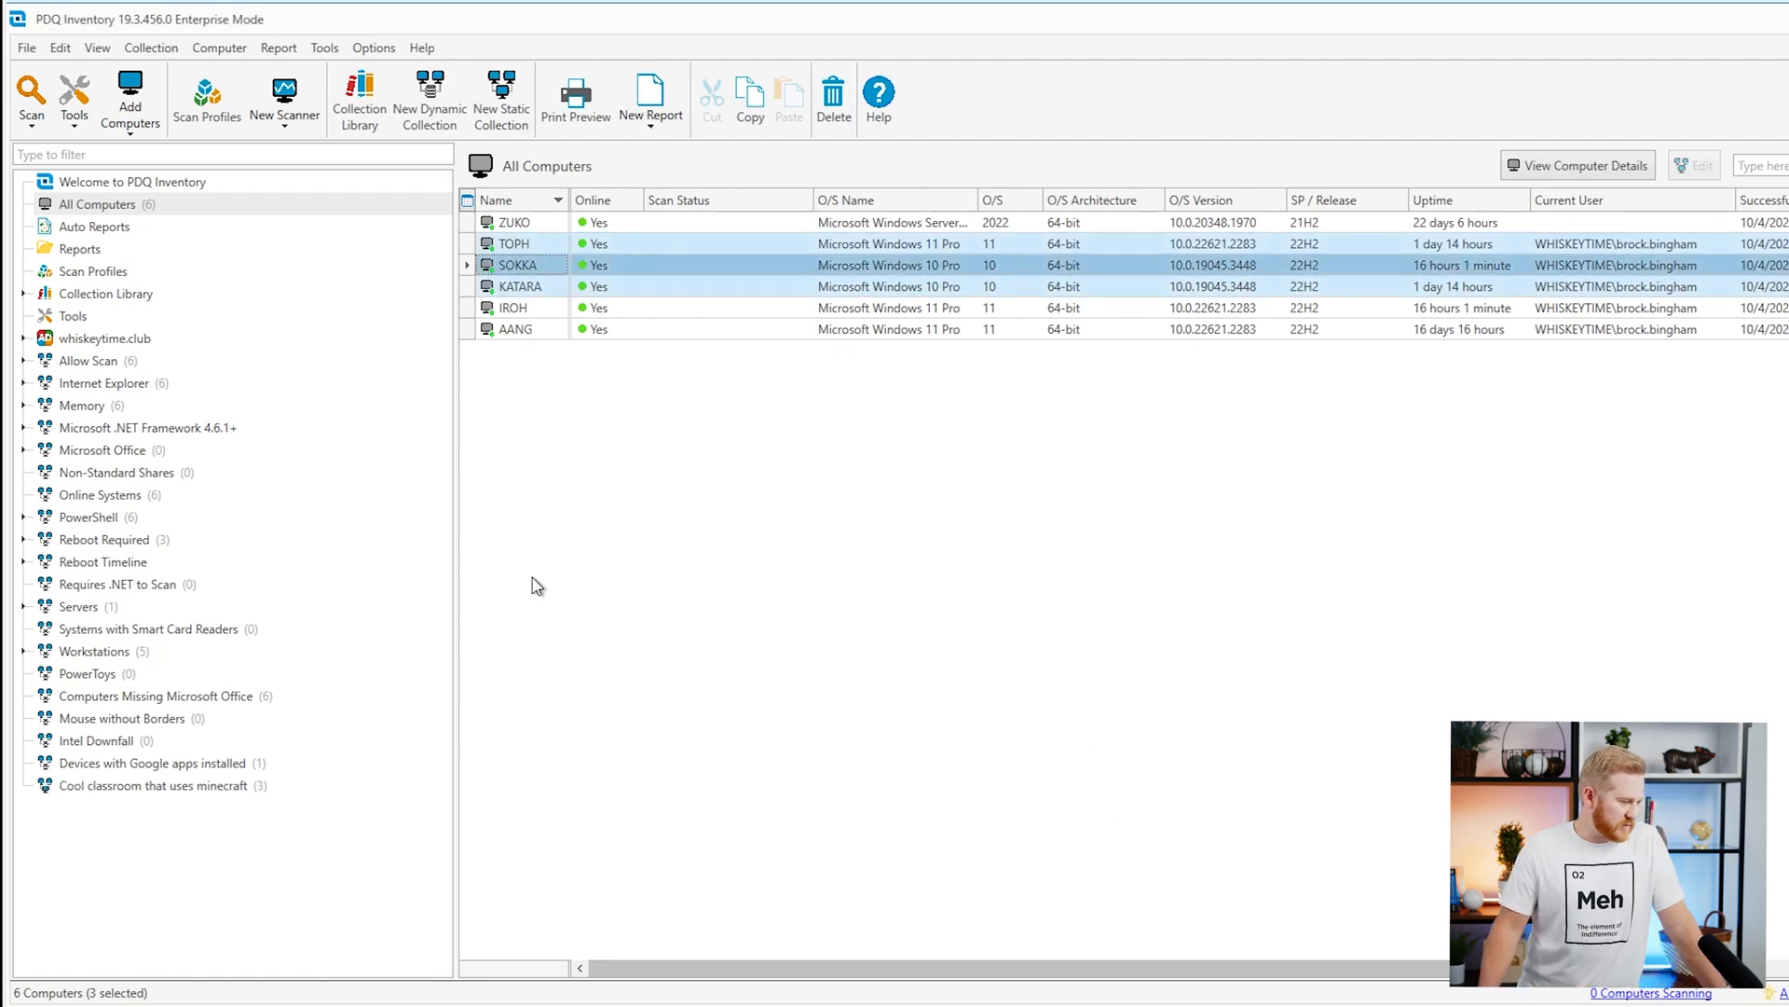
{"action": "left_click", "coordinate": [153, 785]}
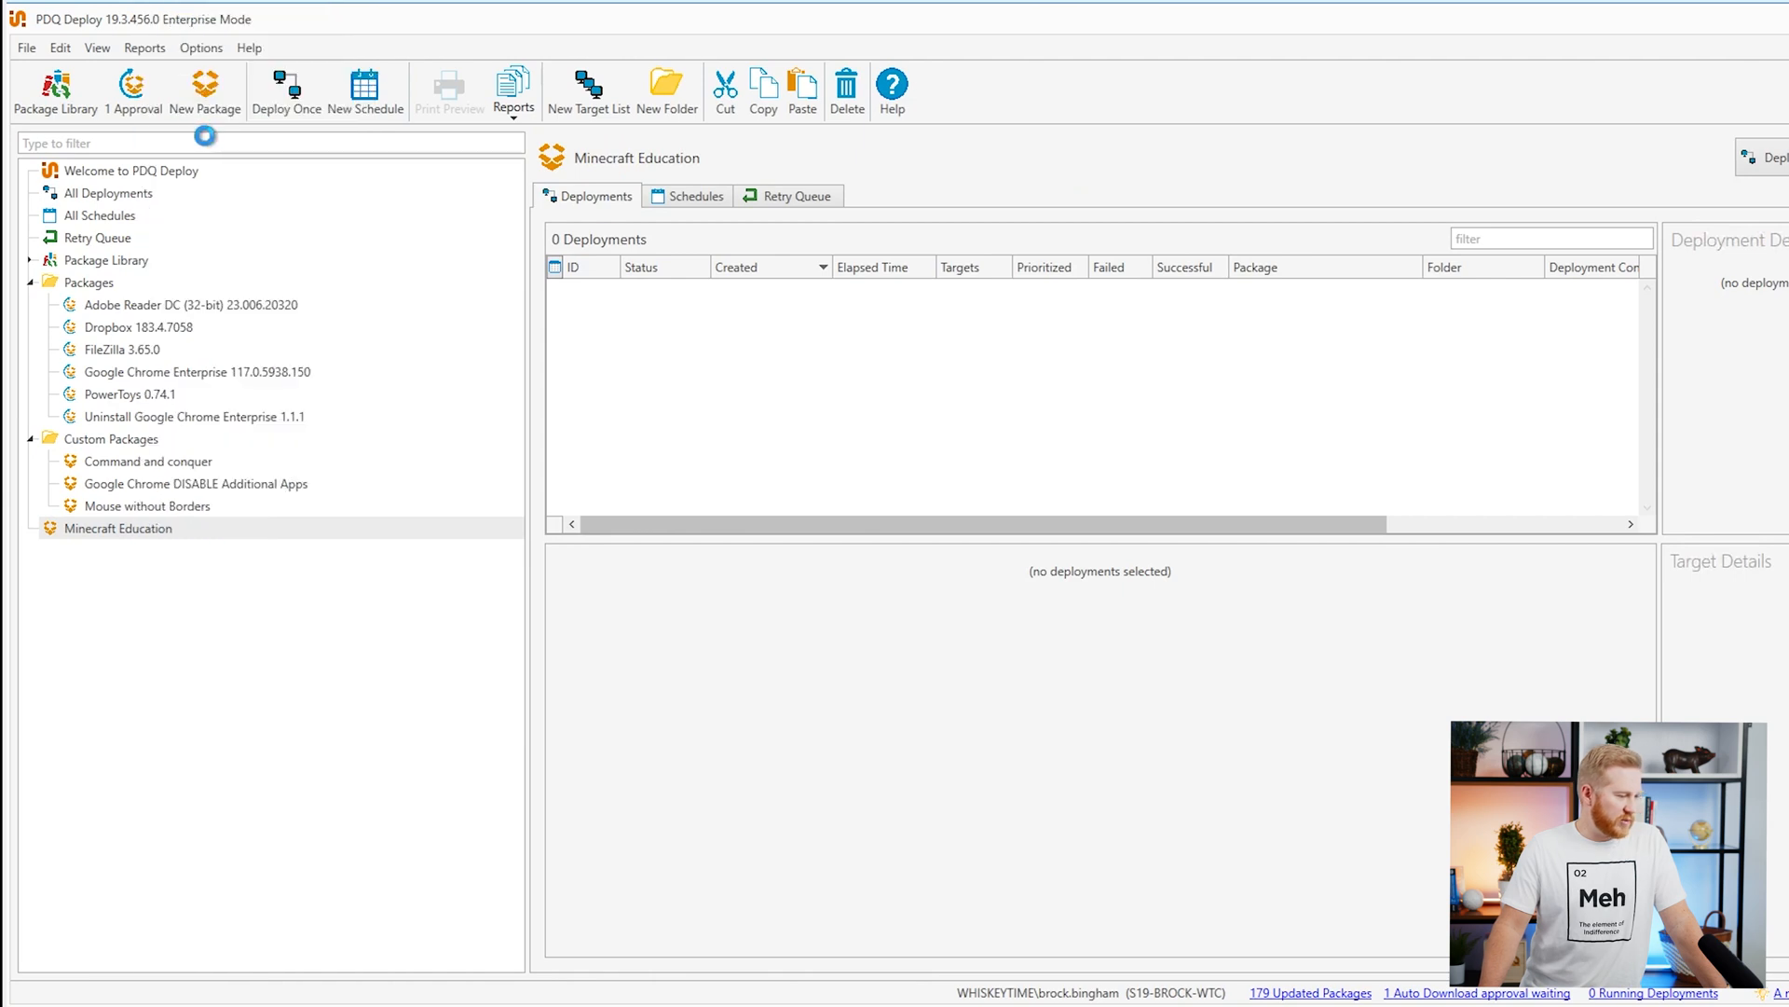
Target a Deploy Once of Minecraft Education at the 'Cool classroom that uses minecraft' collection
{"action": "left_click", "coordinate": [285, 91]}
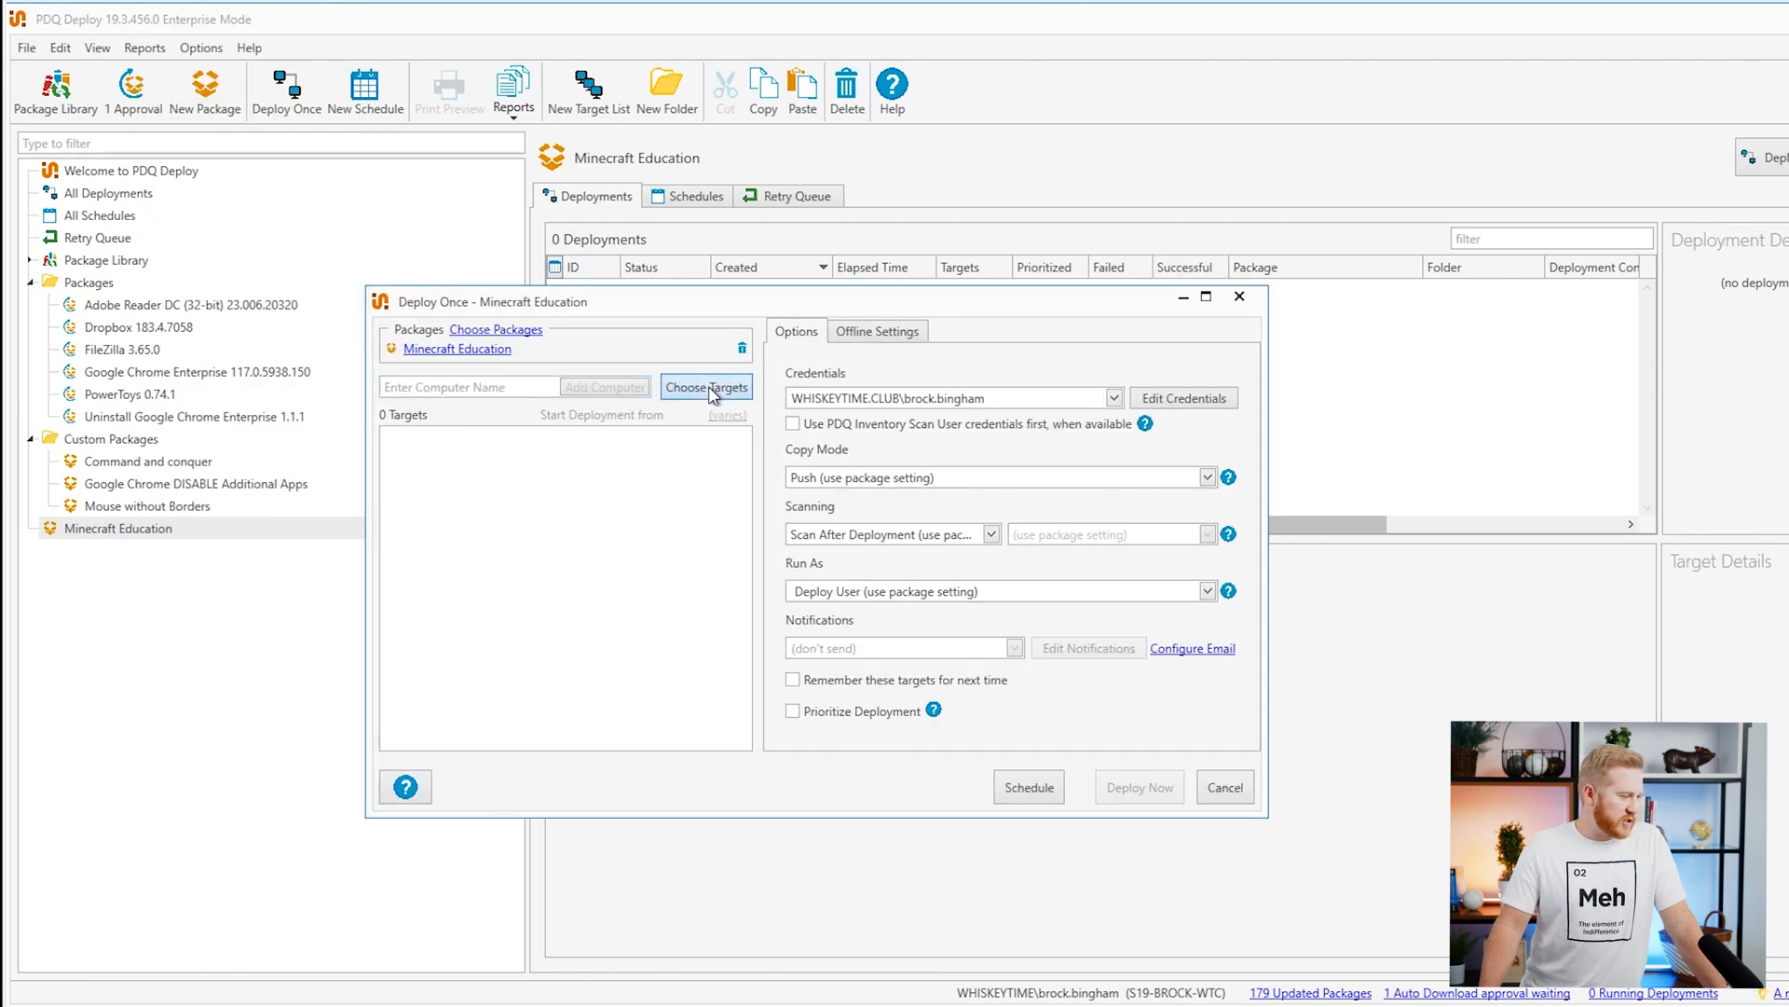
{"action": "left_click", "coordinate": [707, 387]}
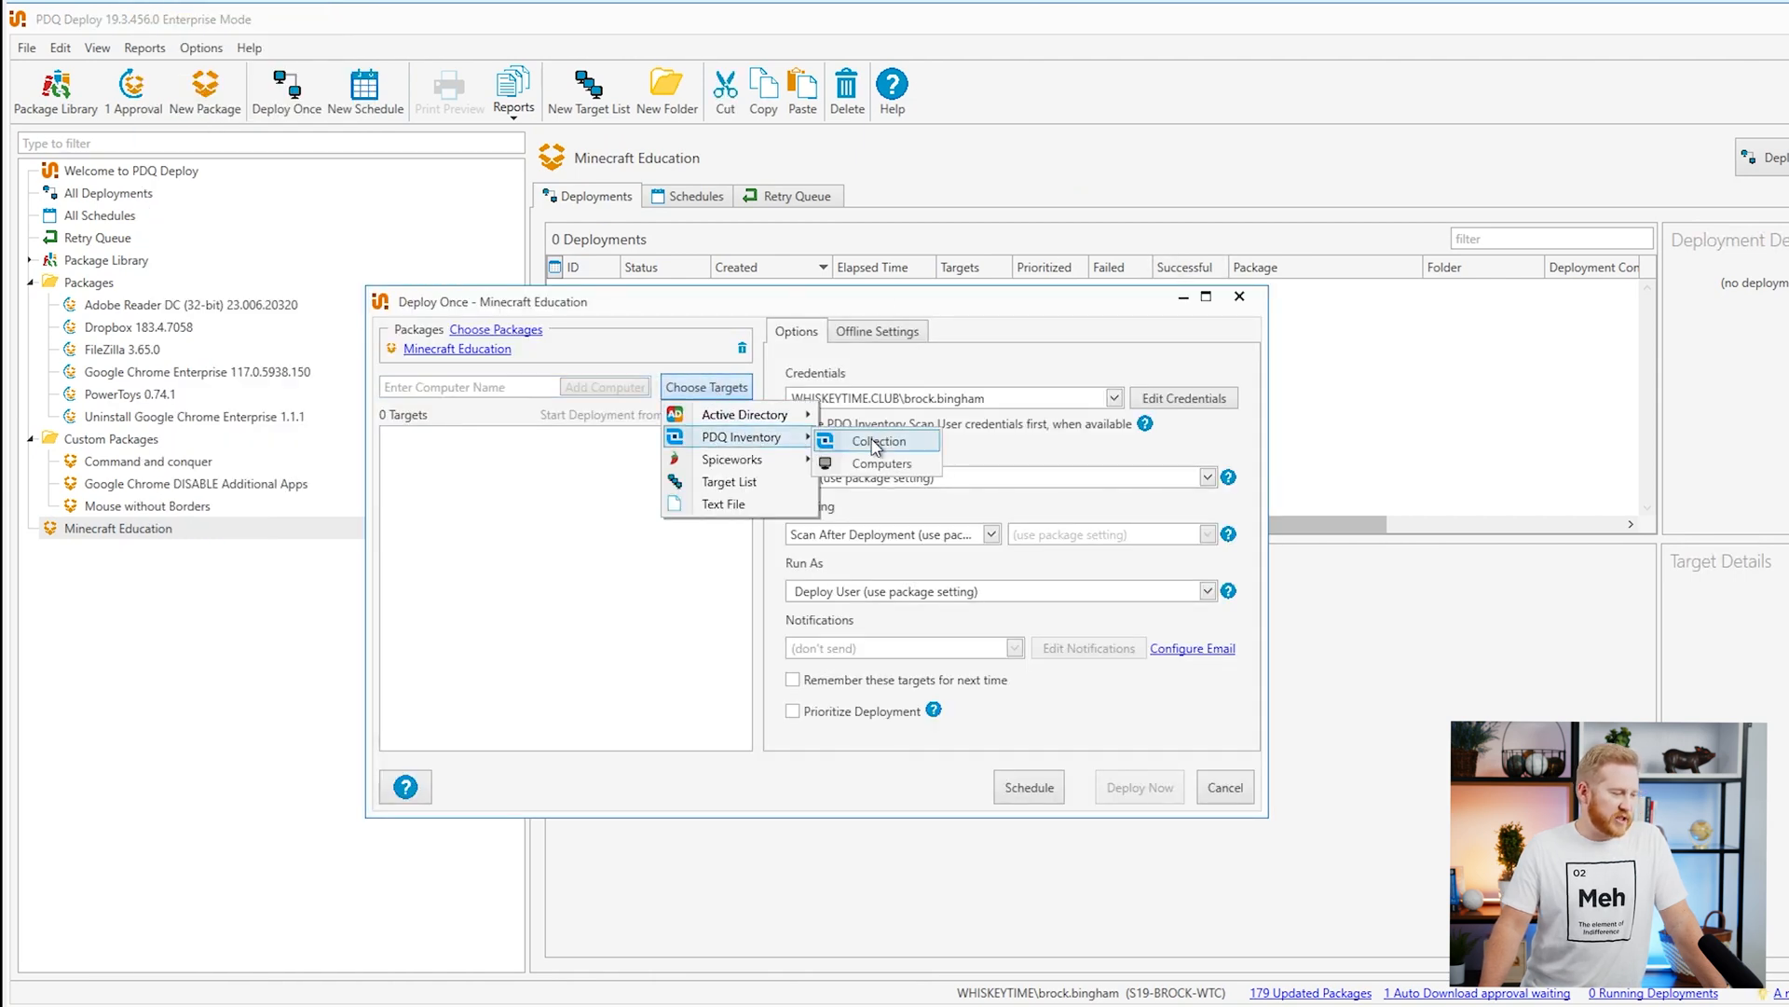
{"action": "left_click", "coordinate": [878, 442]}
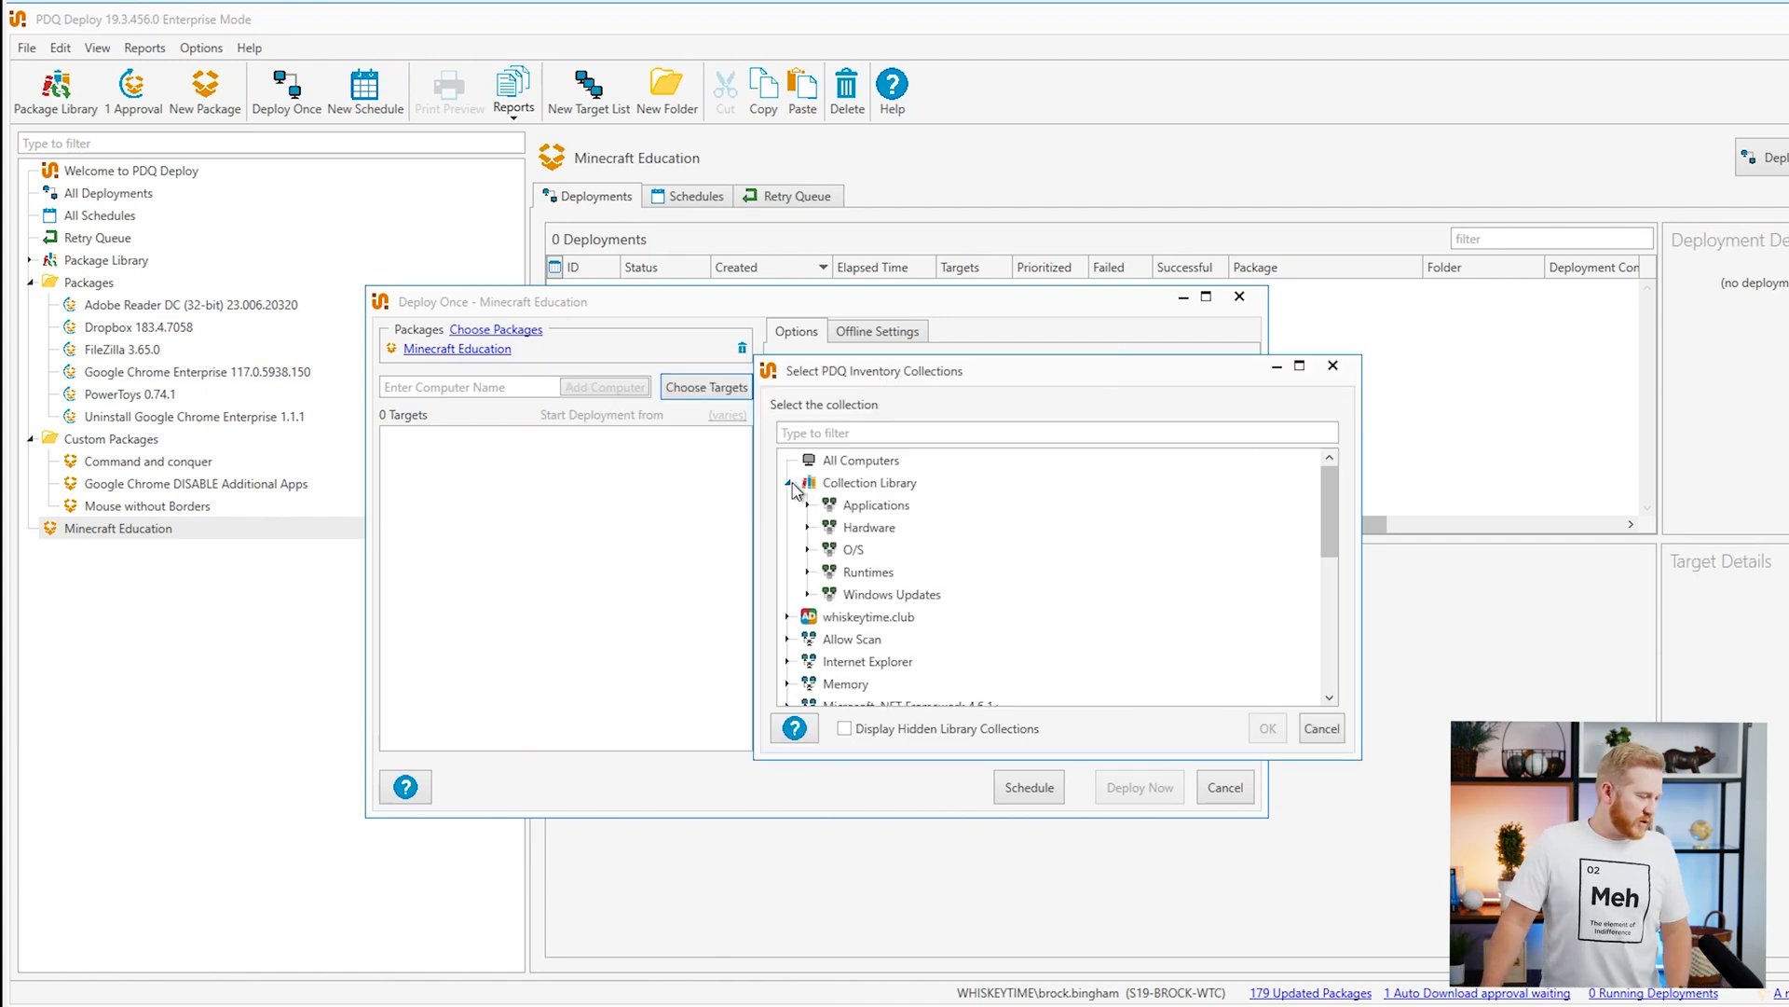
{"action": "scroll", "scroll_direction": "down", "scroll_amount": 3}
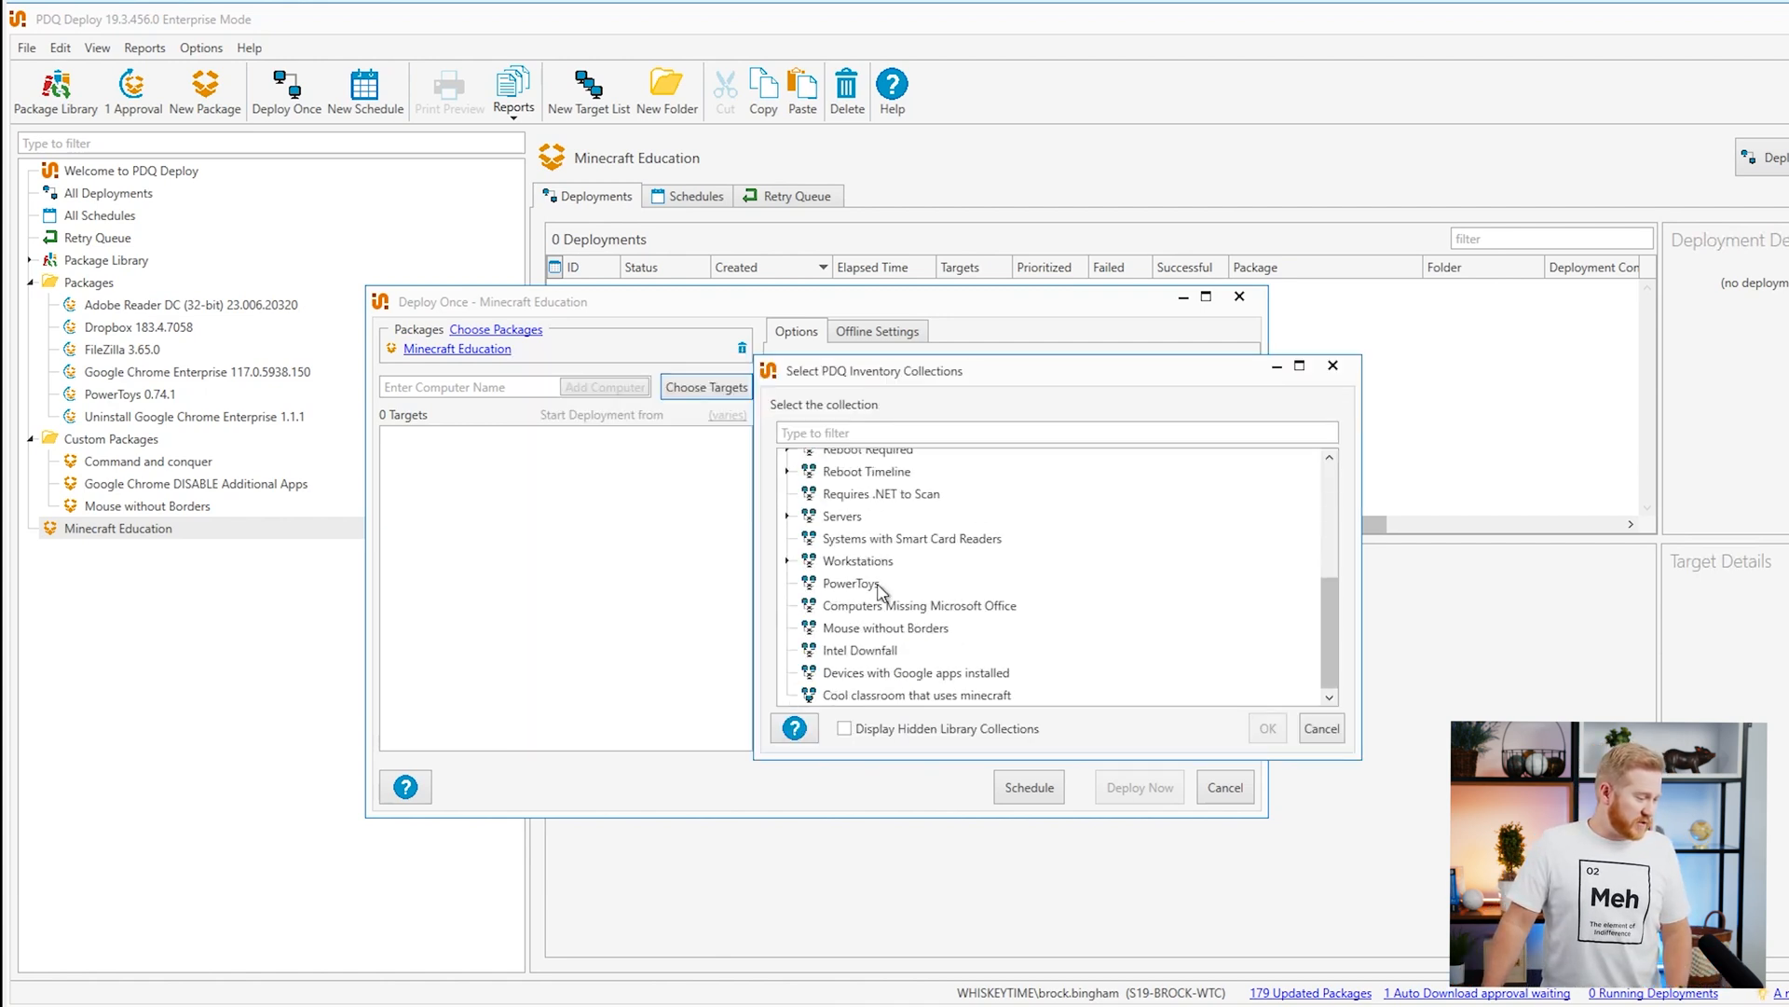
{"action": "left_click", "coordinate": [916, 695]}
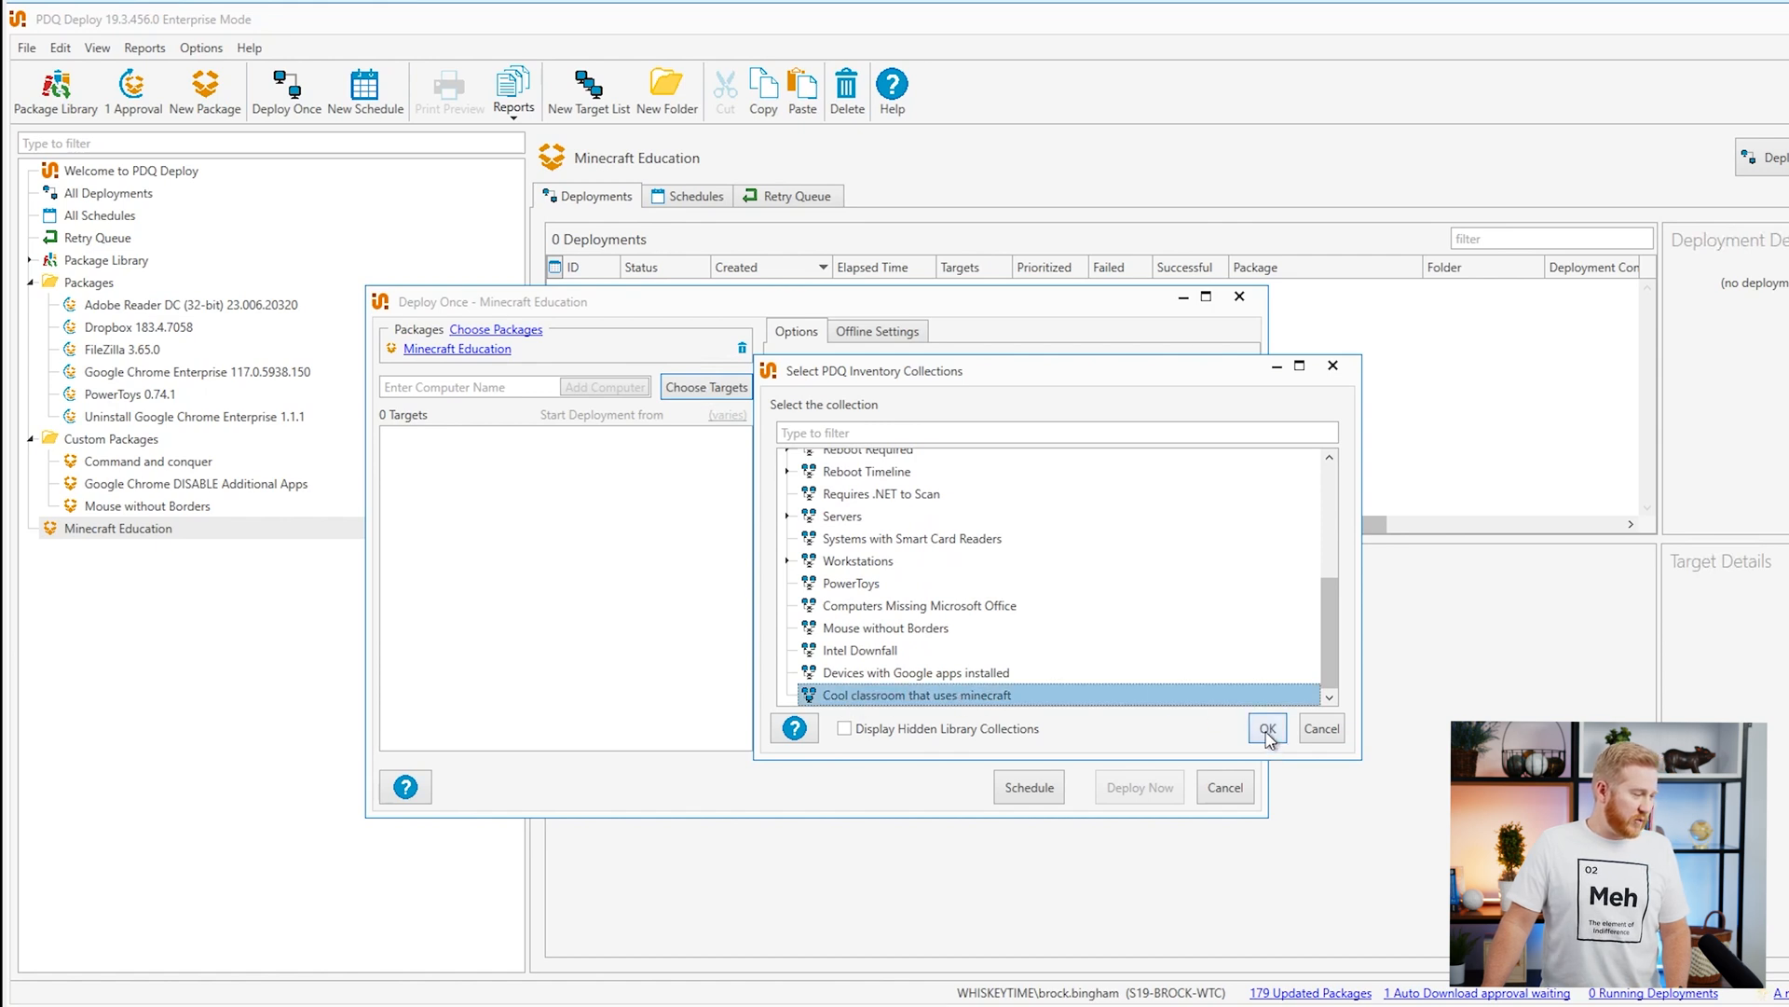
{"action": "left_click", "coordinate": [1266, 728]}
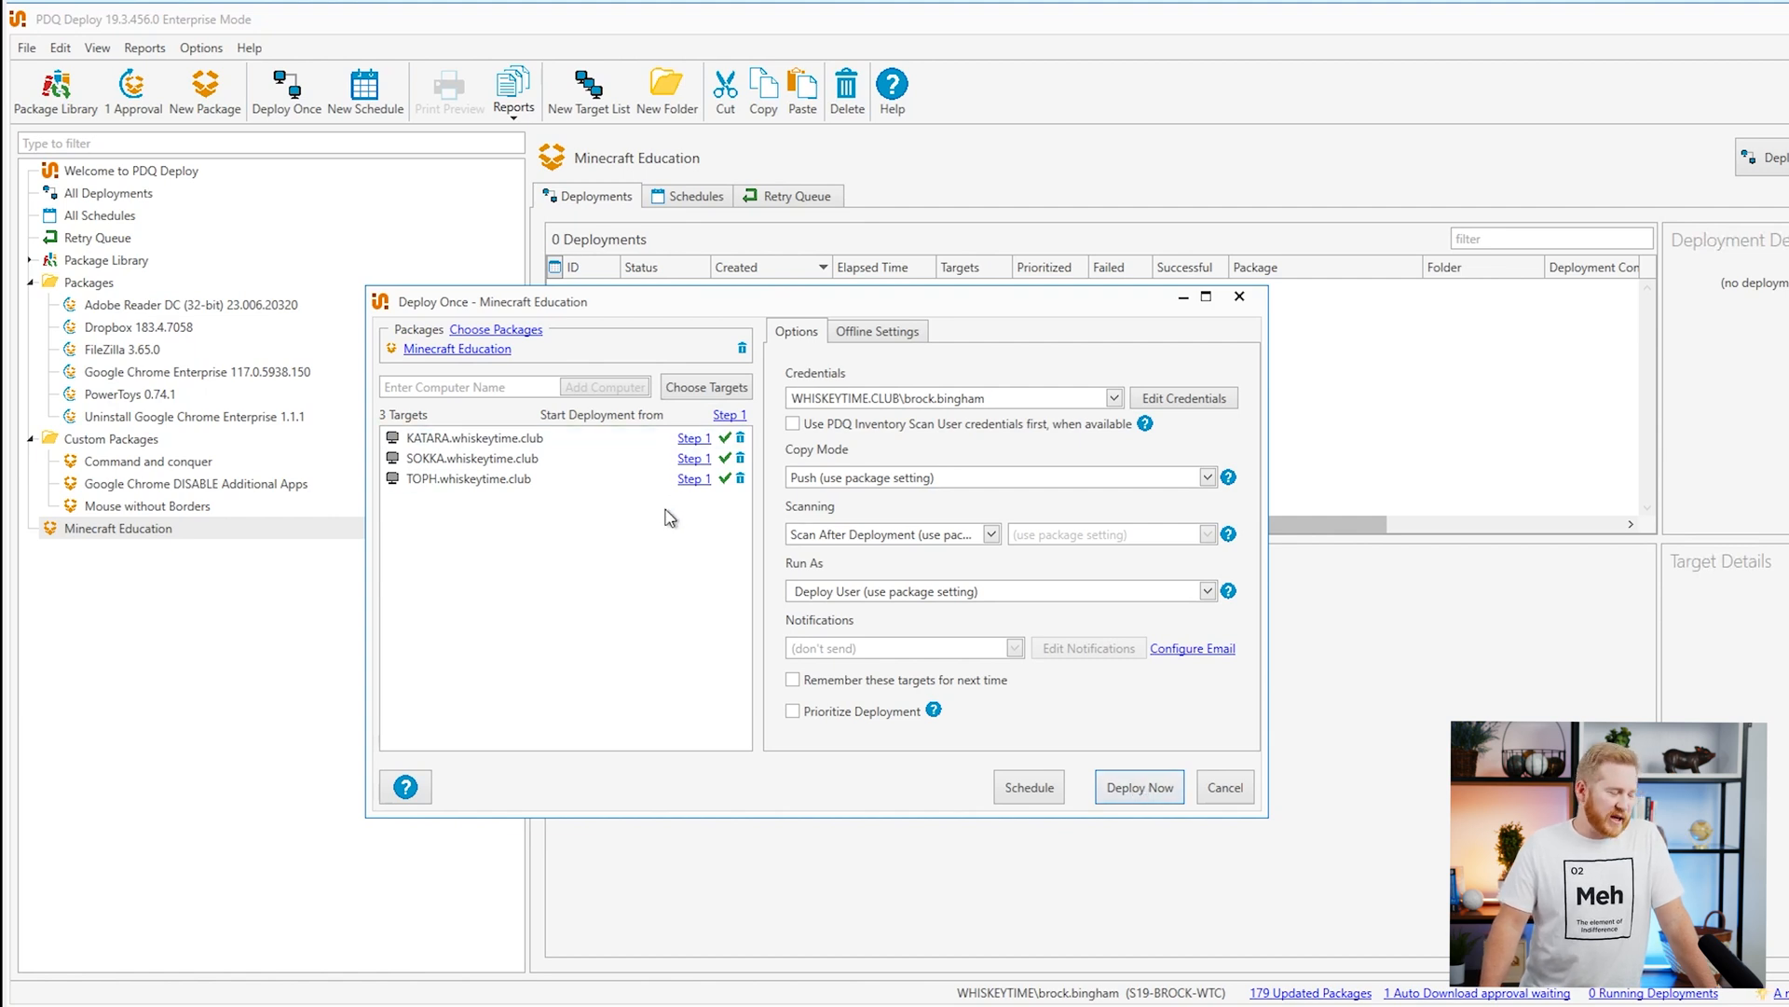
{"action": "mouse_move", "coordinate": [299, 708]}
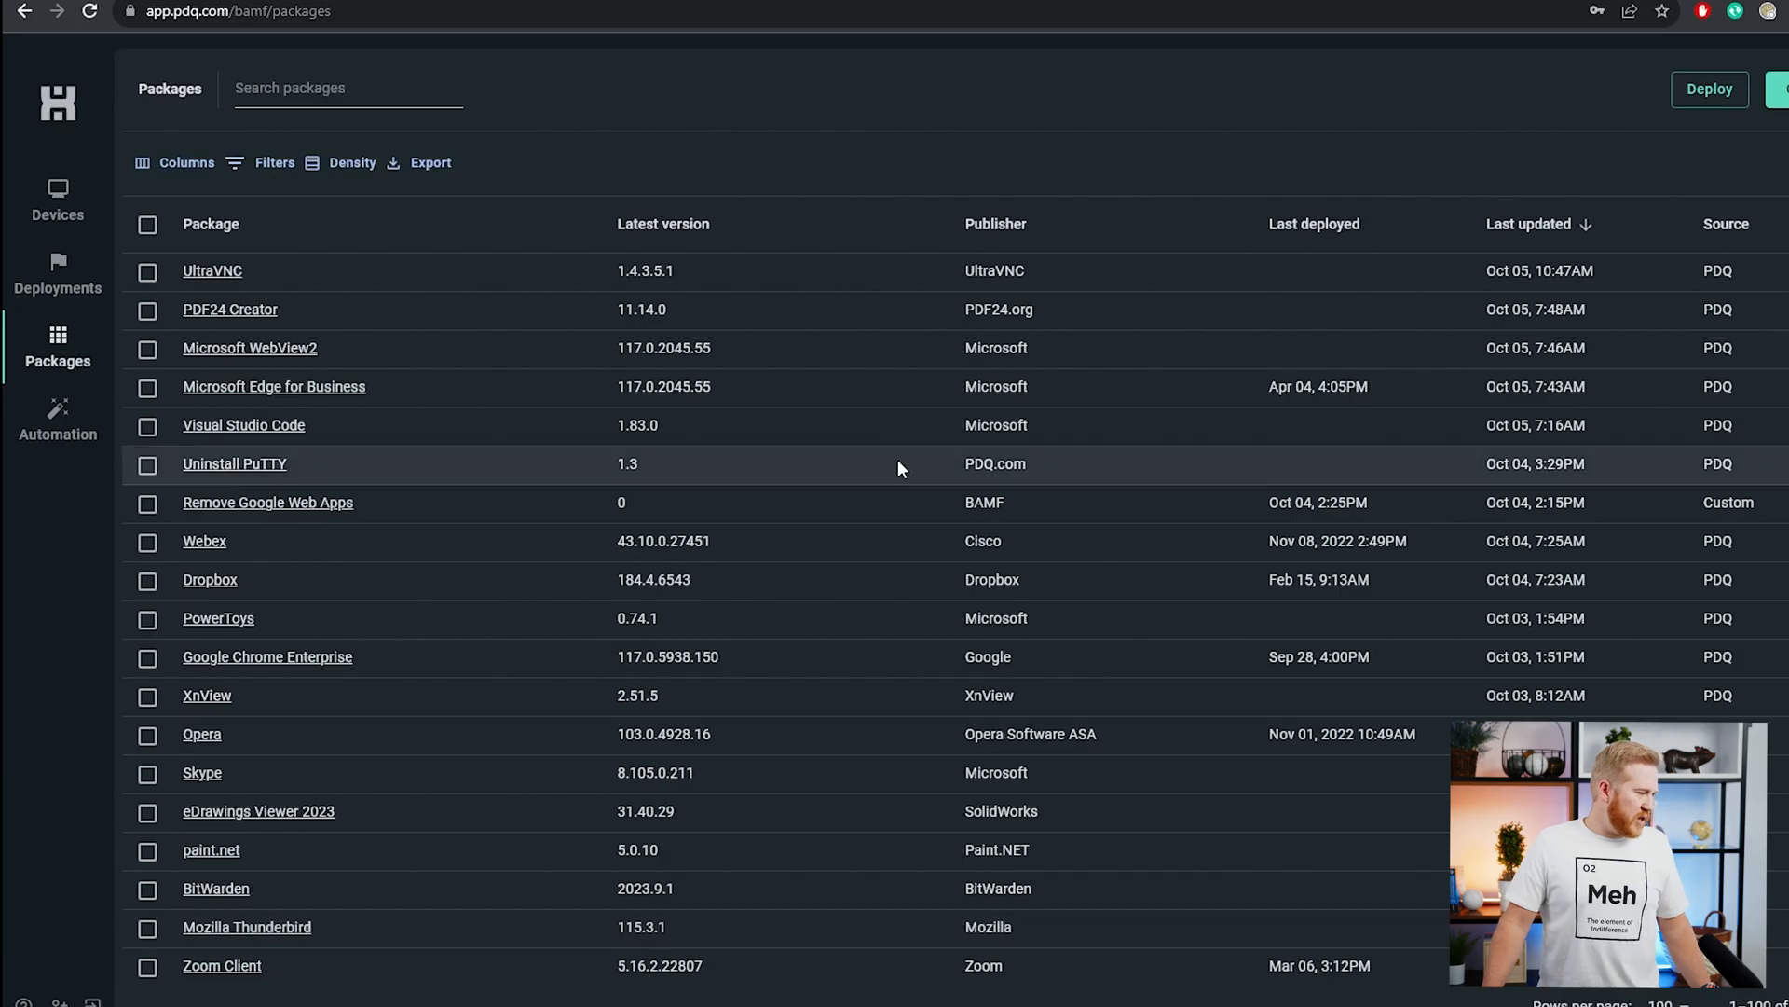
{"action": "mouse_move", "coordinate": [265, 122]}
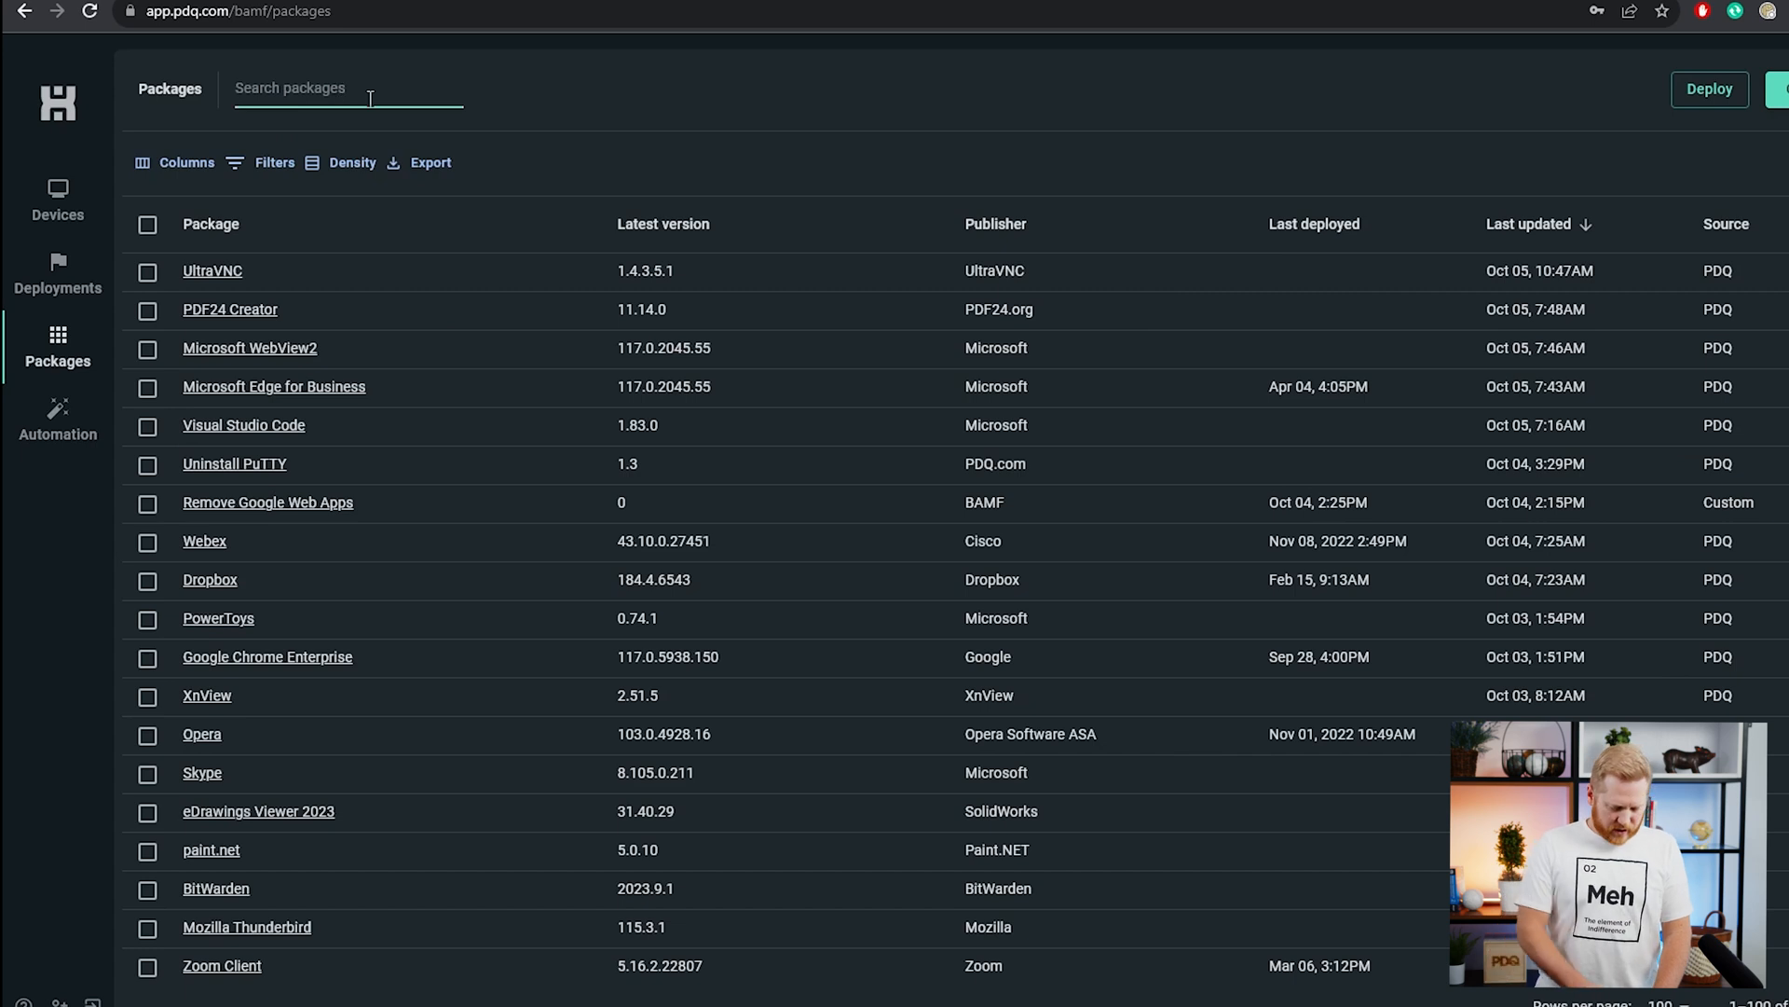
Find the Minecraft Education package, review its install parameters, and cancel without saving
{"action": "type", "text": "me"}
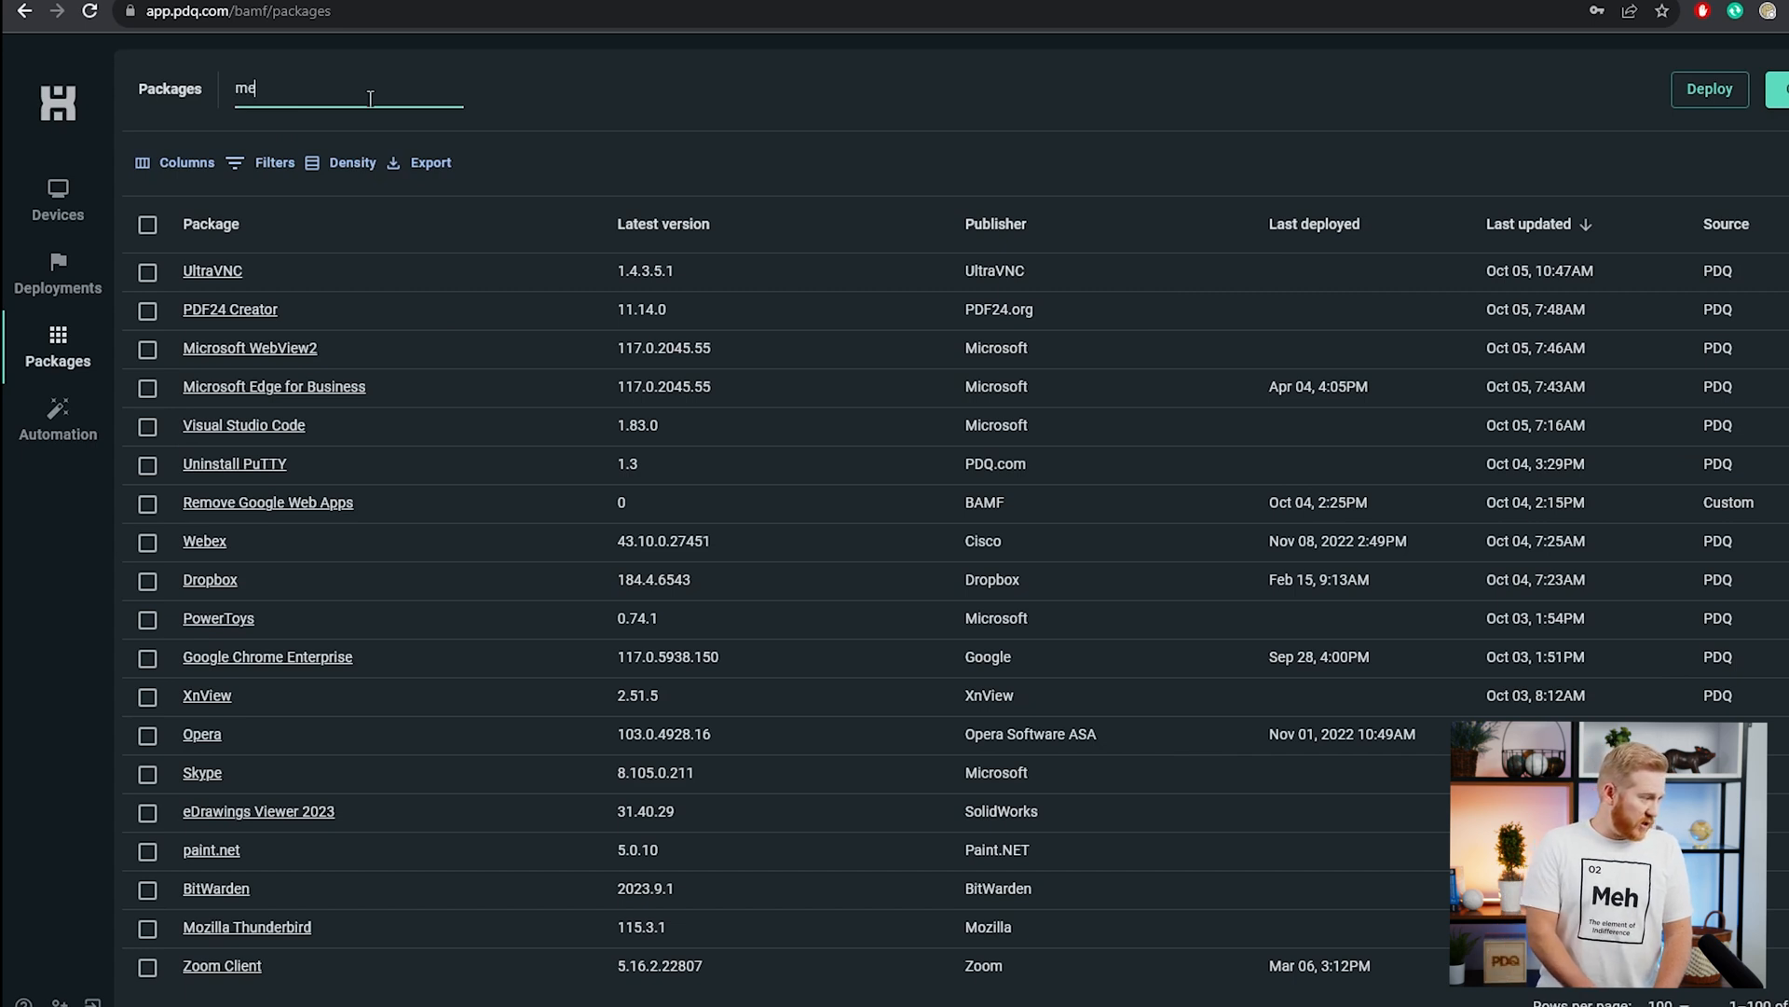
{"action": "type", "text": "ine"}
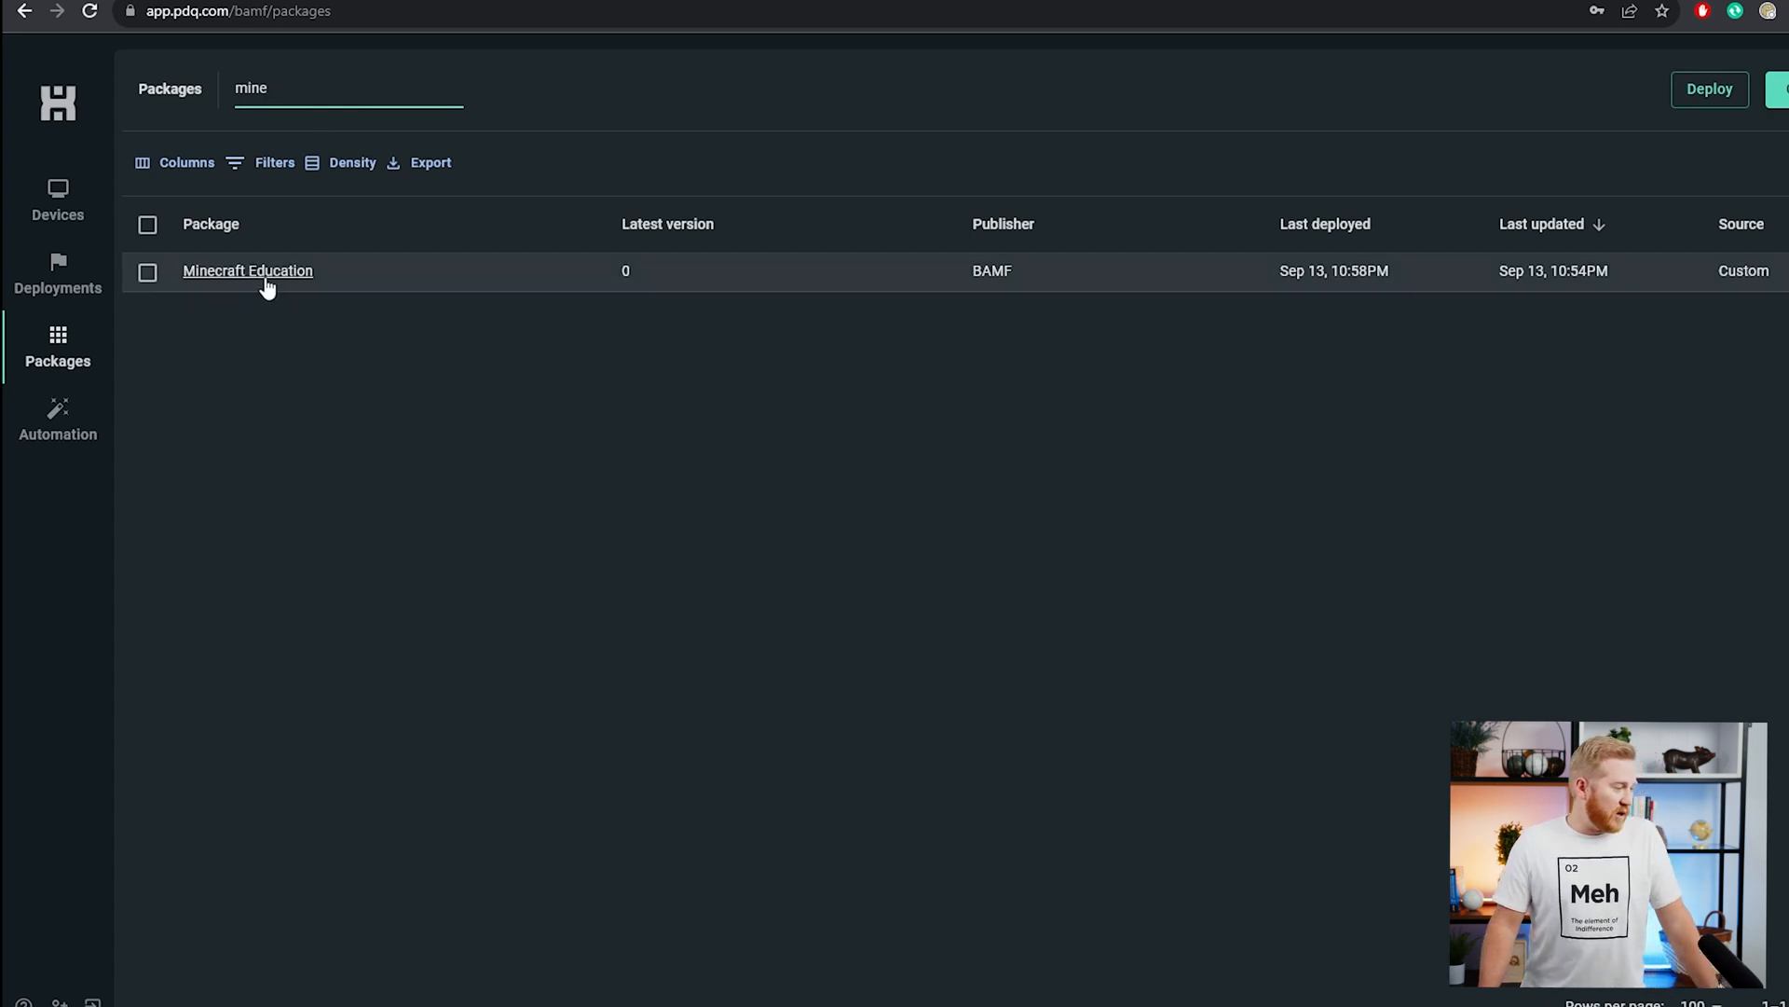
{"action": "left_click", "coordinate": [248, 270]}
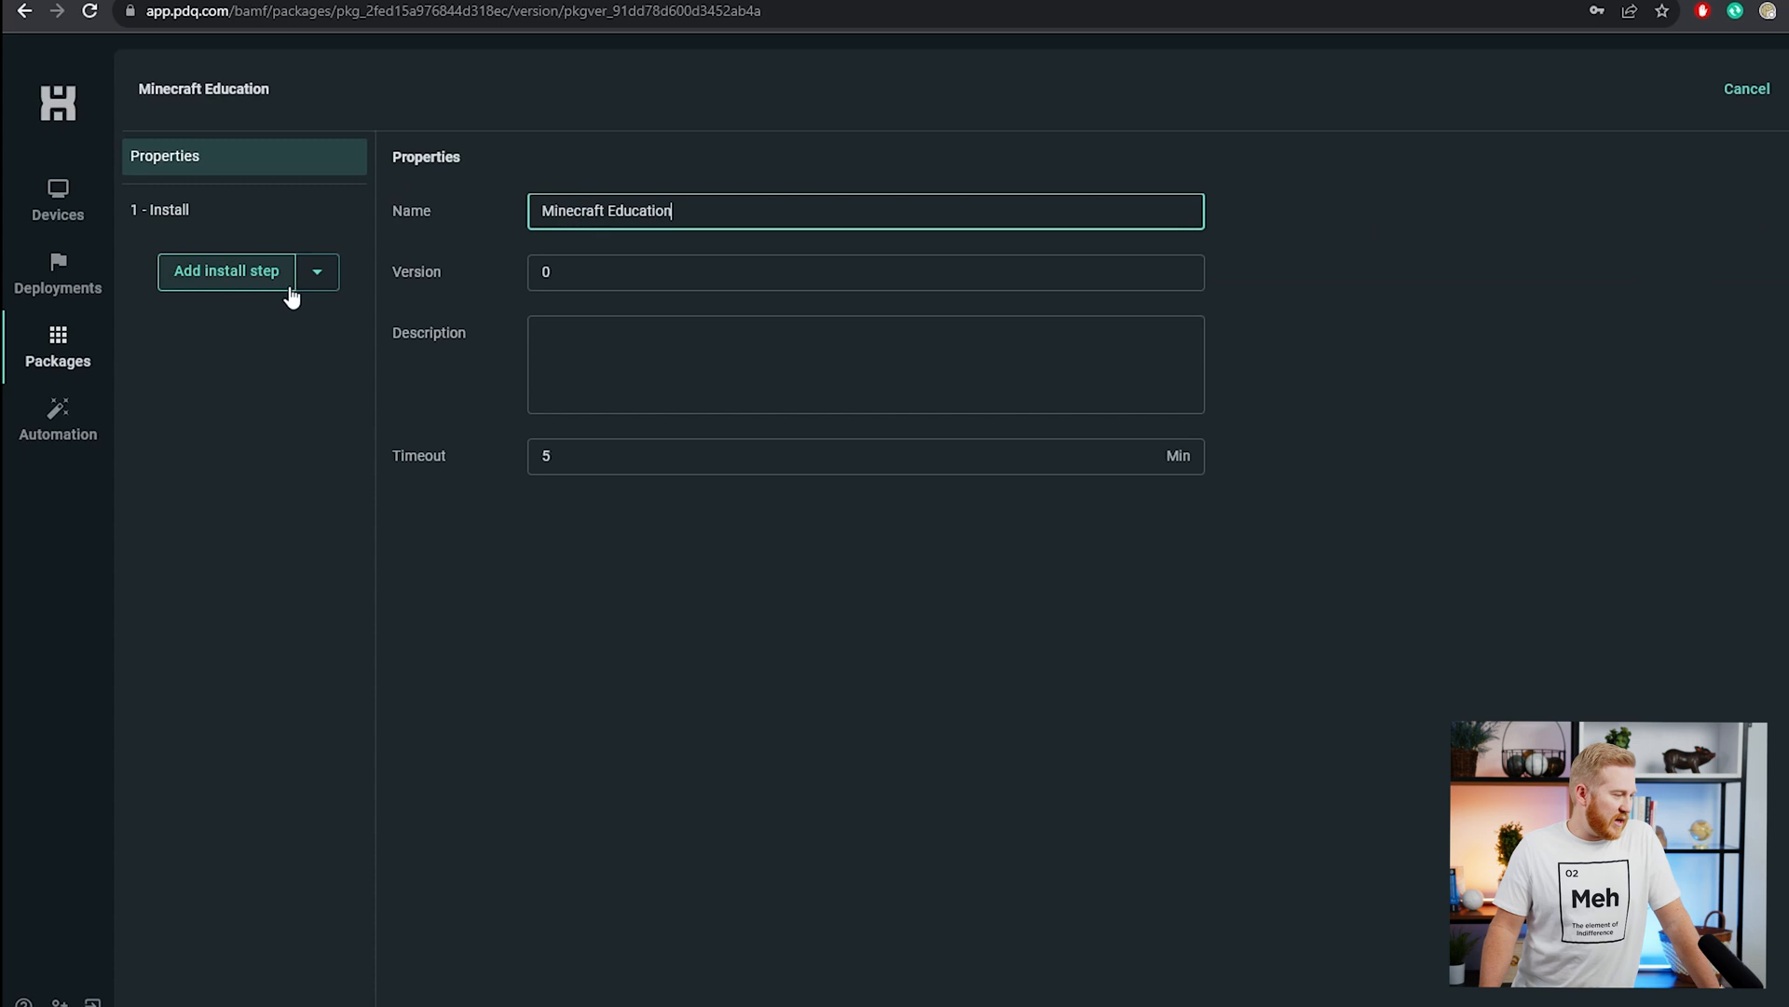
{"action": "left_click", "coordinate": [169, 209]}
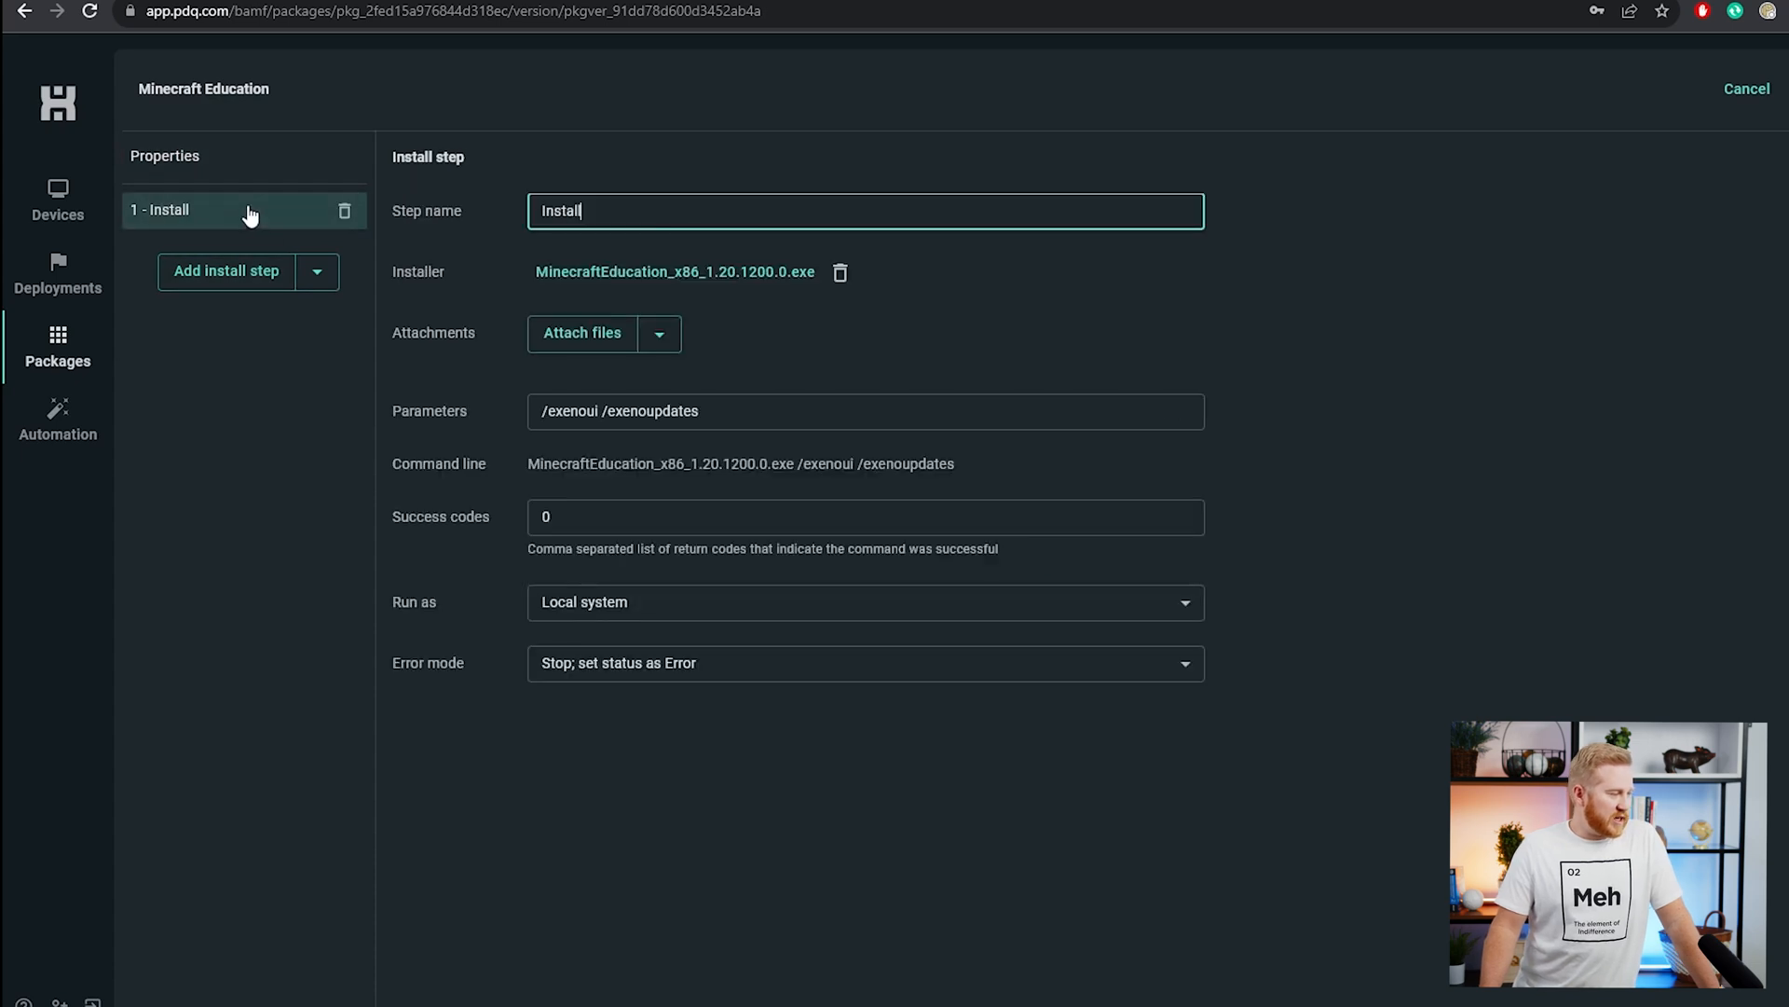
{"action": "left_click", "coordinate": [773, 411]}
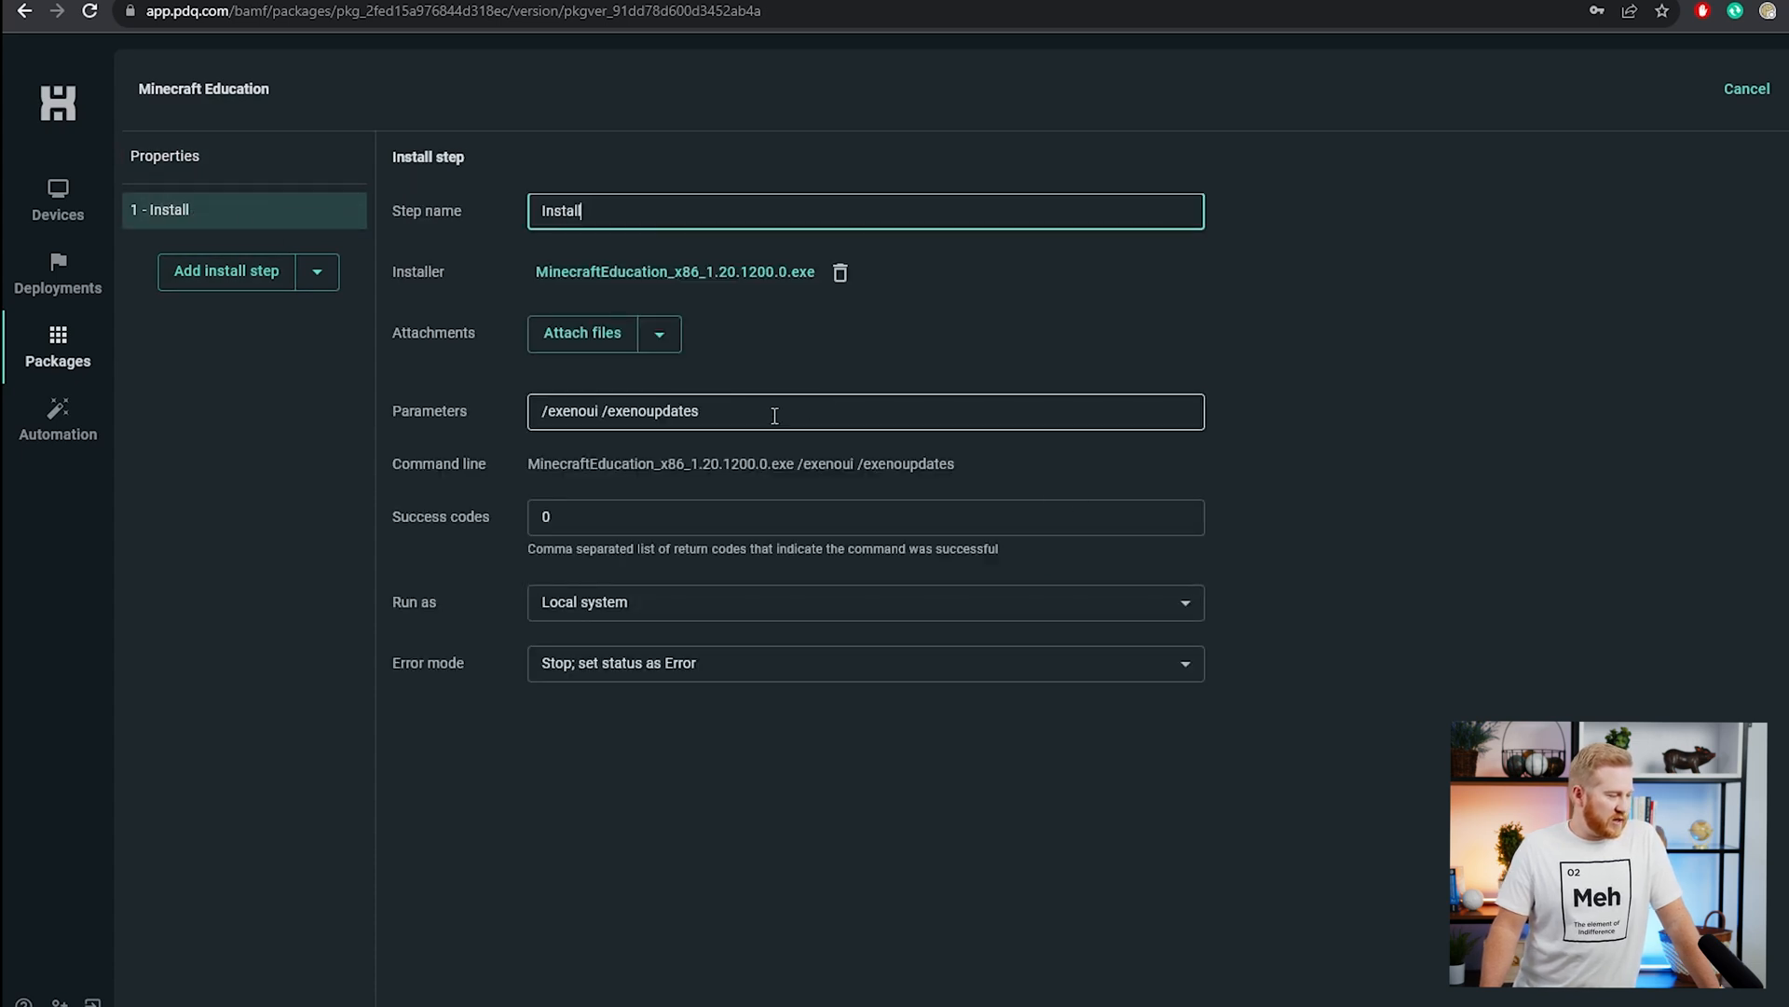
{"action": "triple_click", "coordinate": [620, 411]}
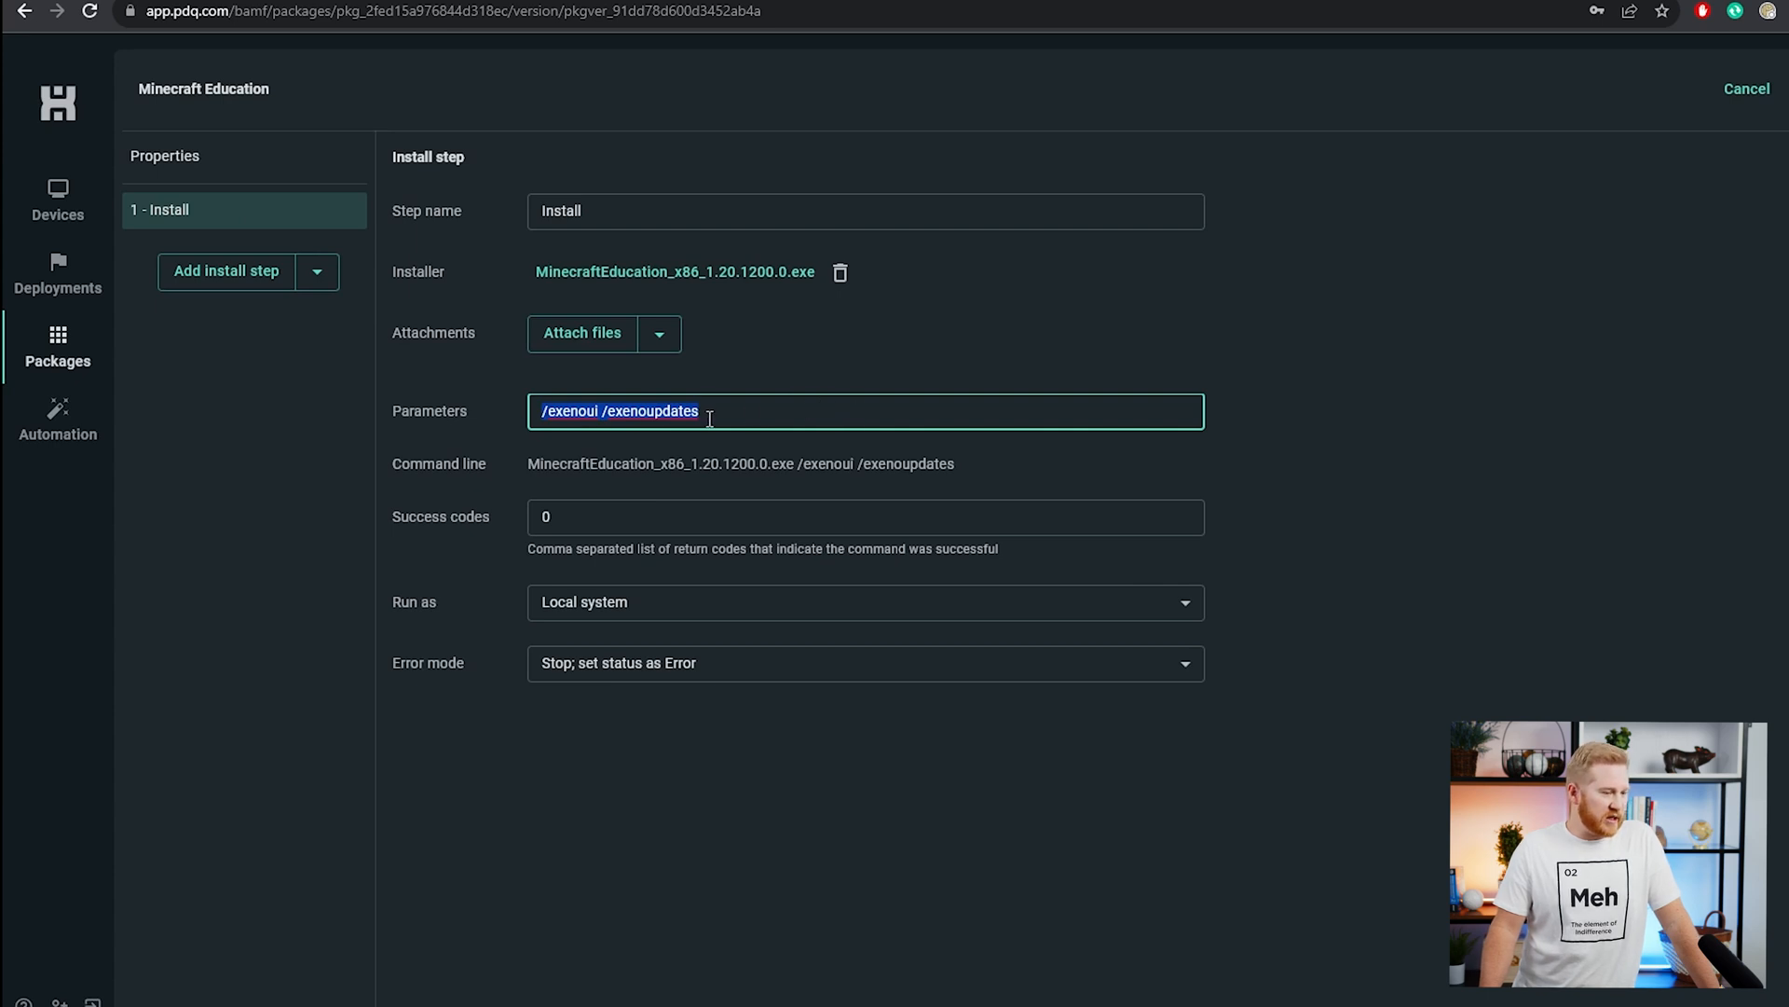
{"action": "left_click", "coordinate": [1746, 87]}
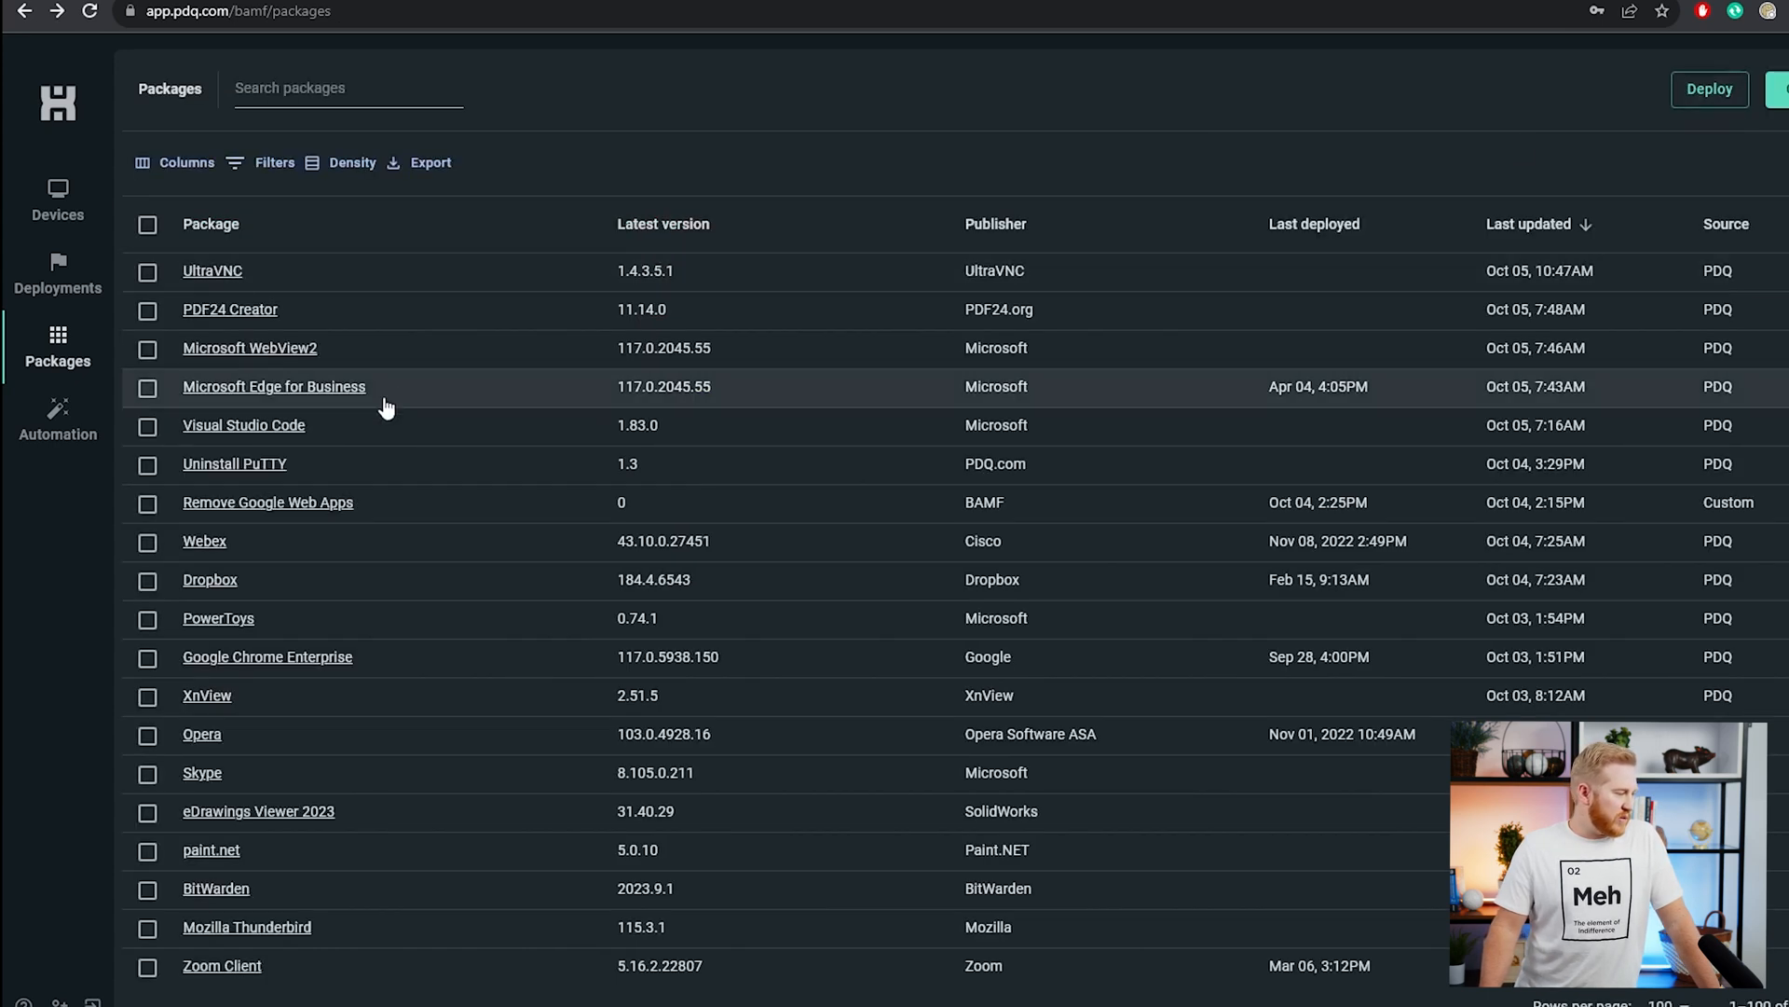
Filter all devices on names containing toph, sokka and katara
{"action": "left_click", "coordinate": [57, 194]}
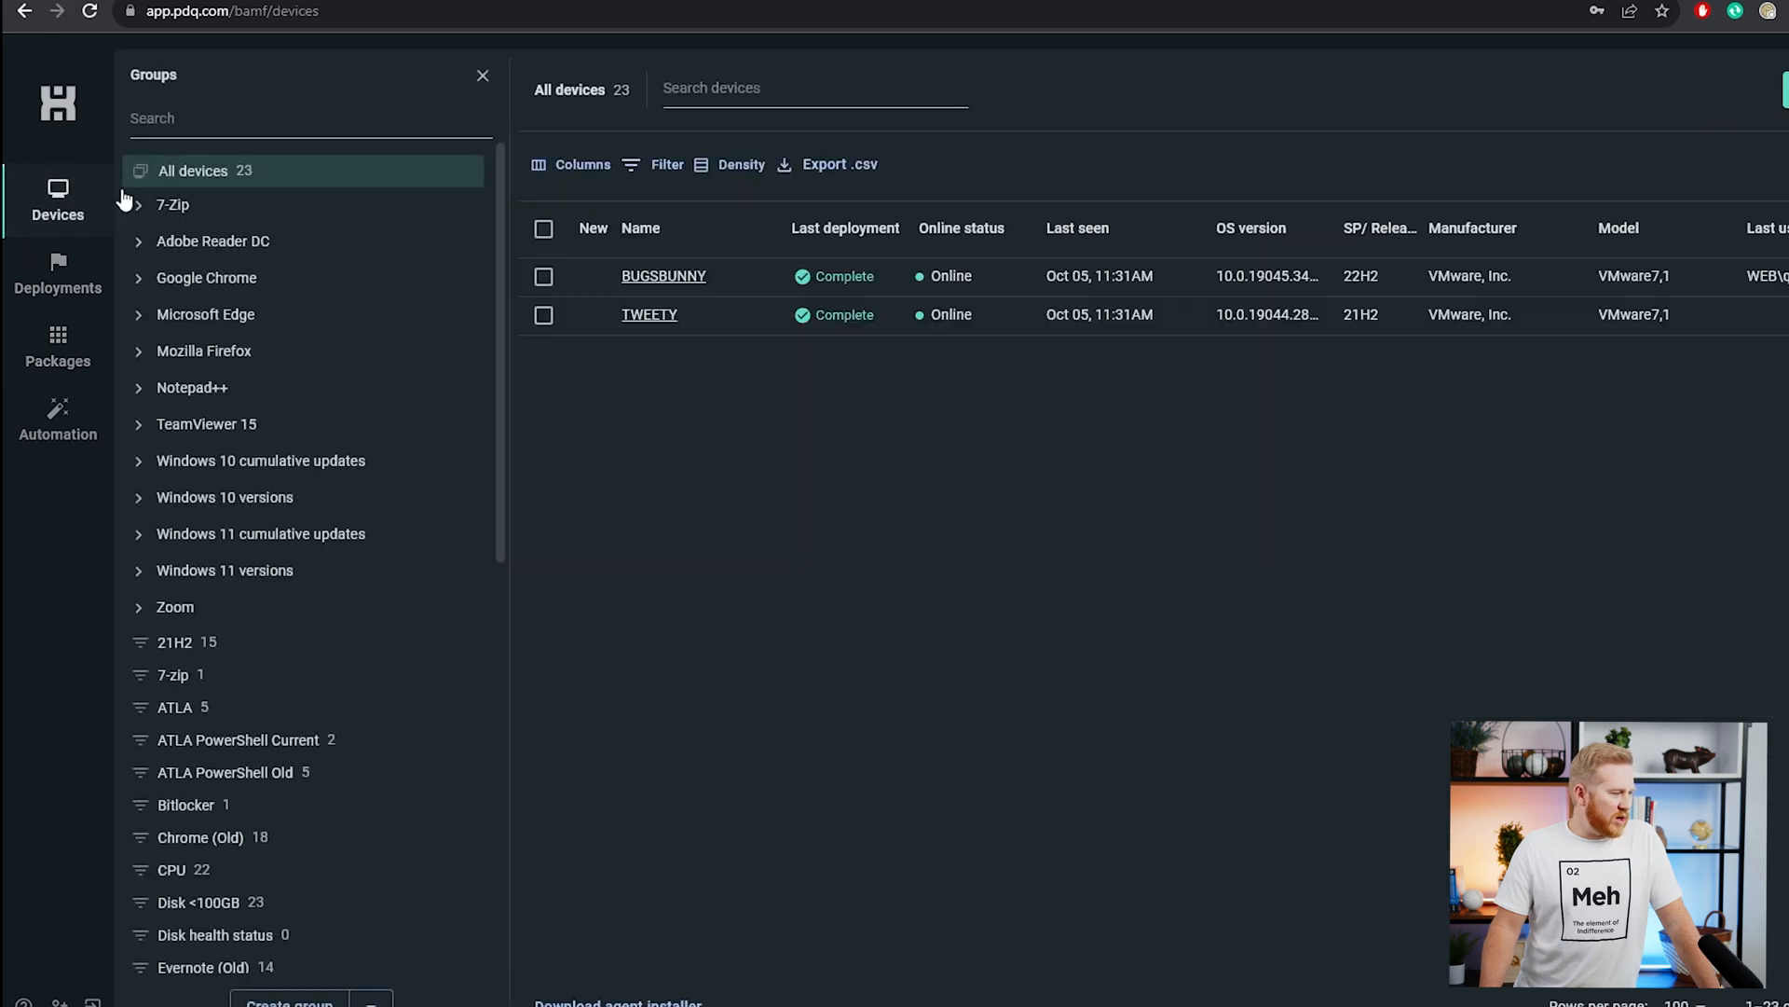
{"action": "left_click", "coordinate": [641, 227]}
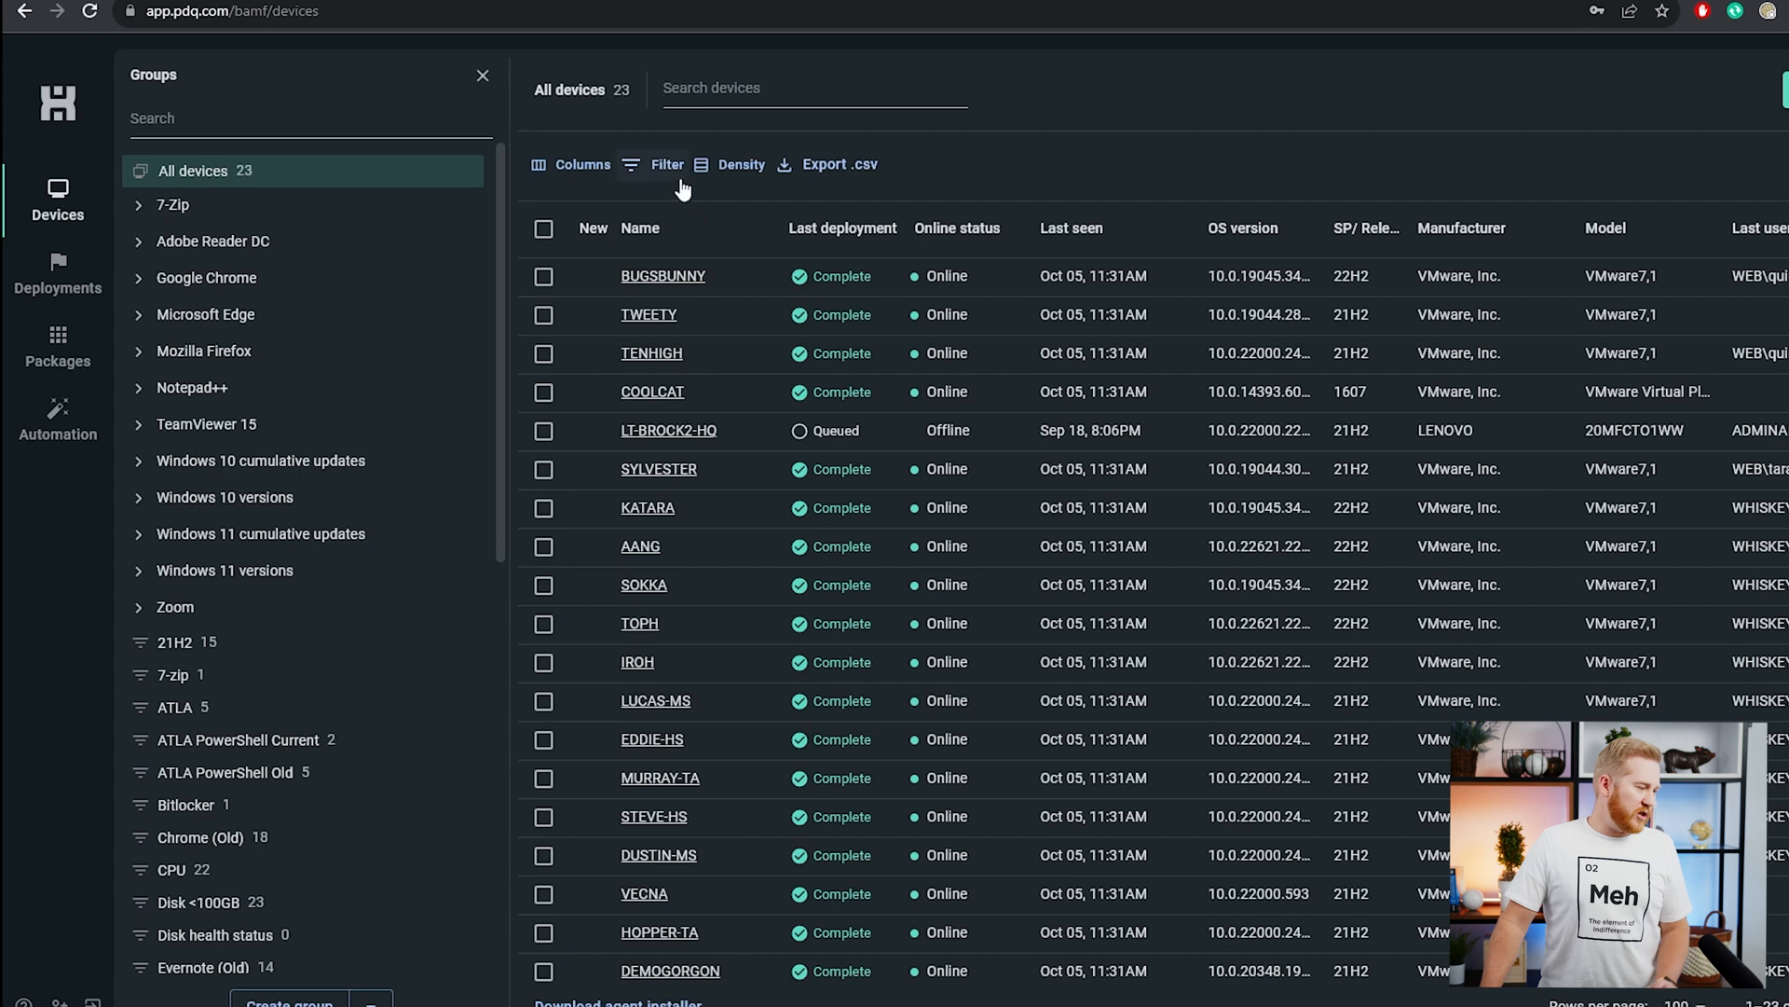
{"action": "left_click", "coordinate": [666, 164]}
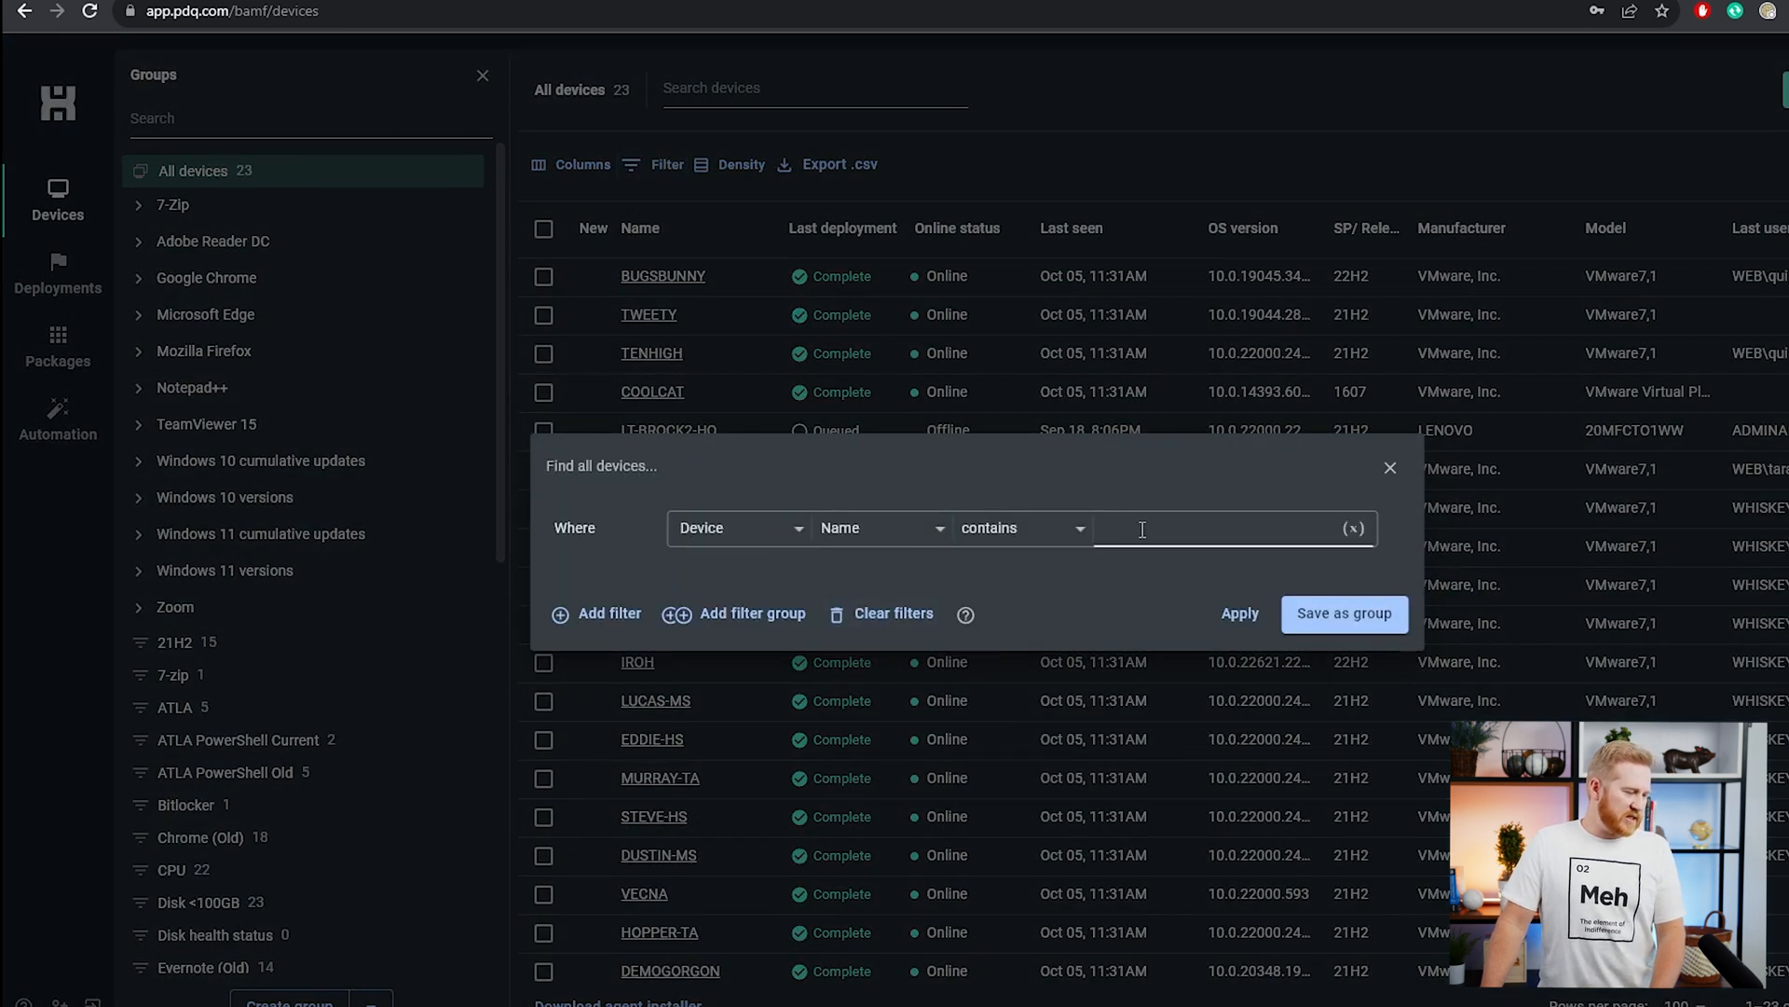
{"action": "type", "text": "toph"}
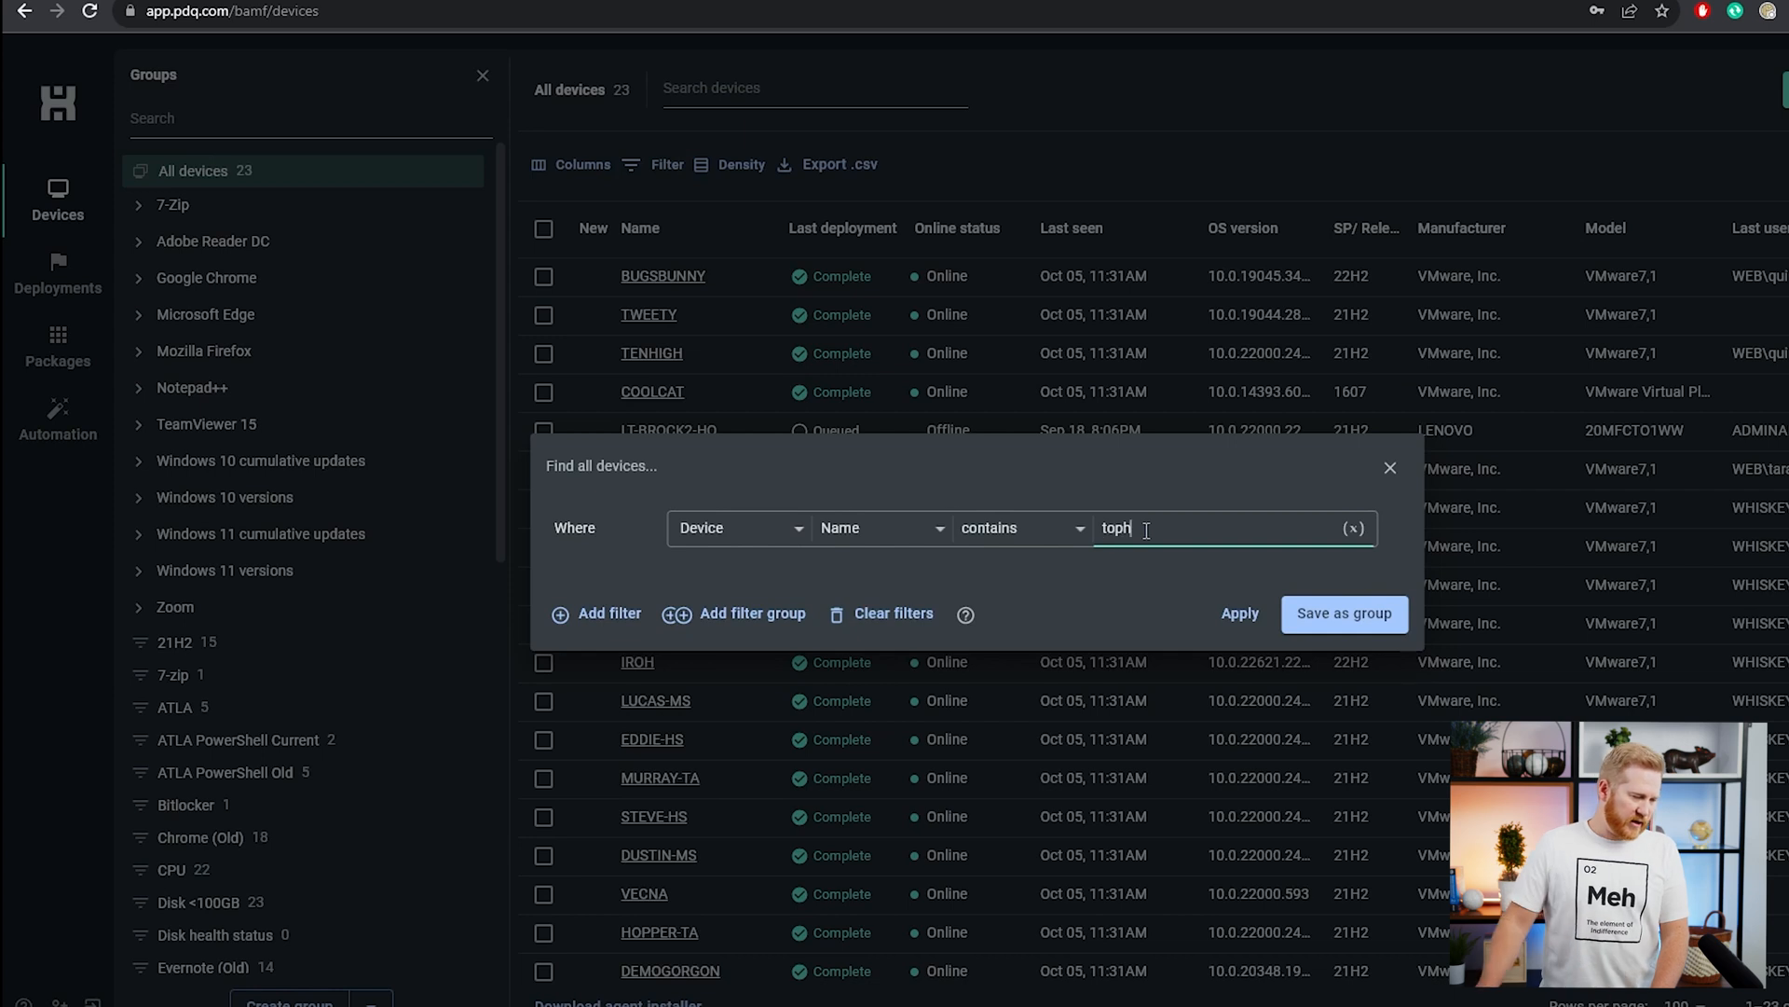
{"action": "left_click", "coordinate": [611, 613]}
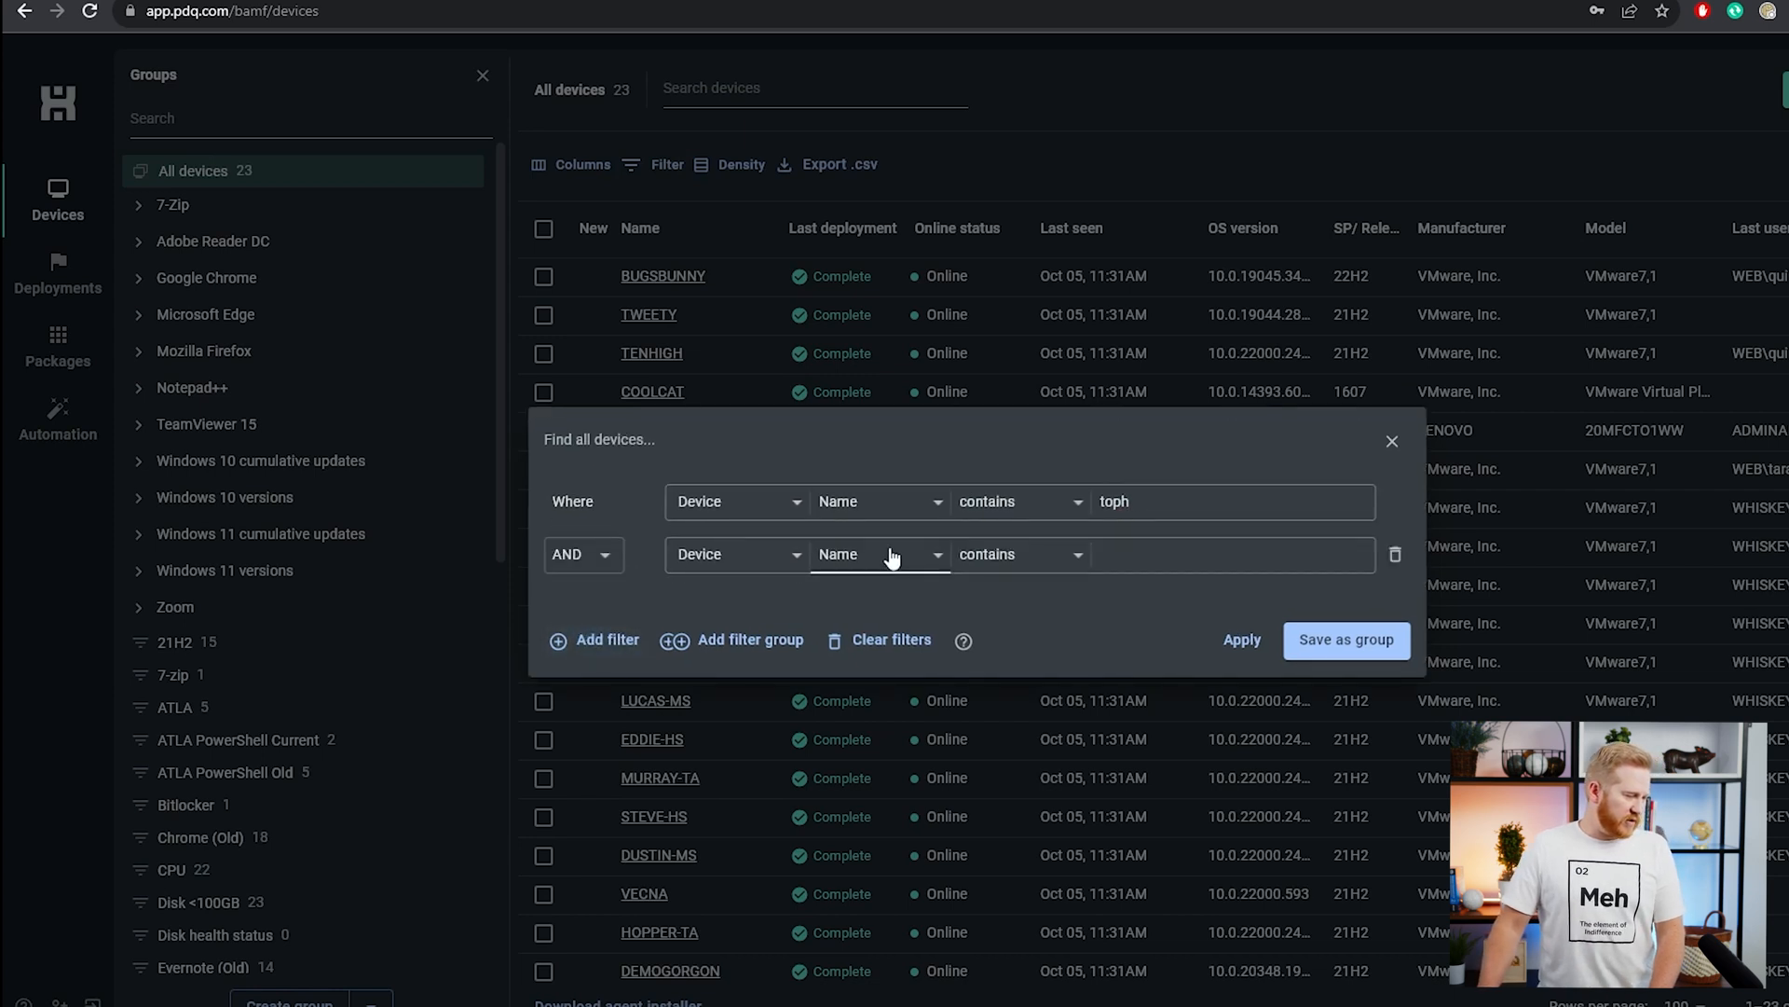
{"action": "type", "text": "tsokka"}
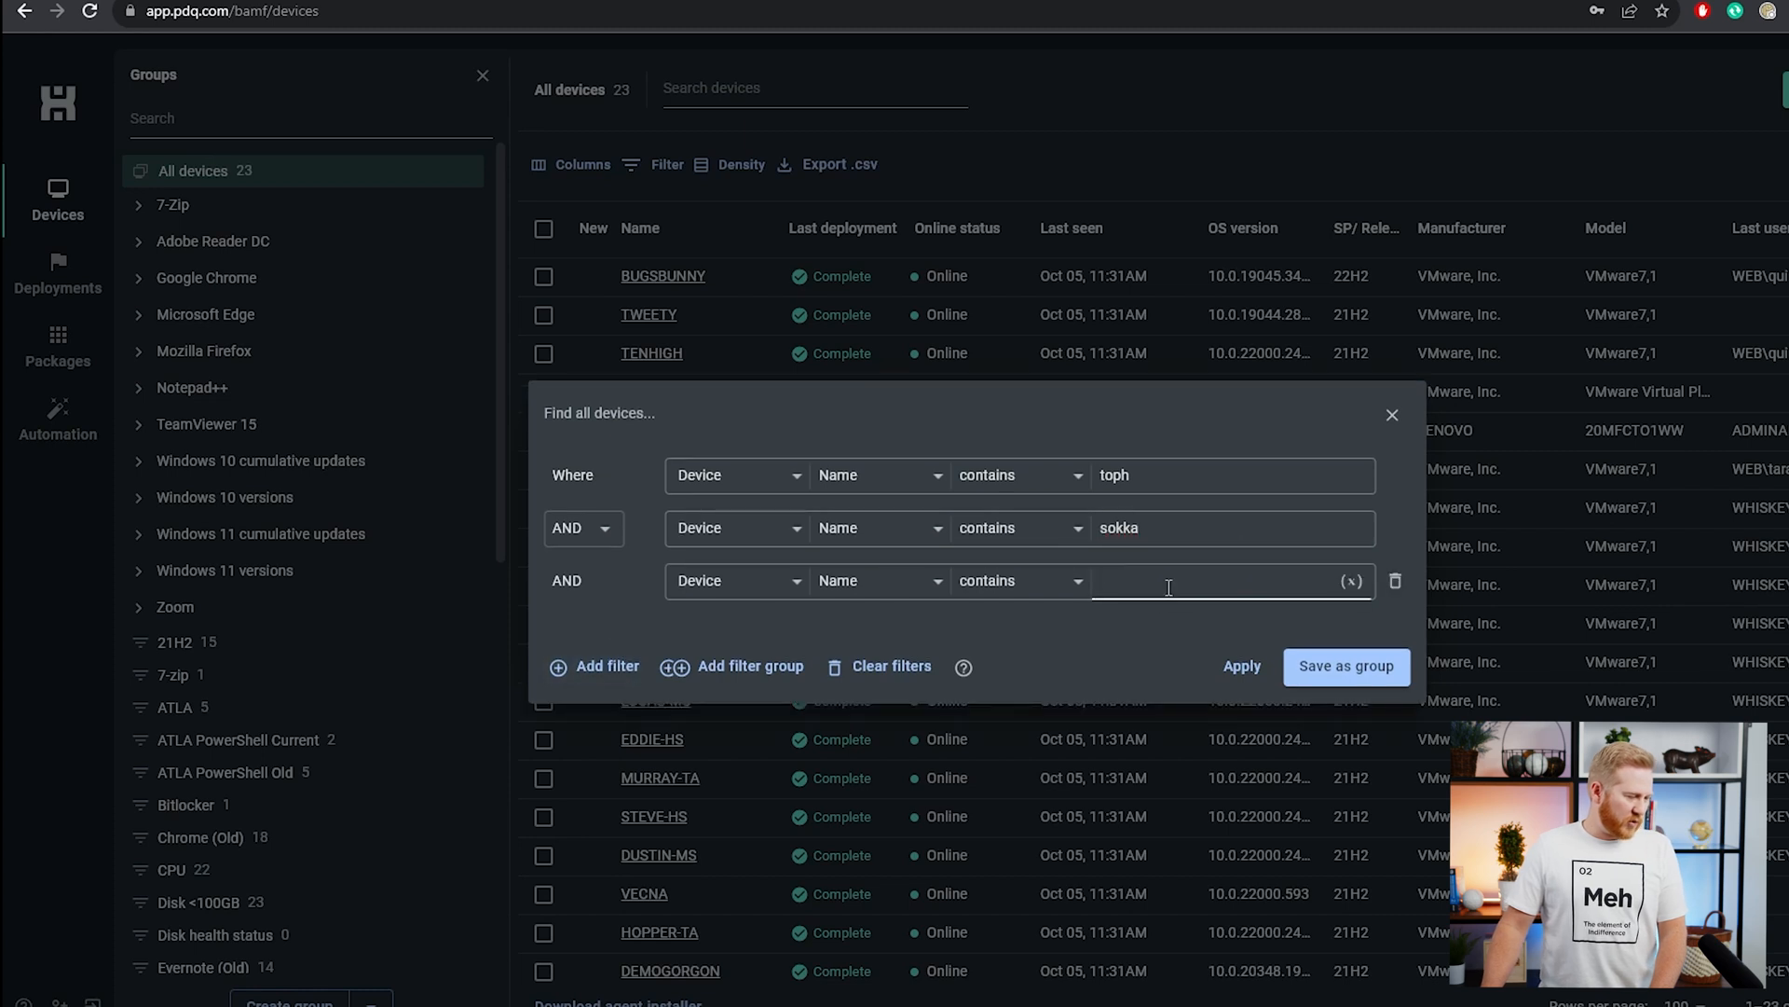
{"action": "type", "text": "katara"}
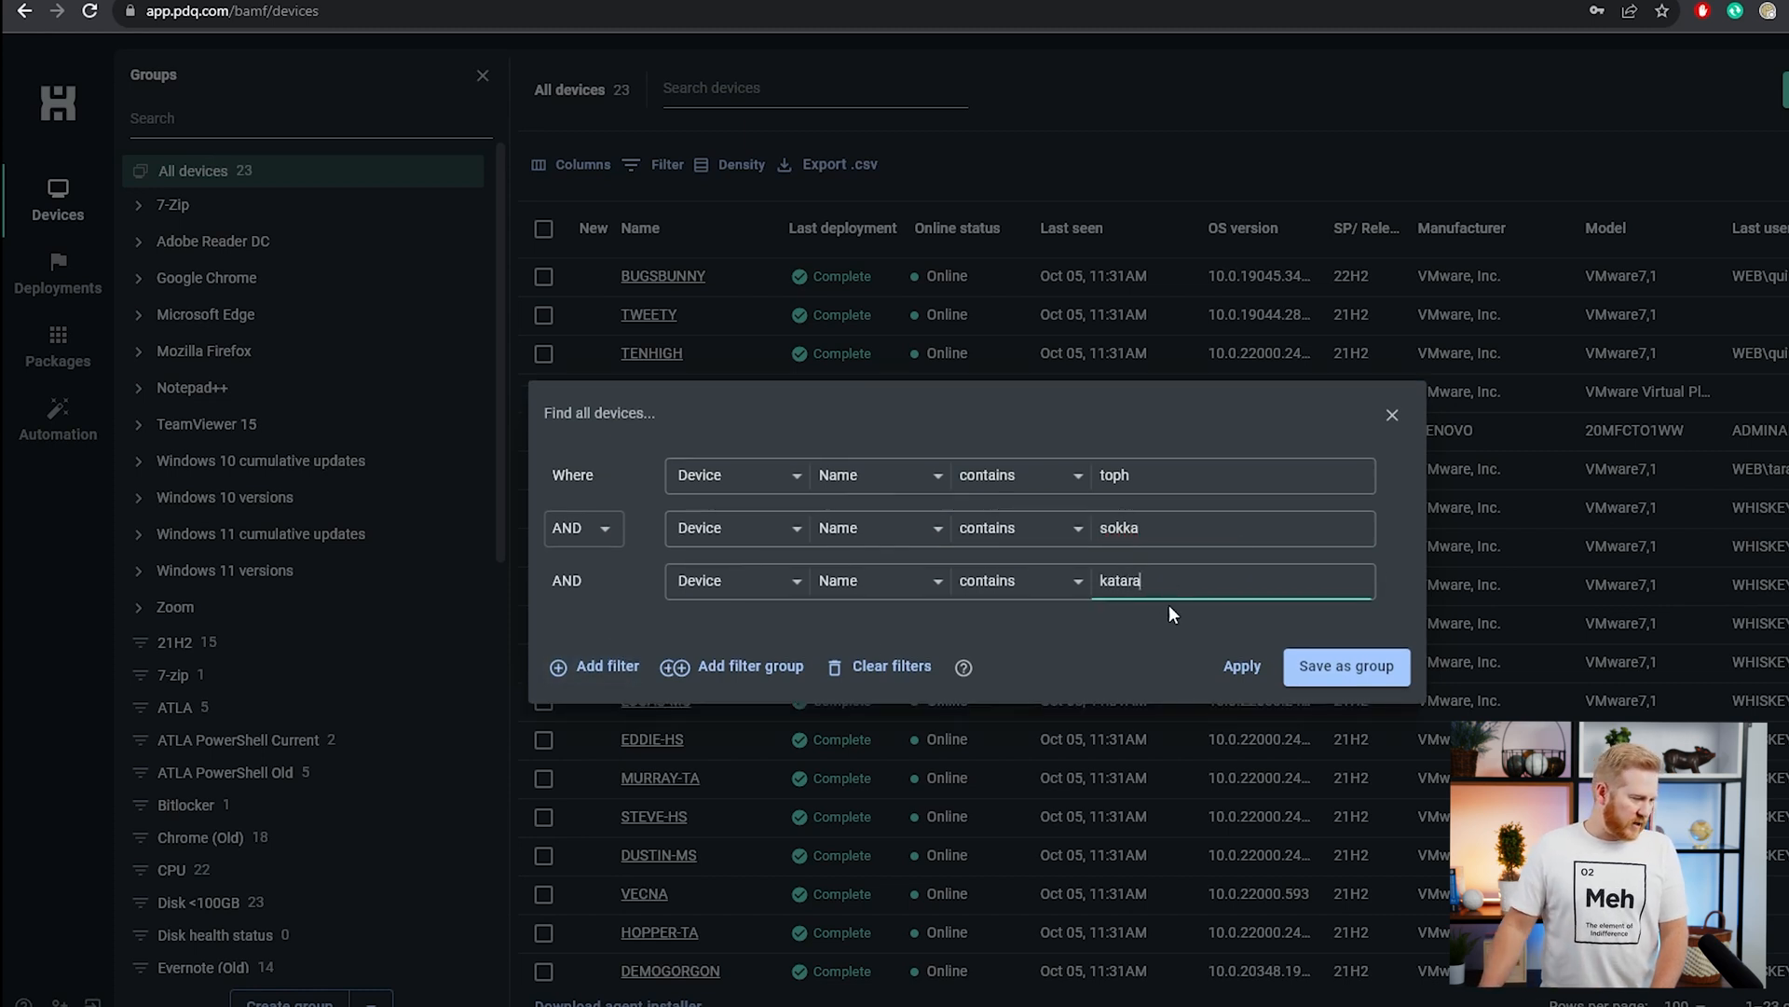
Save the filter as the 'Cool minecraft users' group and view it
{"action": "left_click", "coordinate": [1346, 666]}
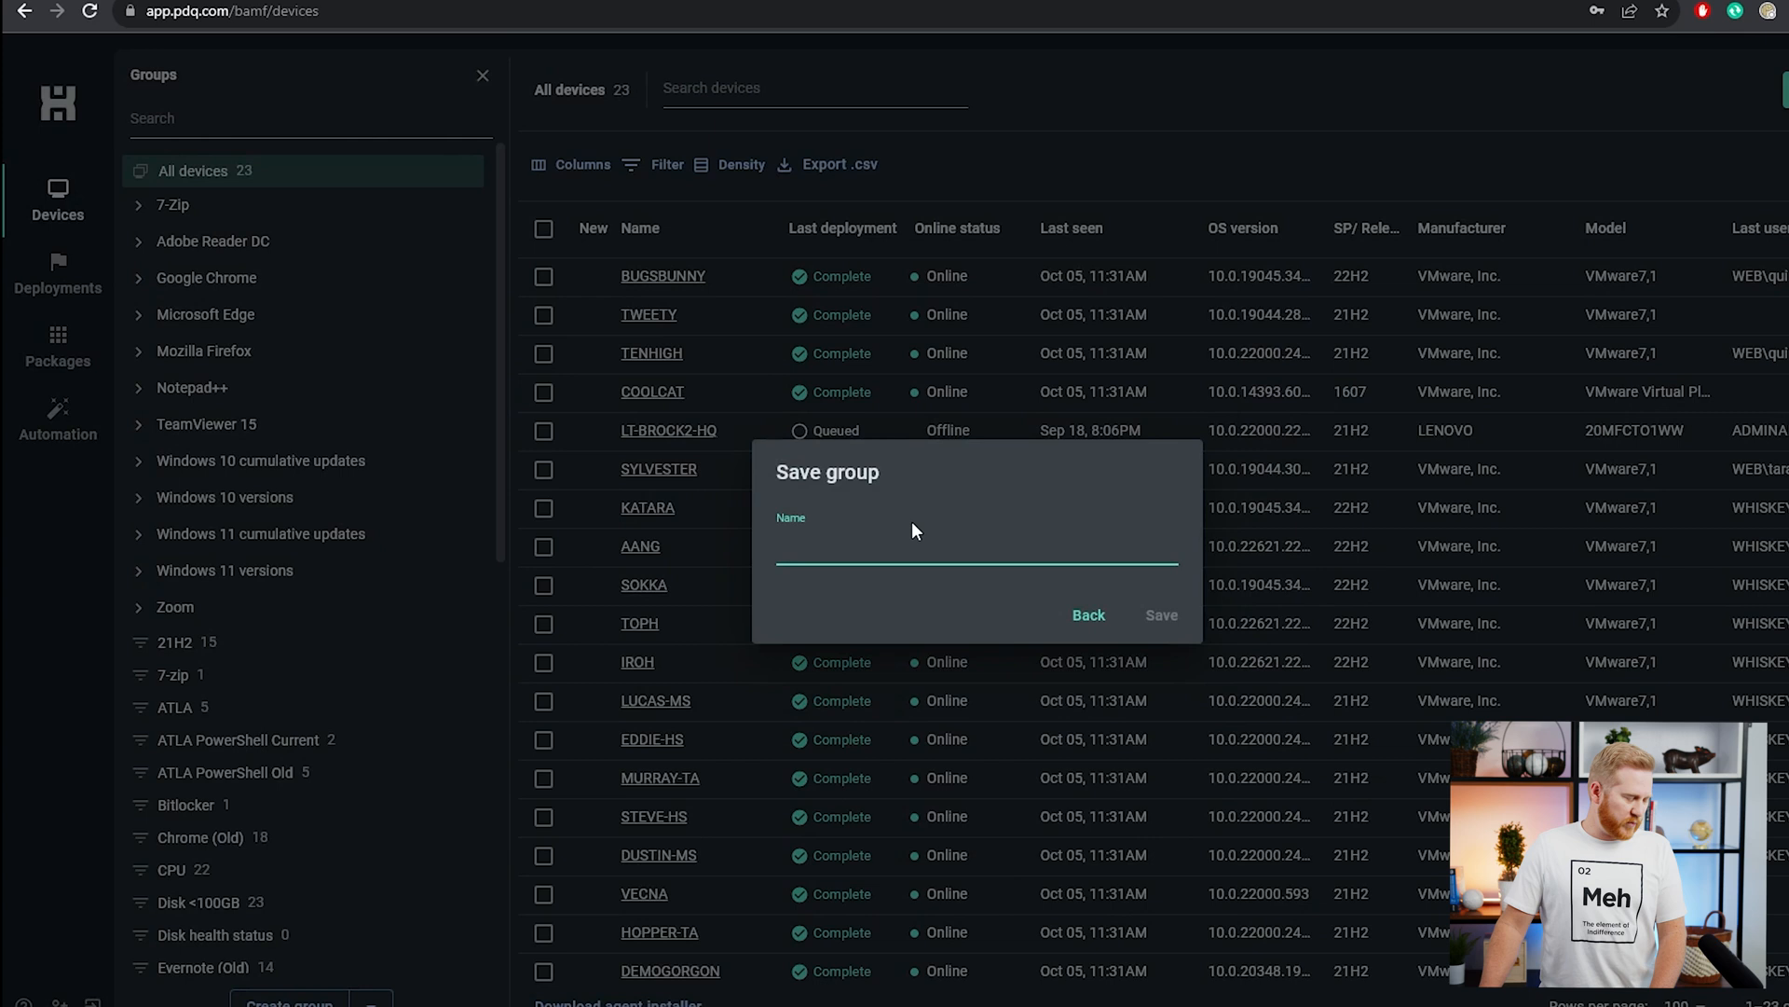
{"action": "type", "text": "Cool minecraft user"}
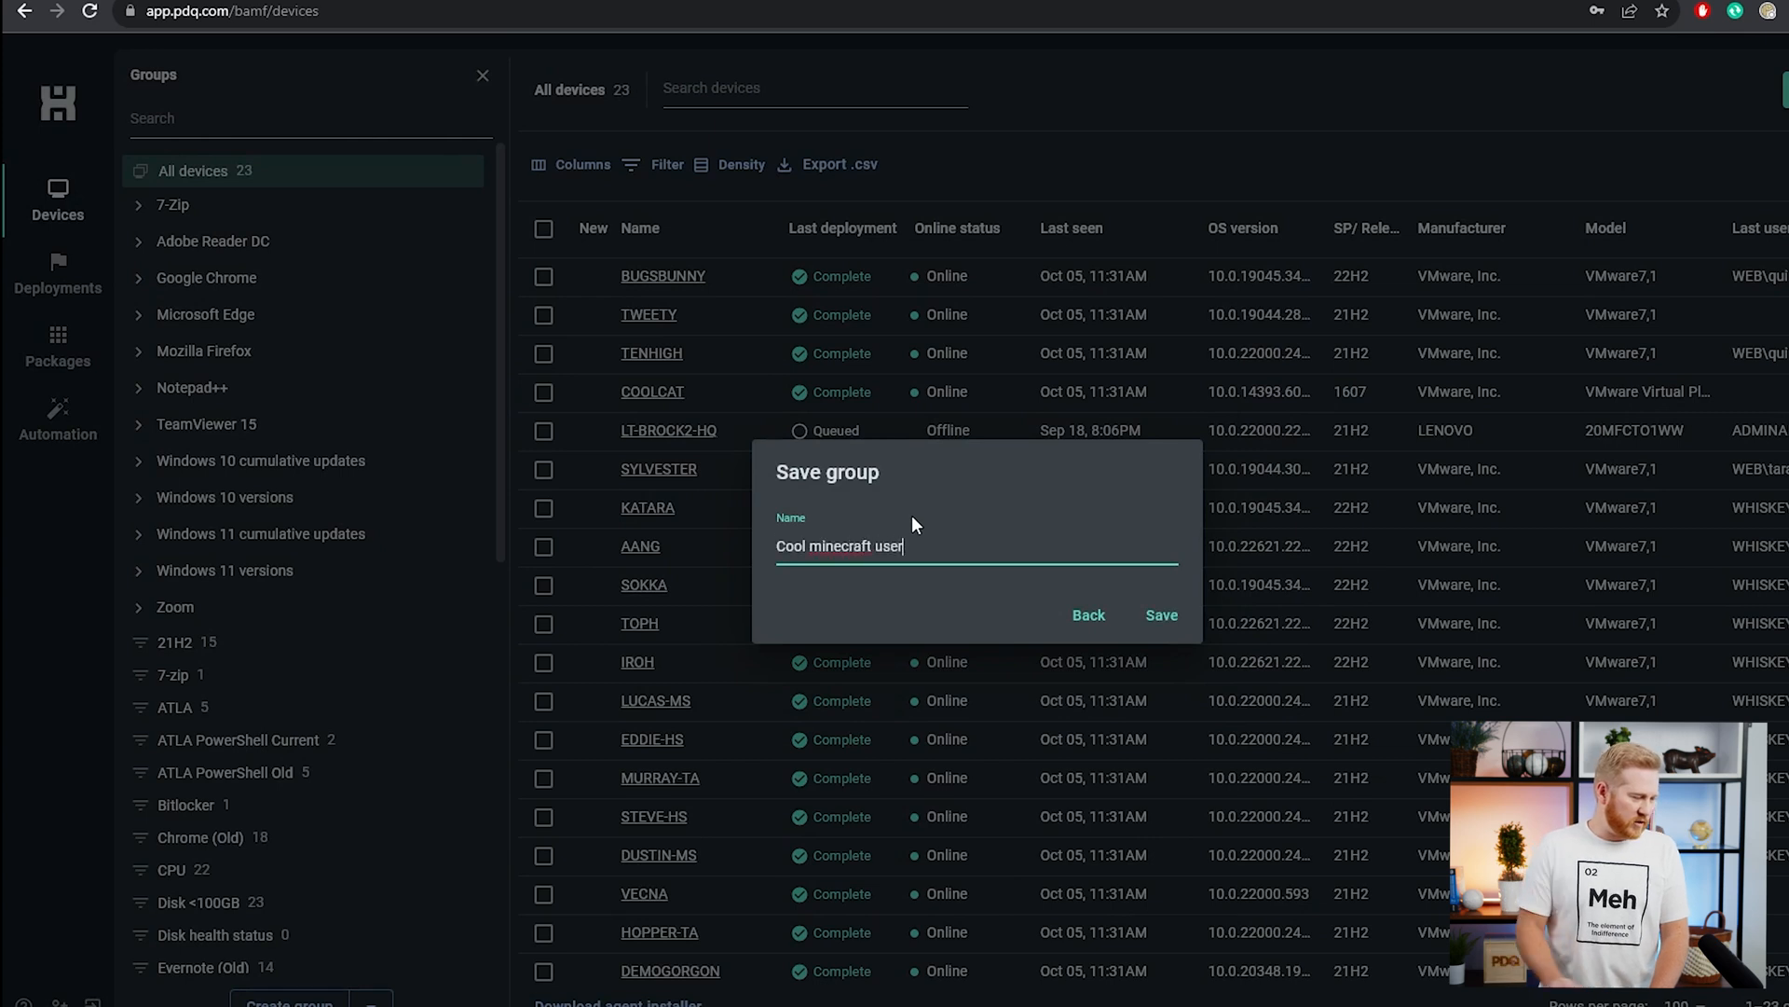
{"action": "left_click", "coordinate": [1160, 615]}
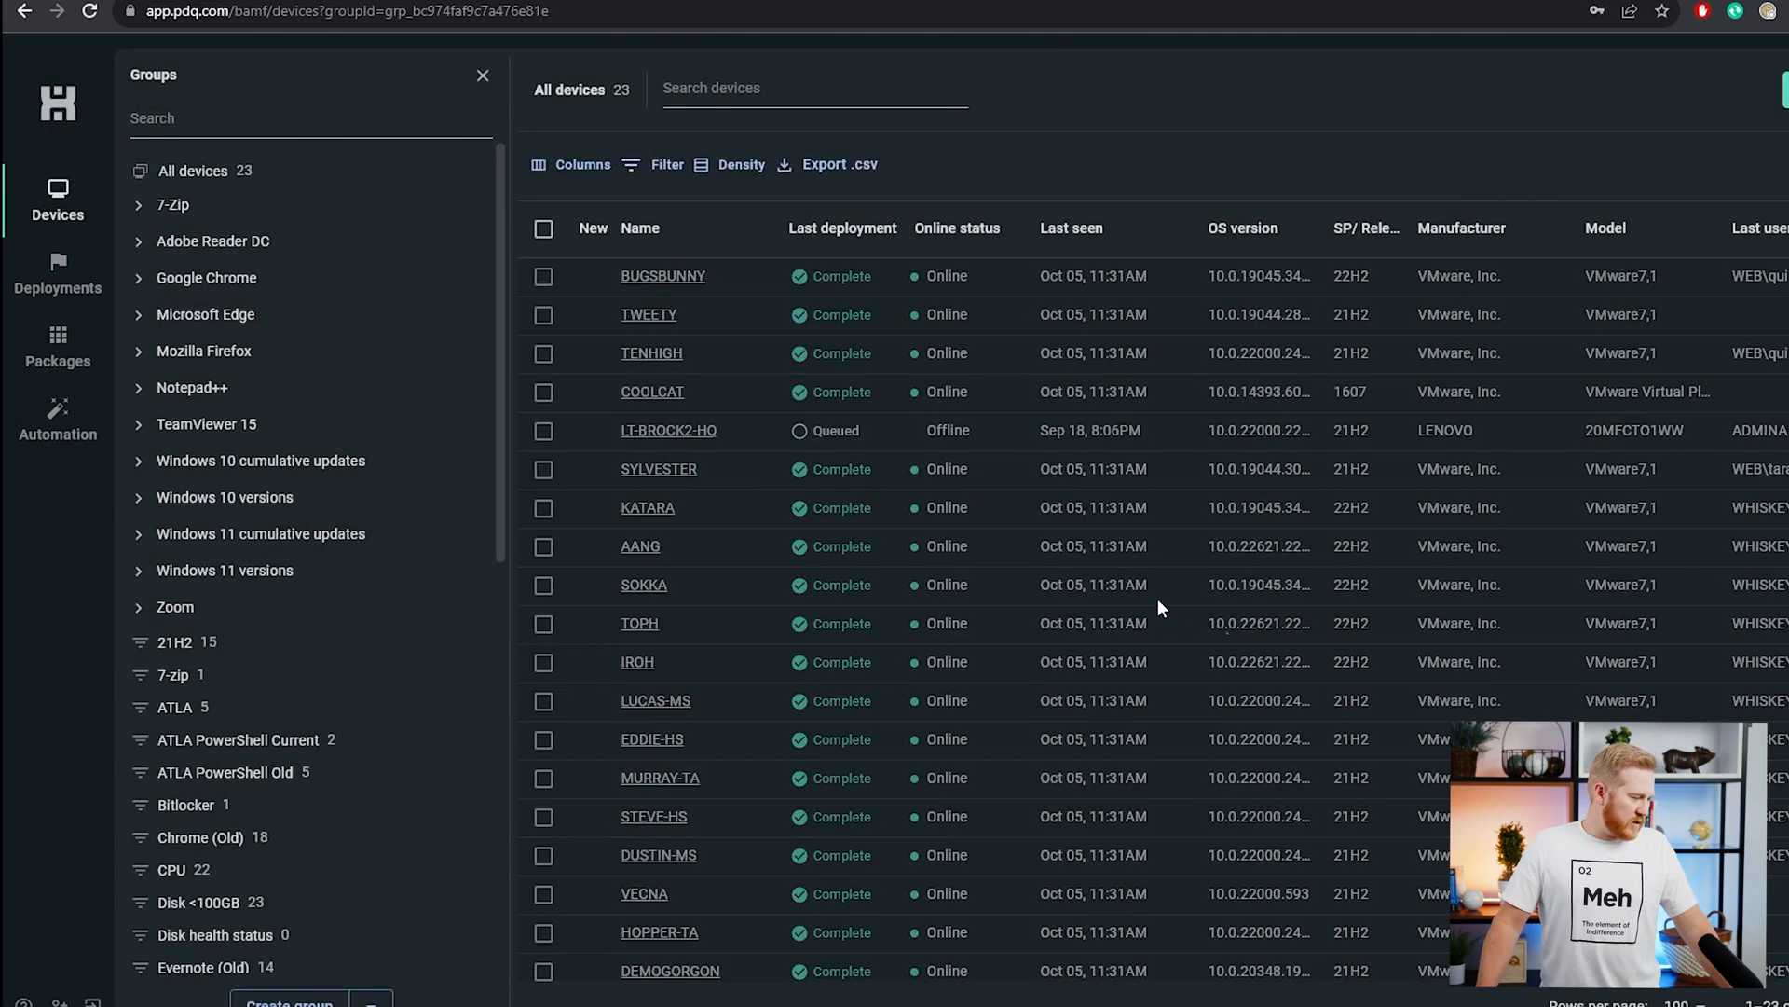
{"action": "left_click", "coordinate": [226, 869]}
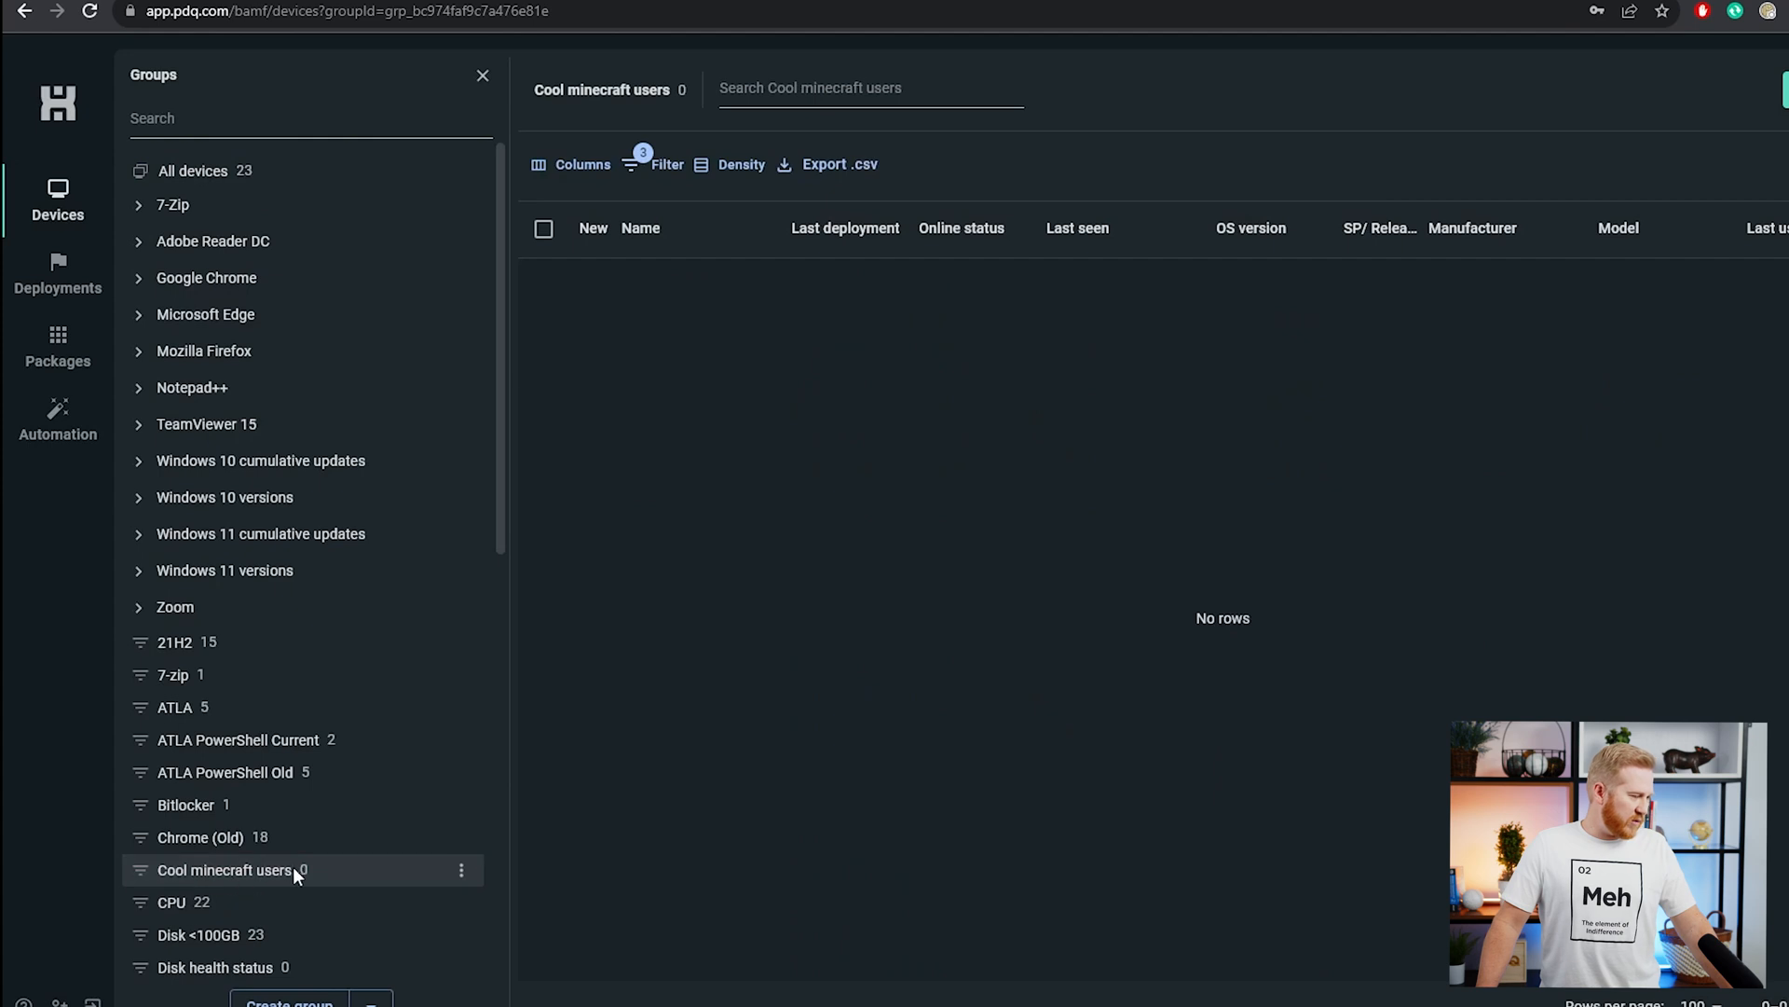
{"action": "mouse_move", "coordinate": [358, 878]}
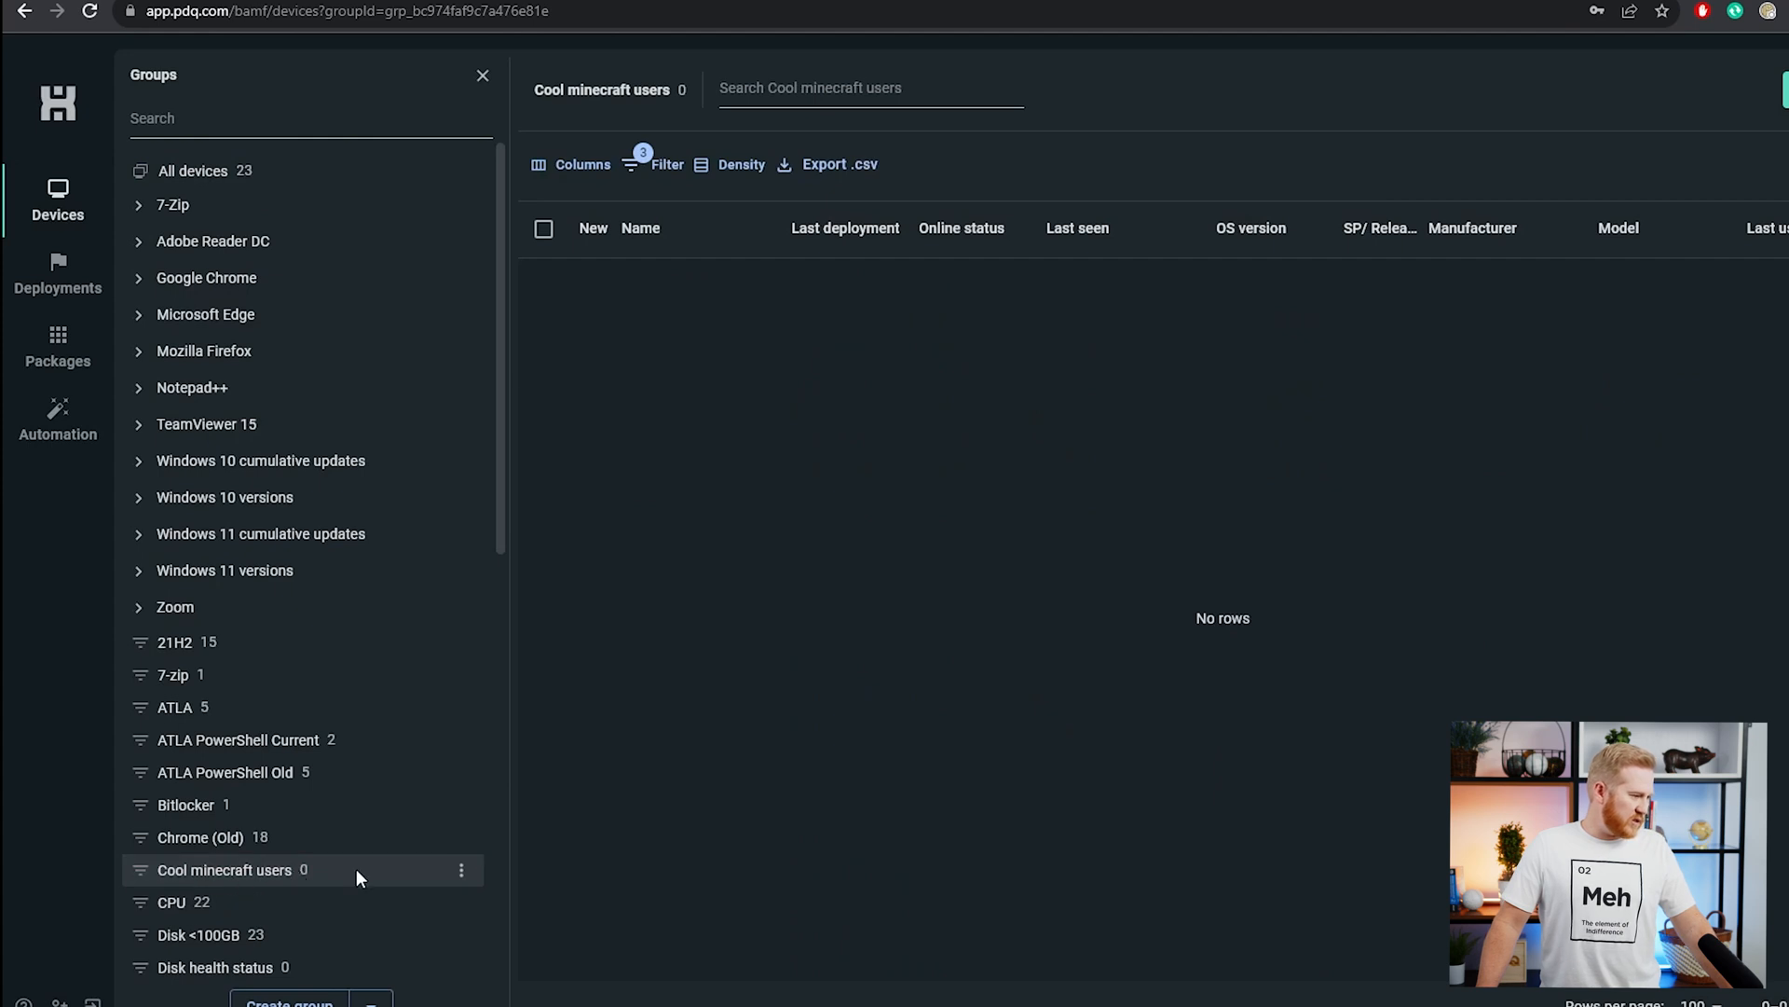
Change the group's name conditions from AND to OR and update the group
{"action": "left_click", "coordinate": [668, 164]}
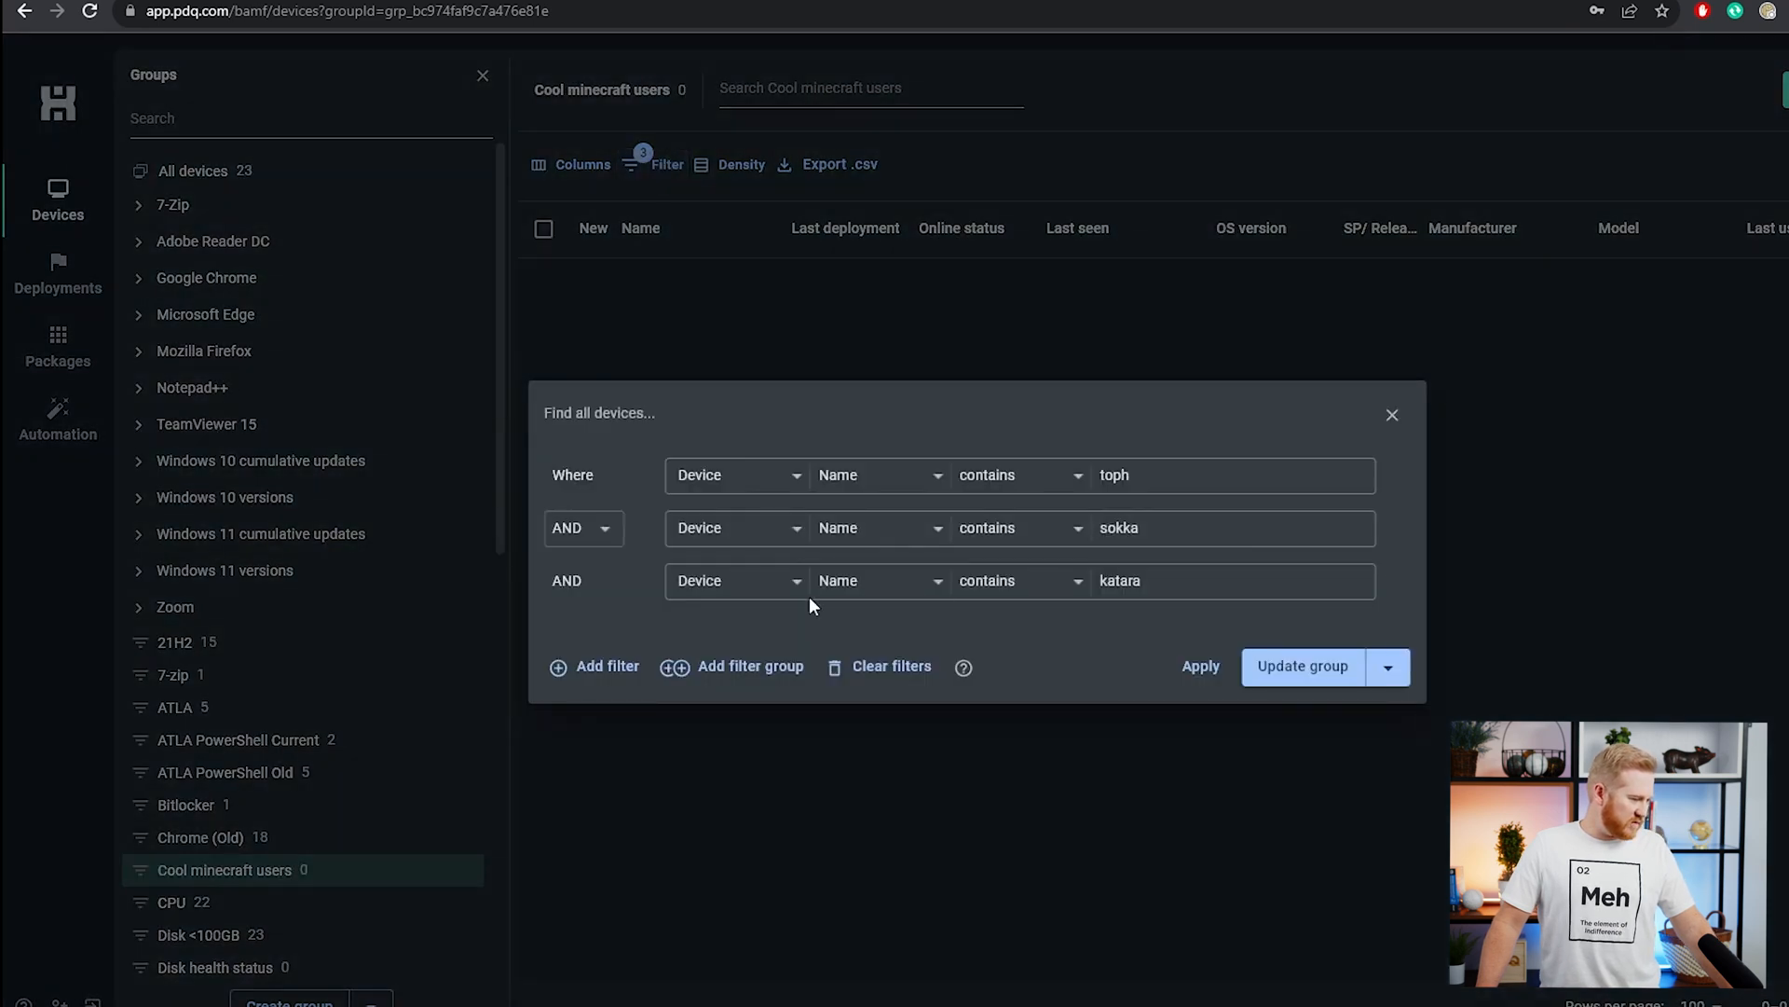
{"action": "left_click", "coordinate": [582, 527]}
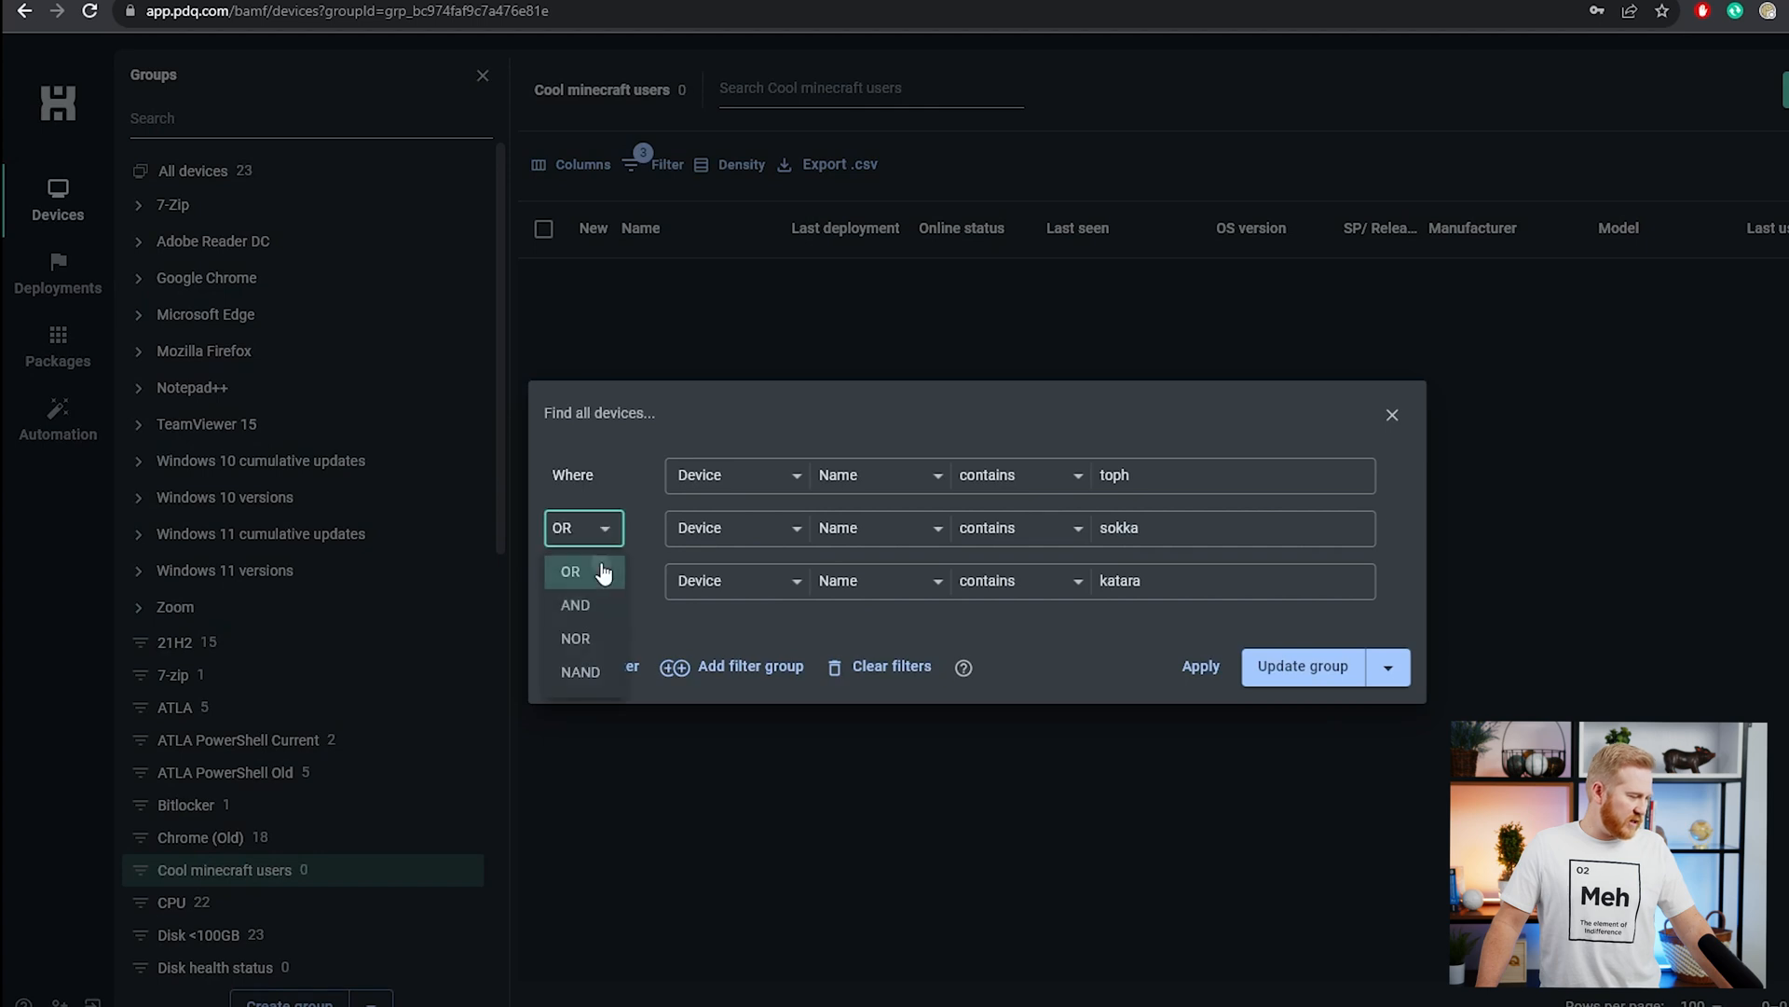
{"action": "left_click", "coordinate": [570, 570]}
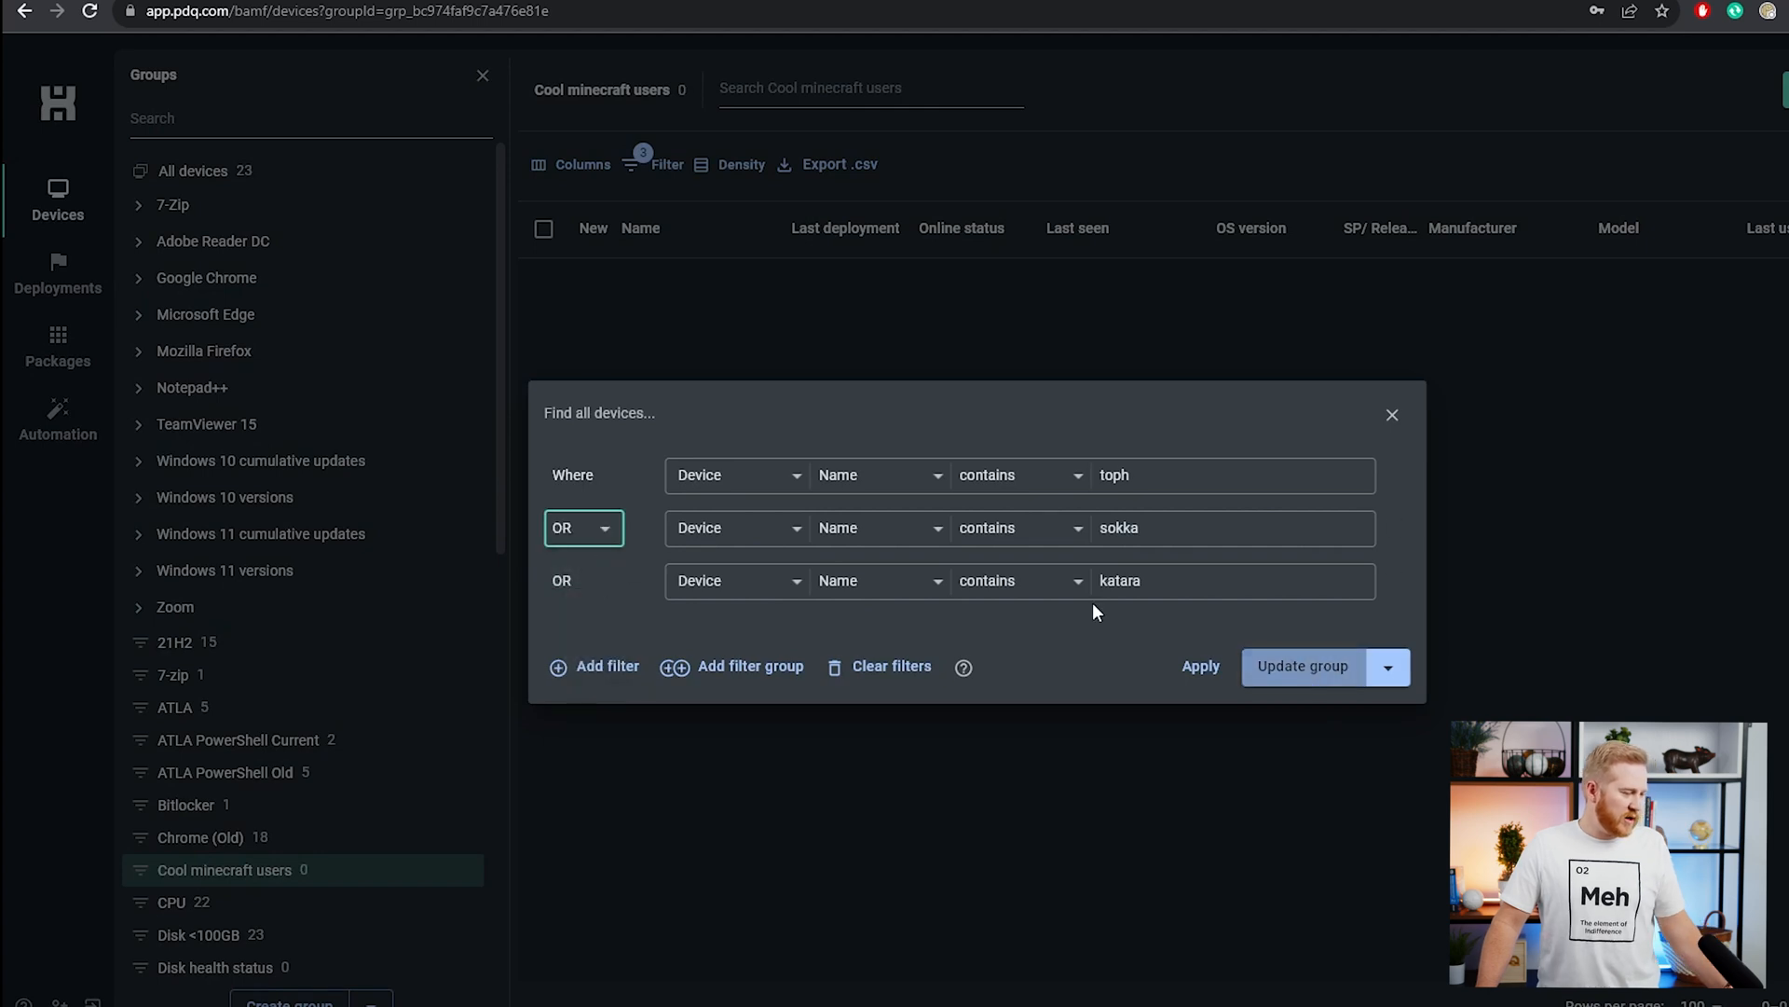
{"action": "left_click", "coordinate": [1199, 666]}
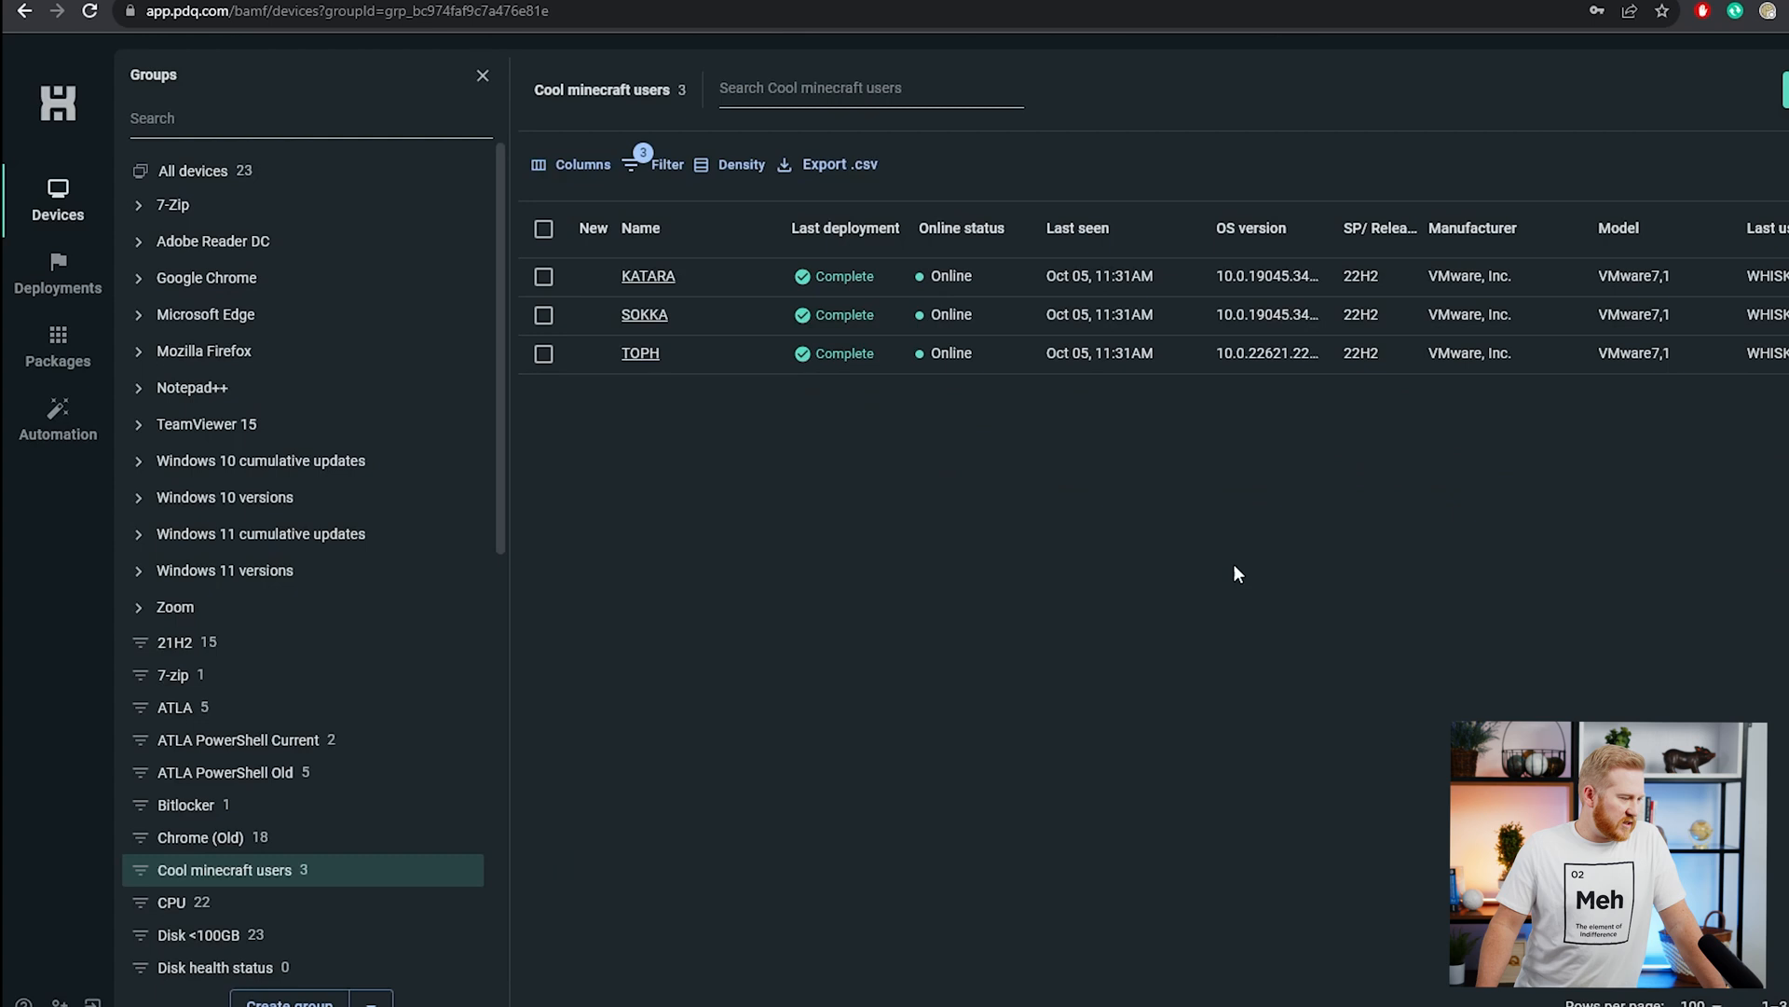
{"action": "mouse_move", "coordinate": [859, 739]}
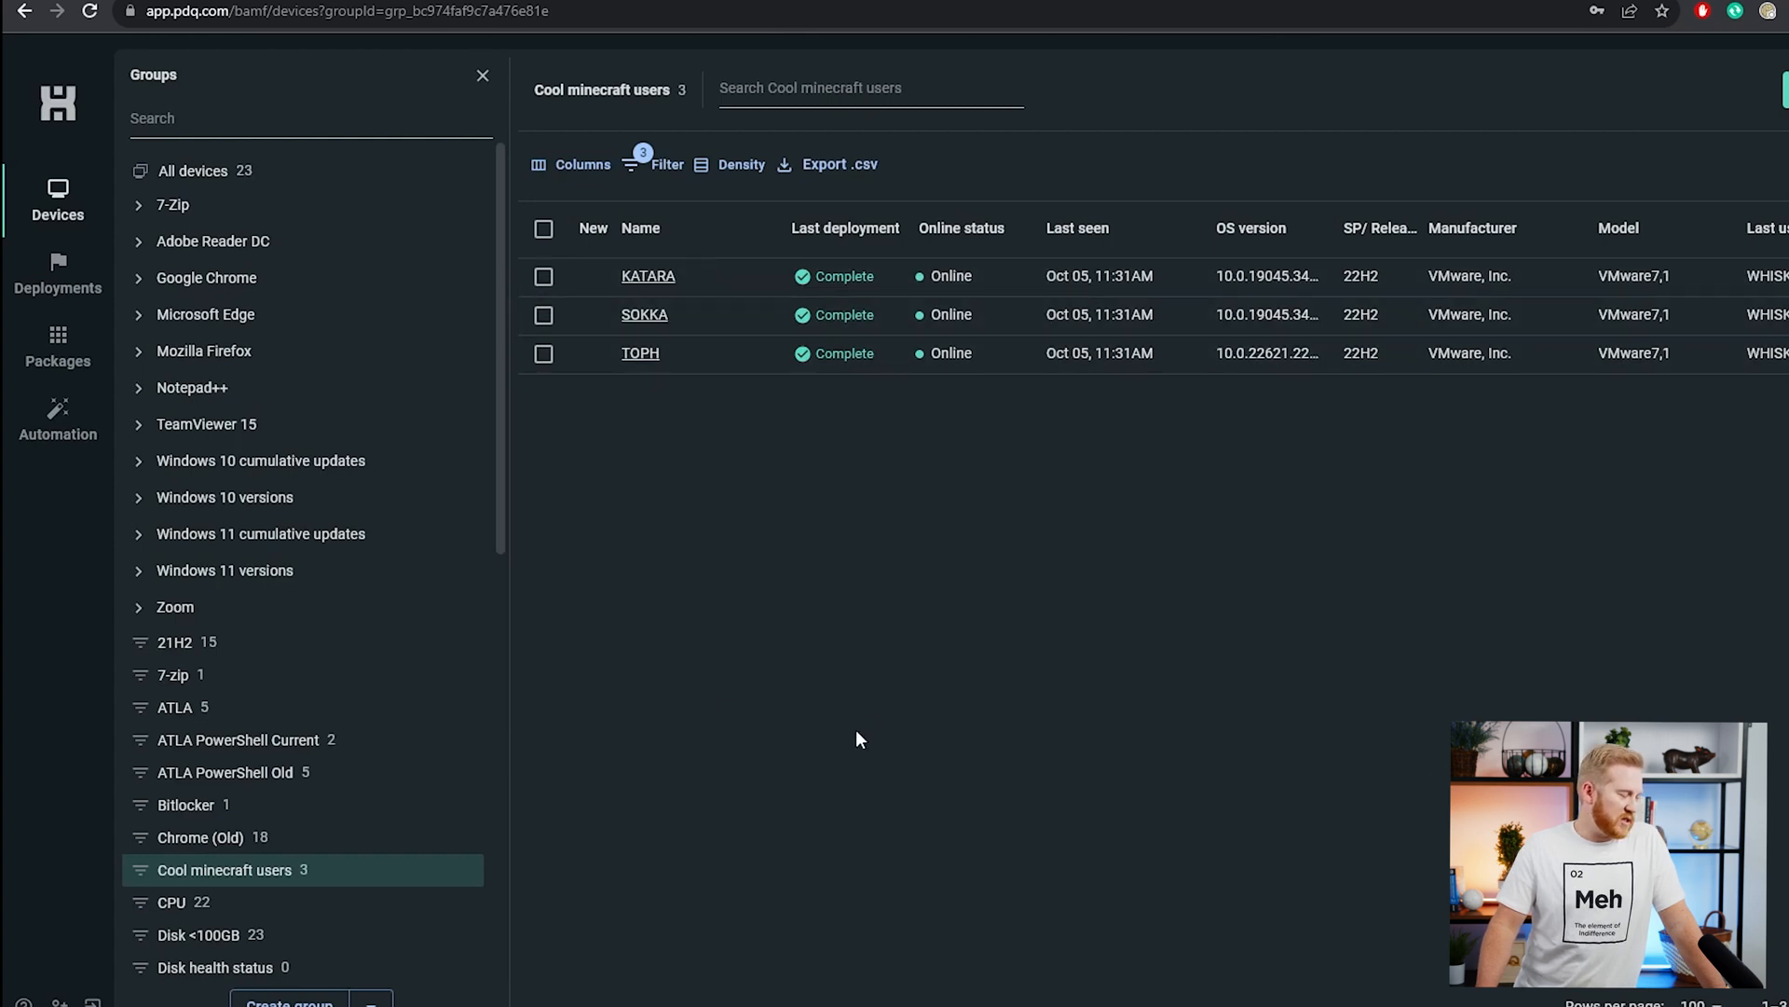
{"action": "mouse_move", "coordinate": [380, 751]}
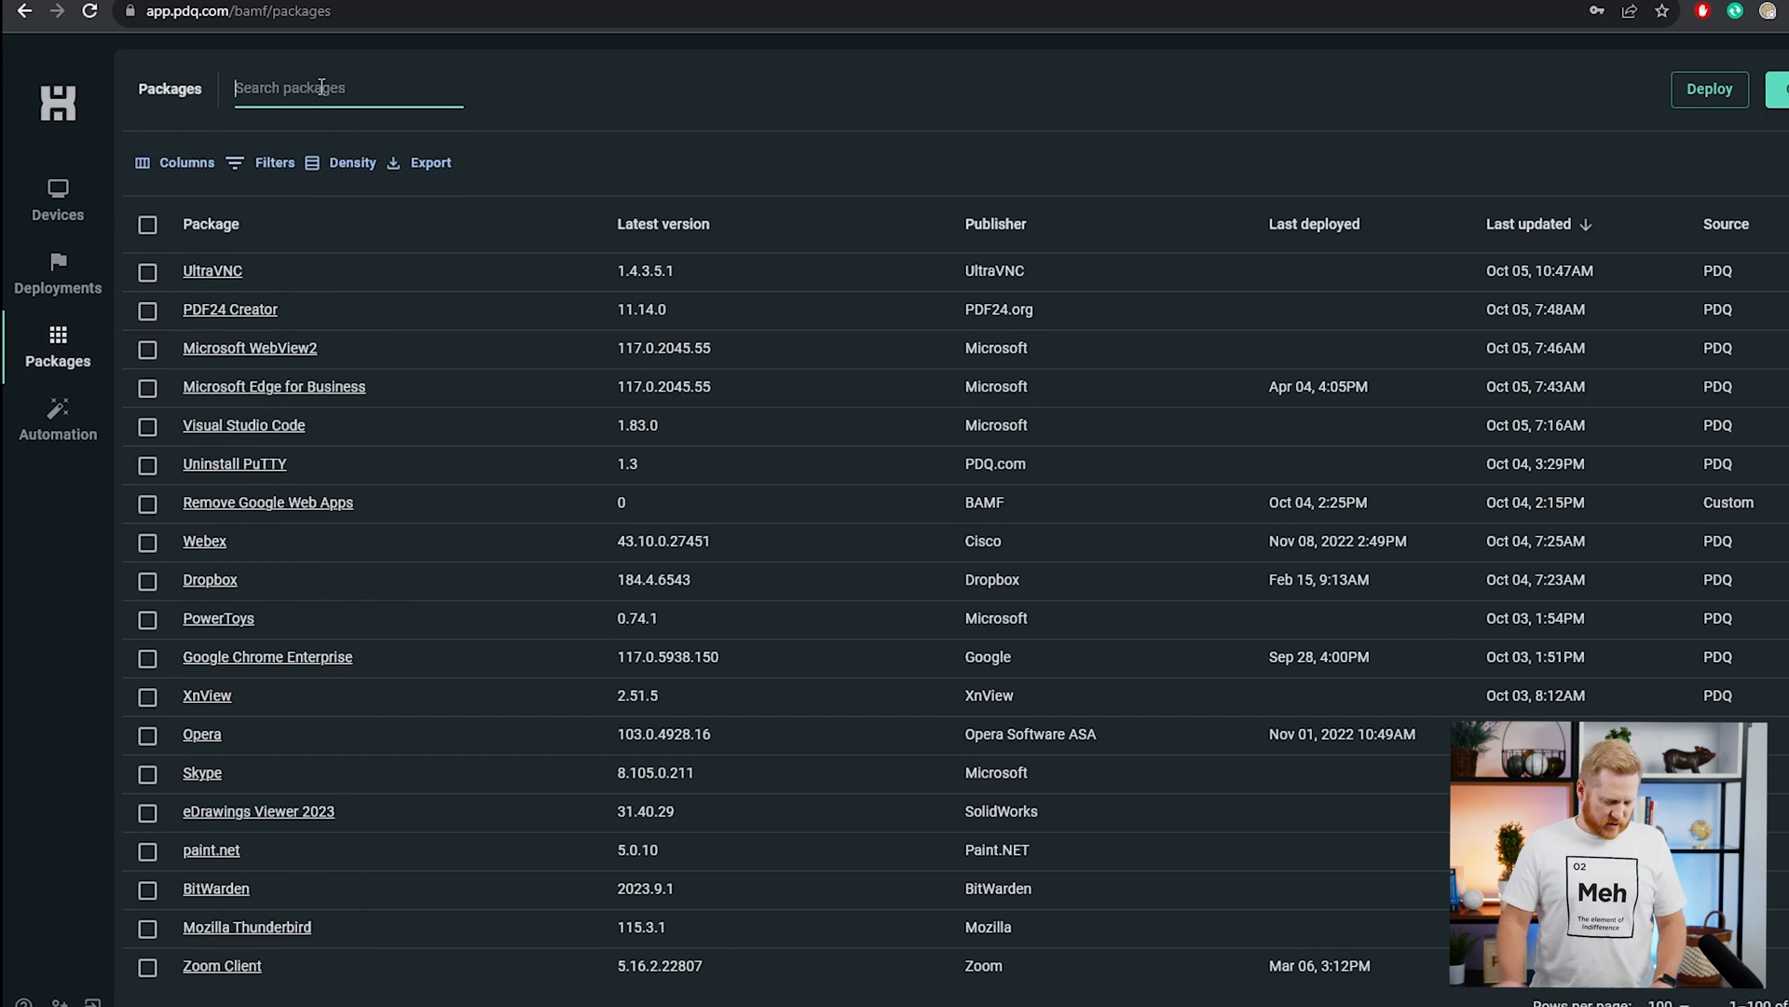
Deploy the Minecraft Education package to the Cool minecraft users group
{"action": "type", "text": "minecra"}
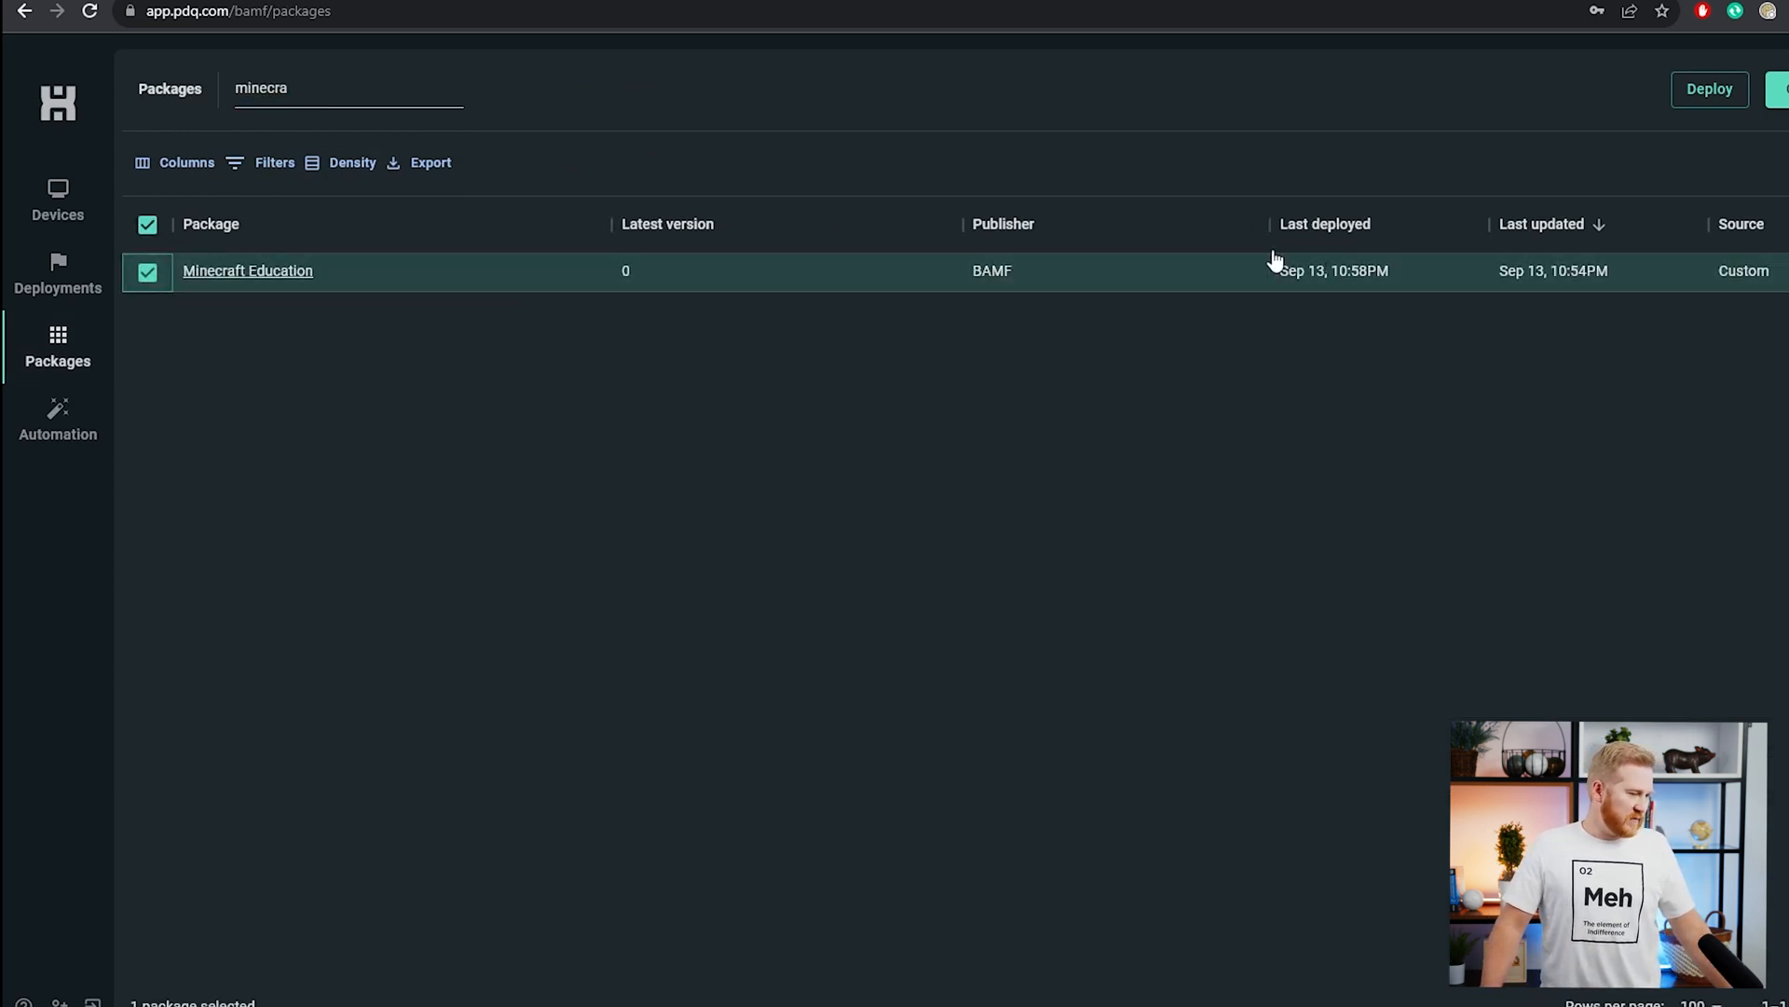
{"action": "left_click", "coordinate": [1709, 90]}
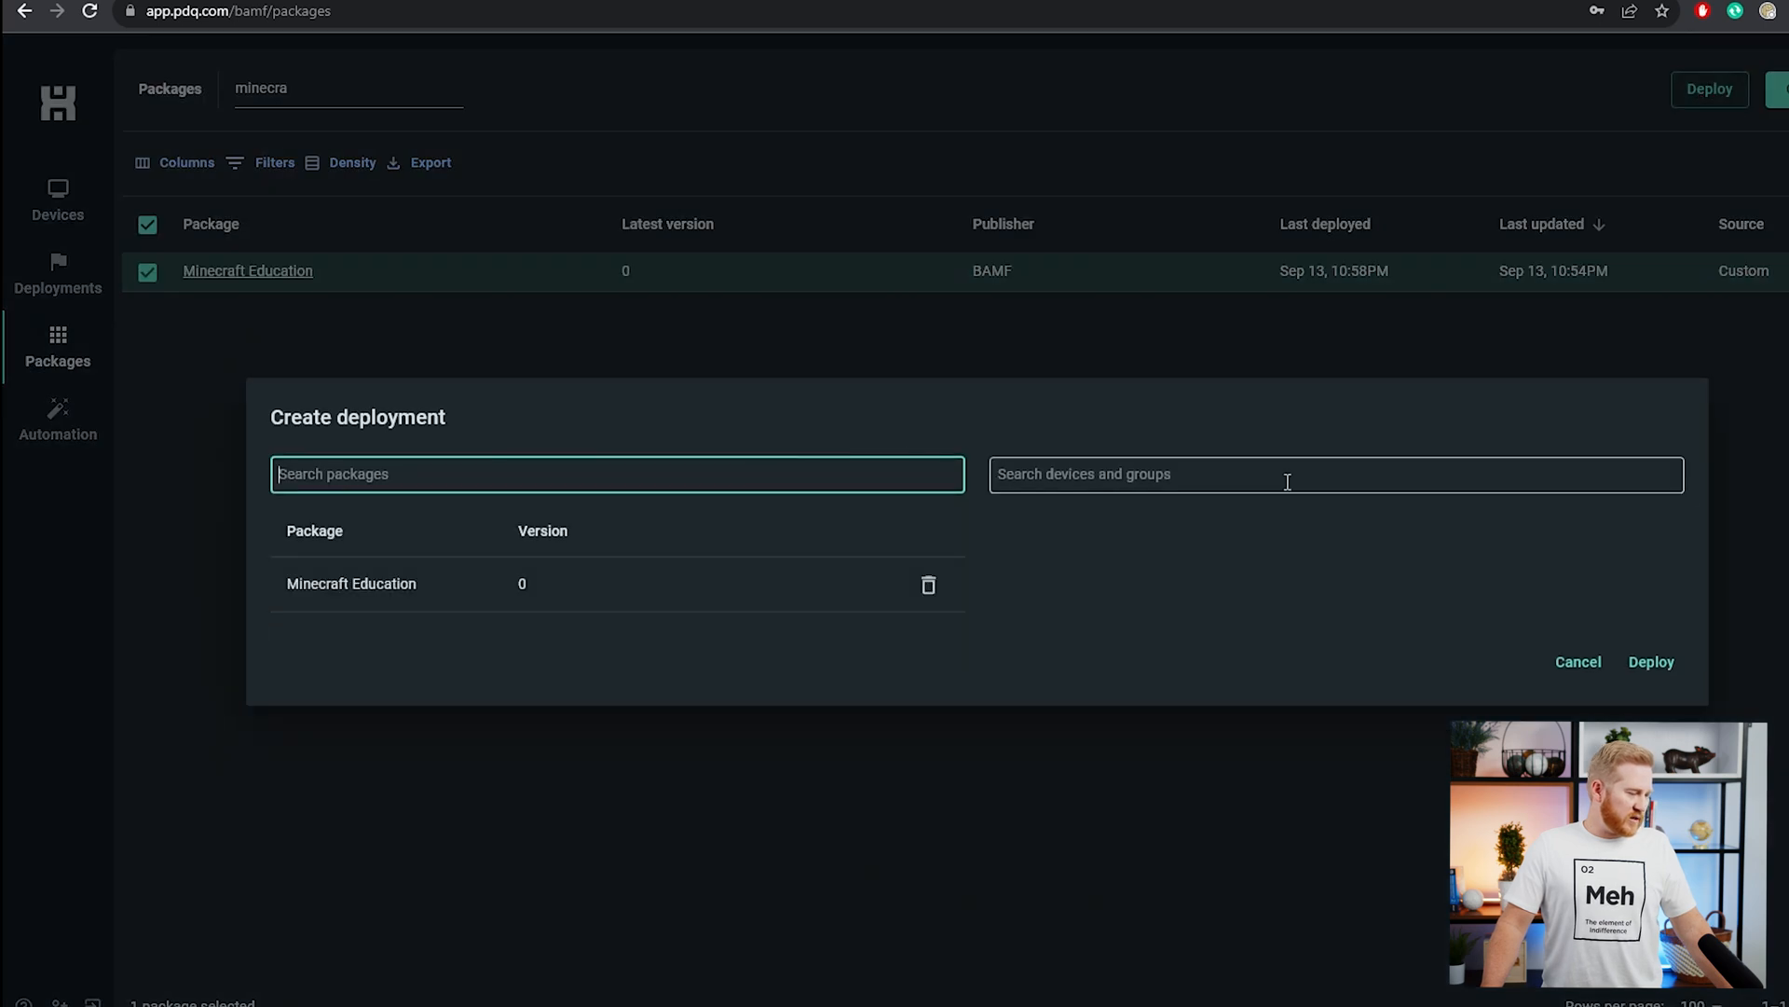
{"action": "left_click", "coordinate": [1333, 474]}
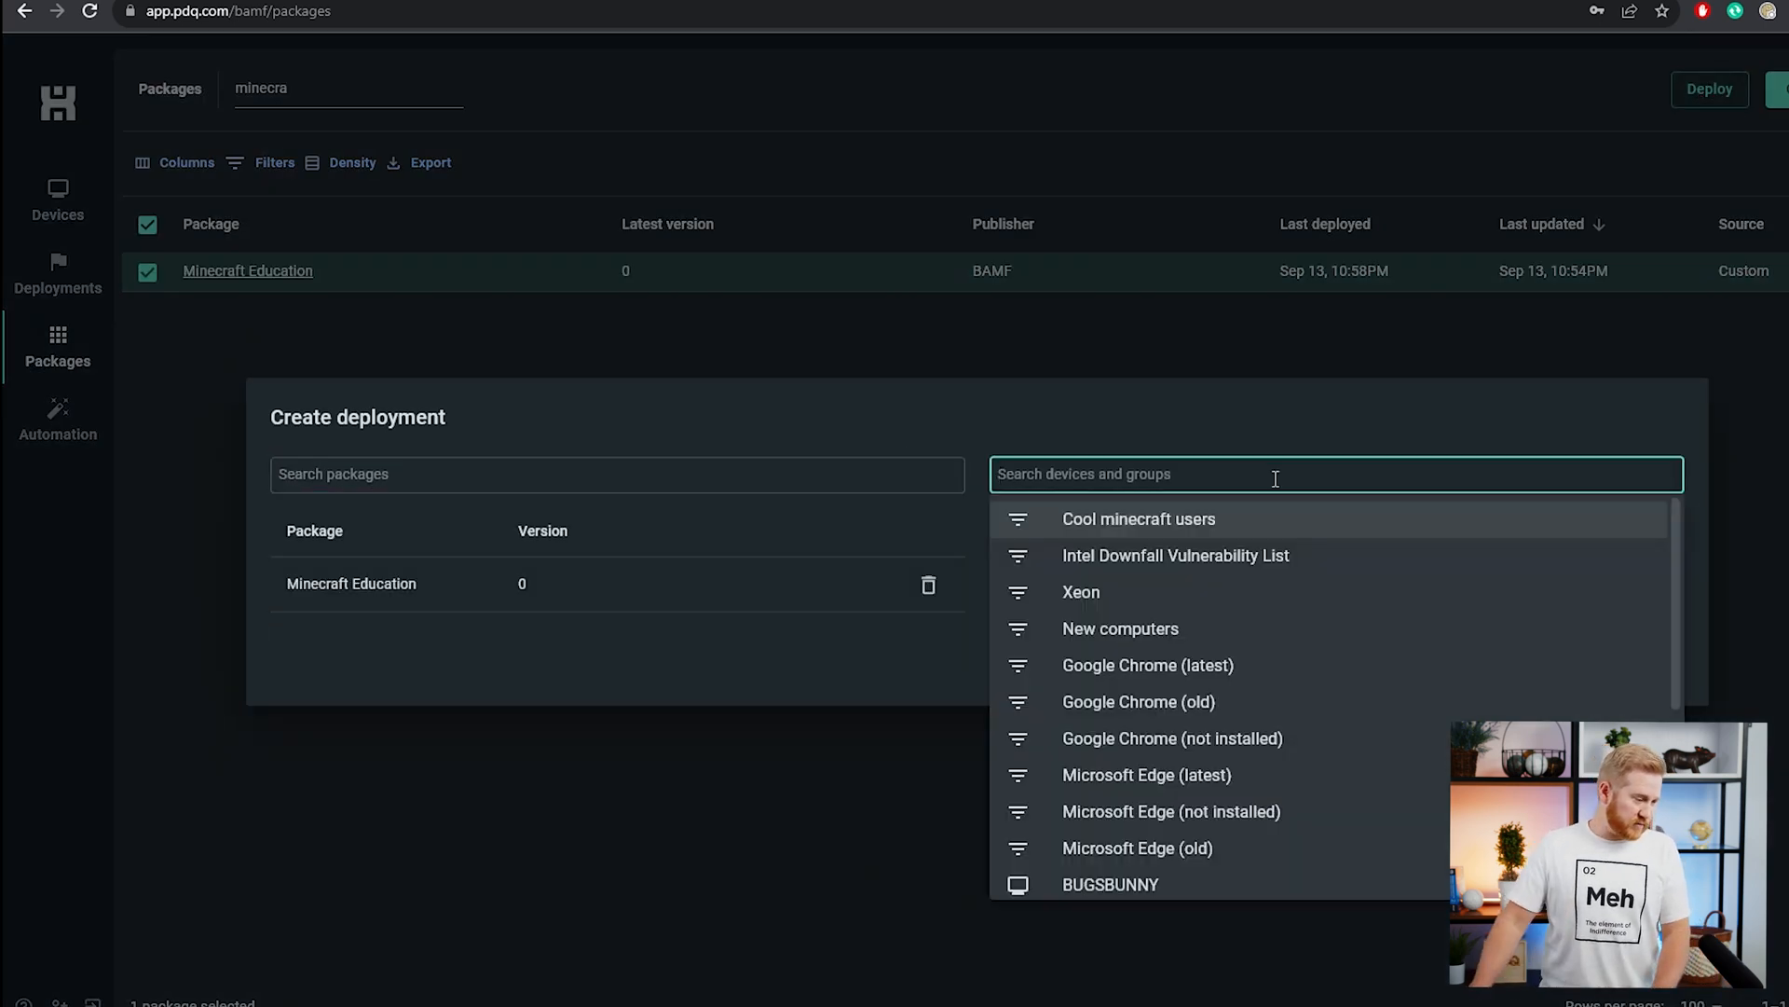
{"action": "left_click", "coordinate": [1138, 518]}
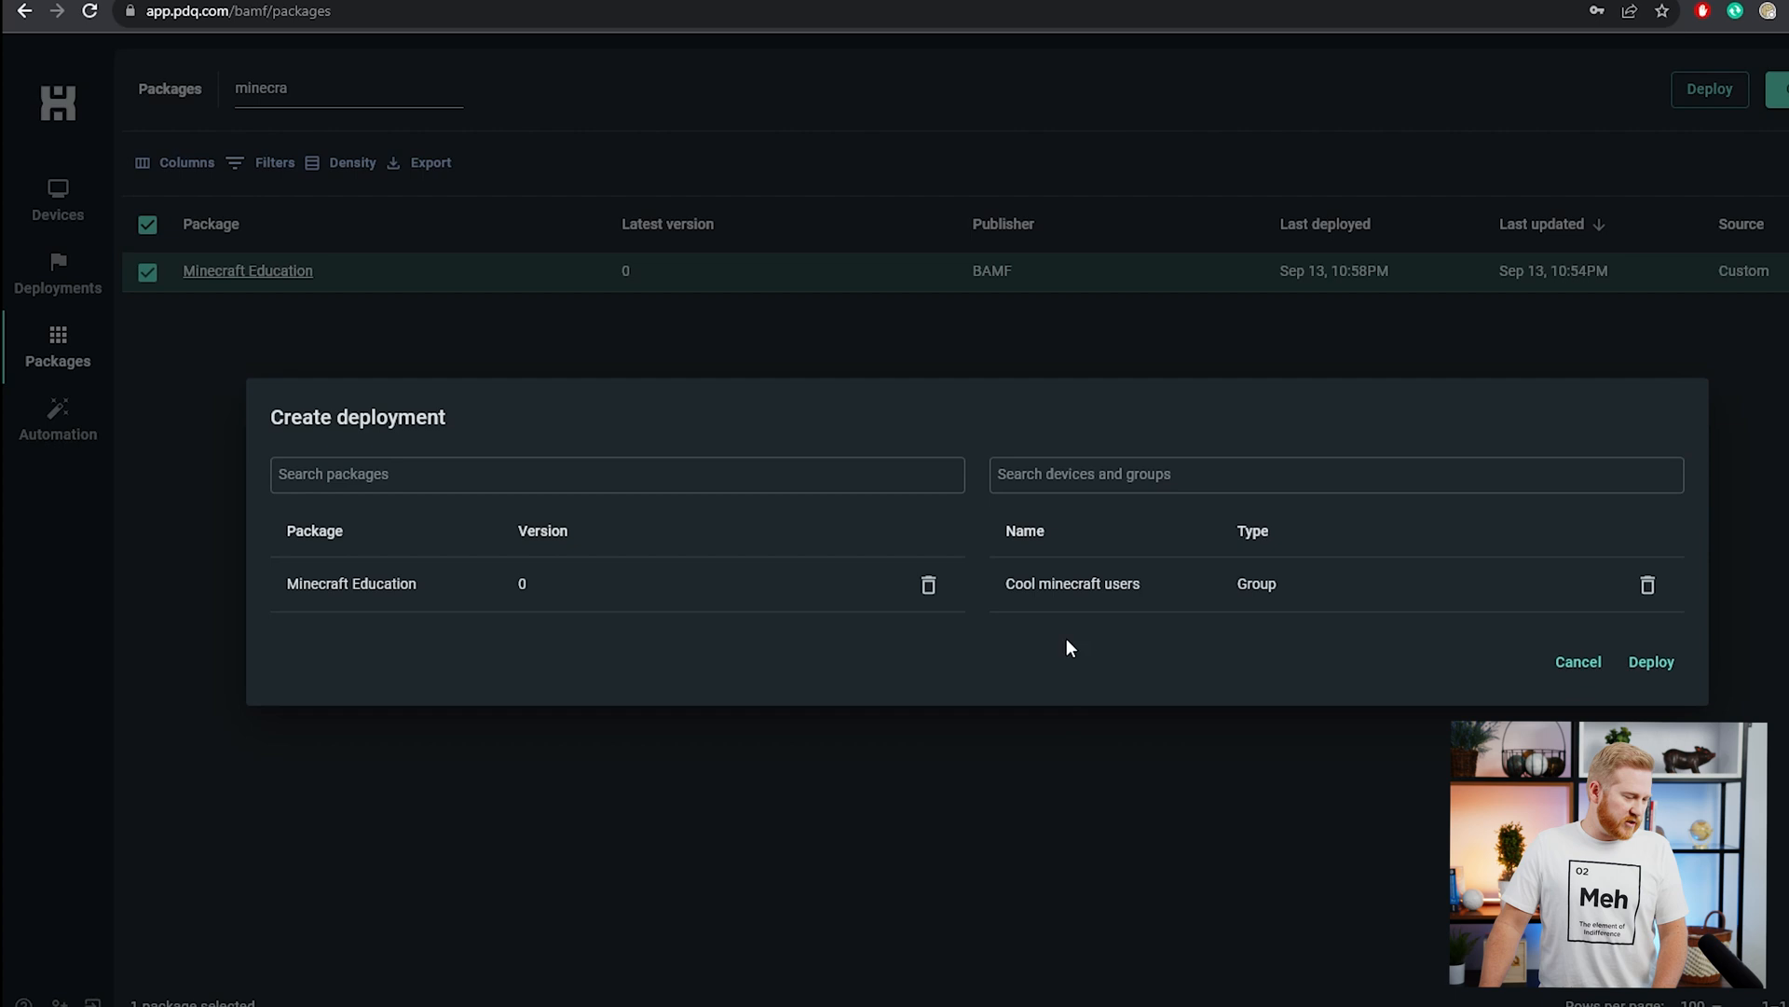